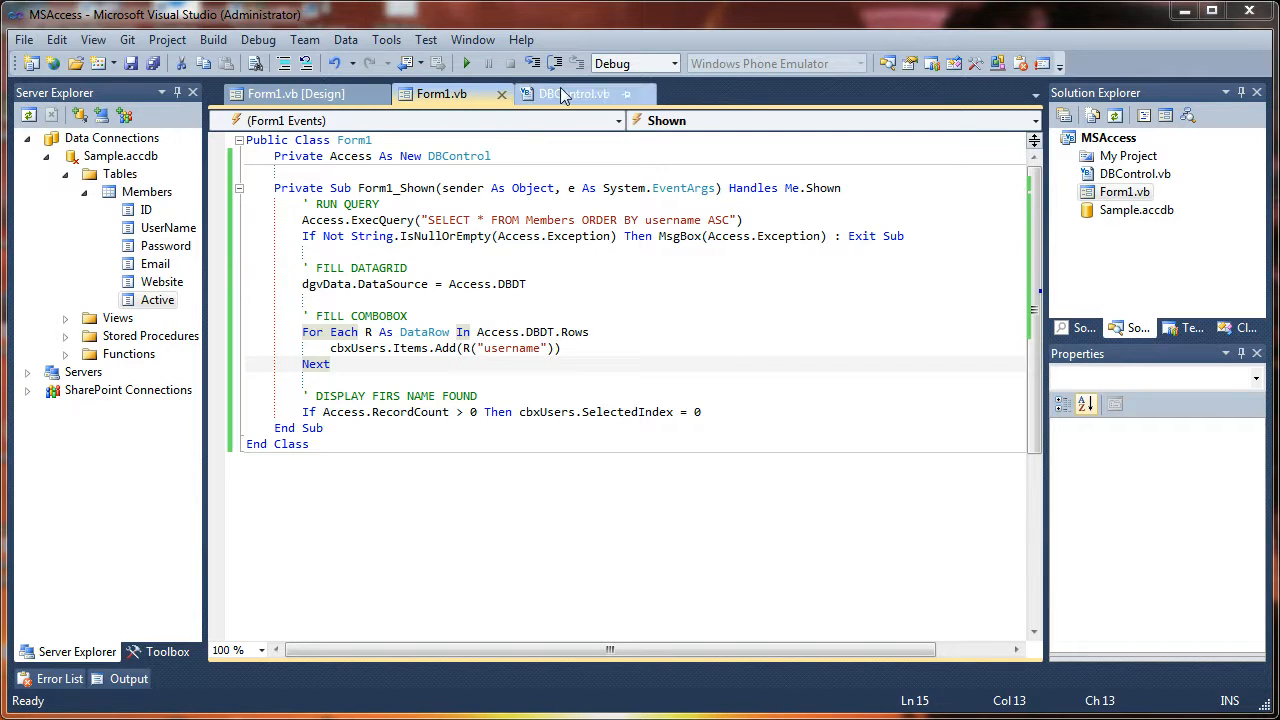
Step: Glance at Form1's layout in the designer, then return to Form1.vb's code
click(573, 93)
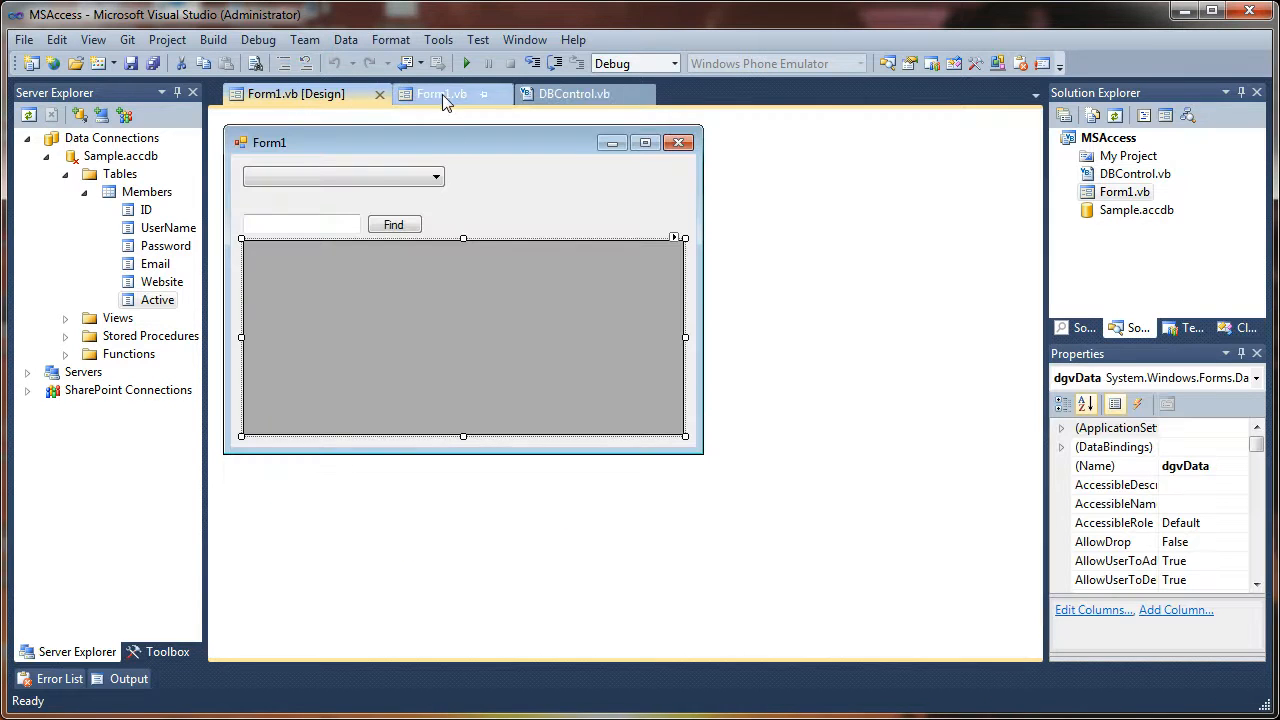
click(440, 93)
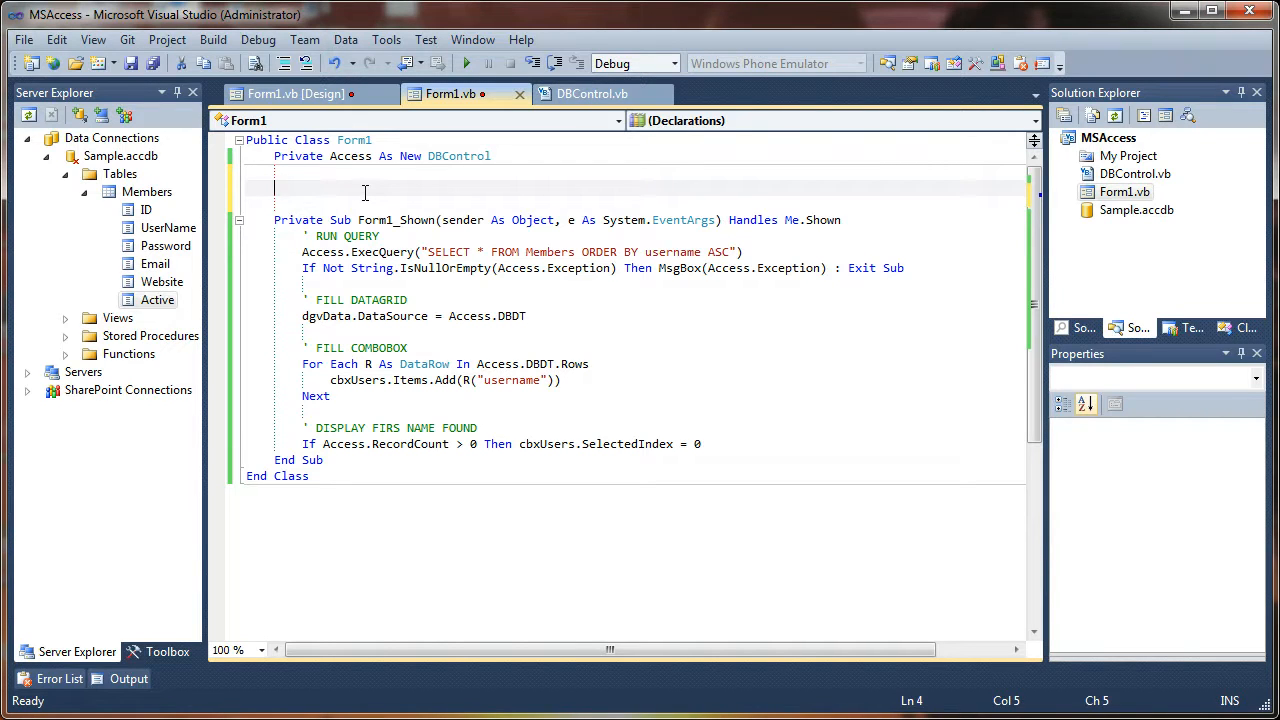
Step: Declare Private Function NotEmpty(text As String) As Boolean on the blank line
text(Private)
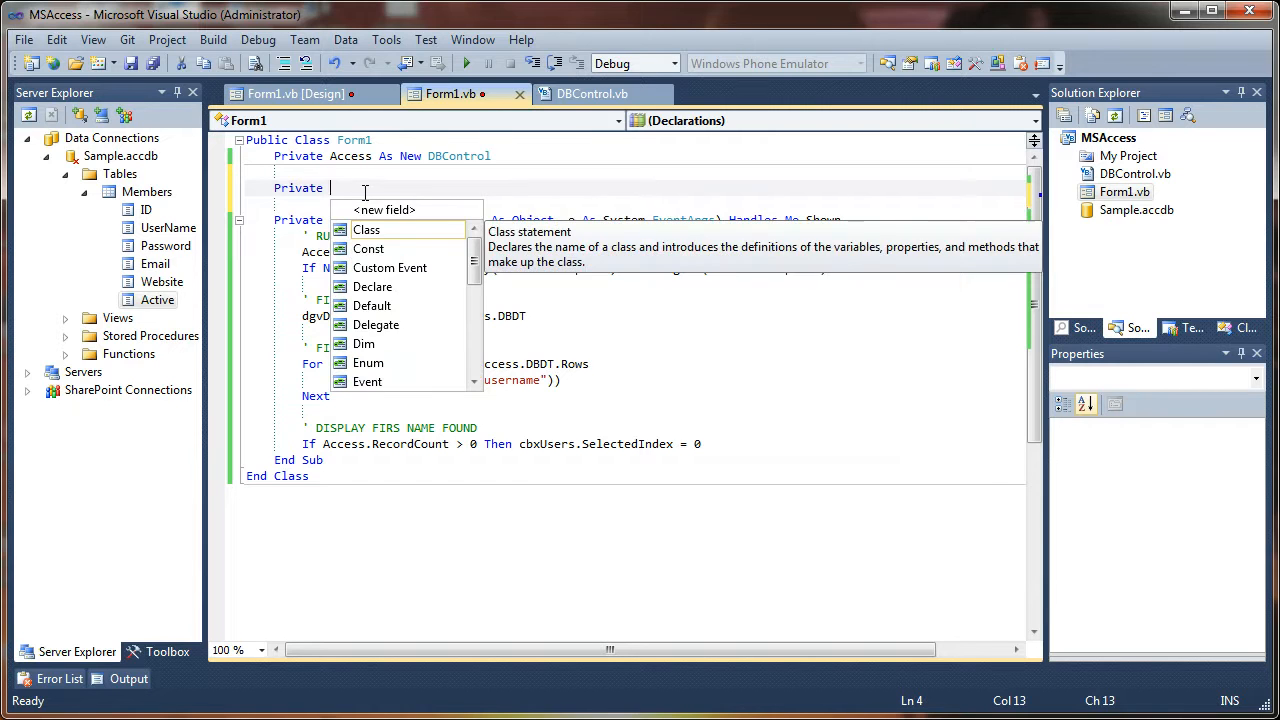
text(Function)
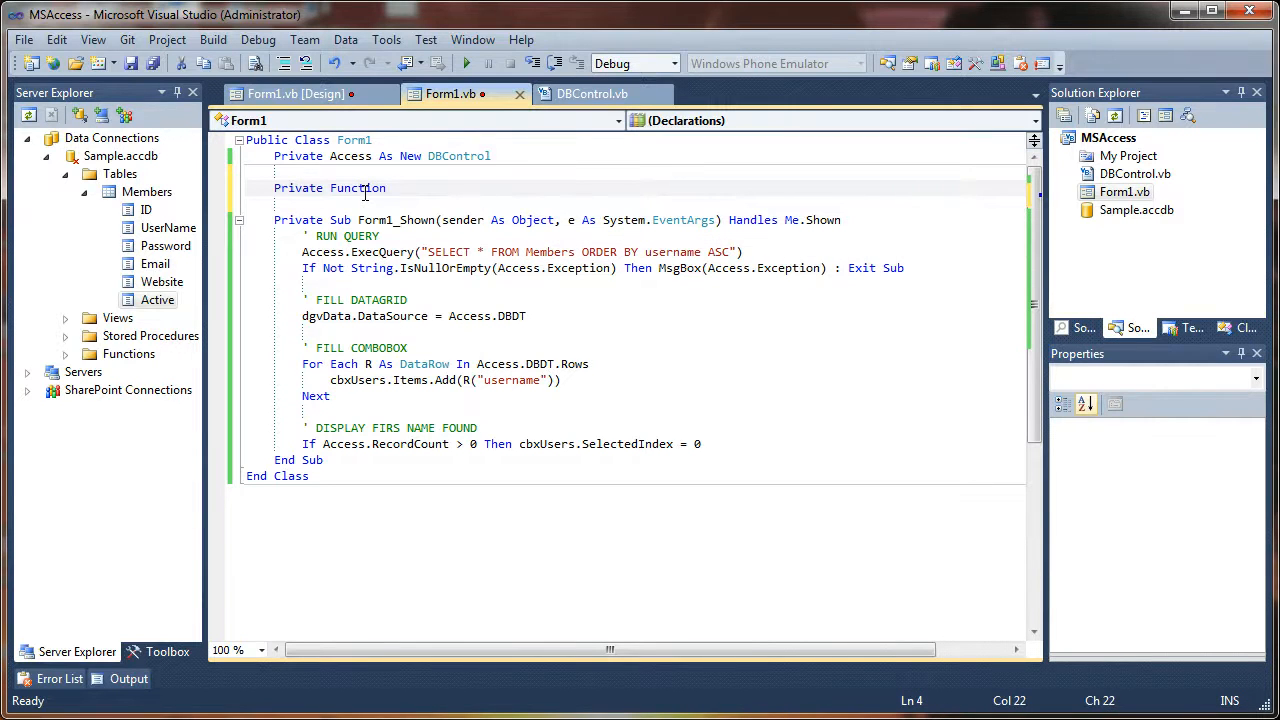
text(NotE)
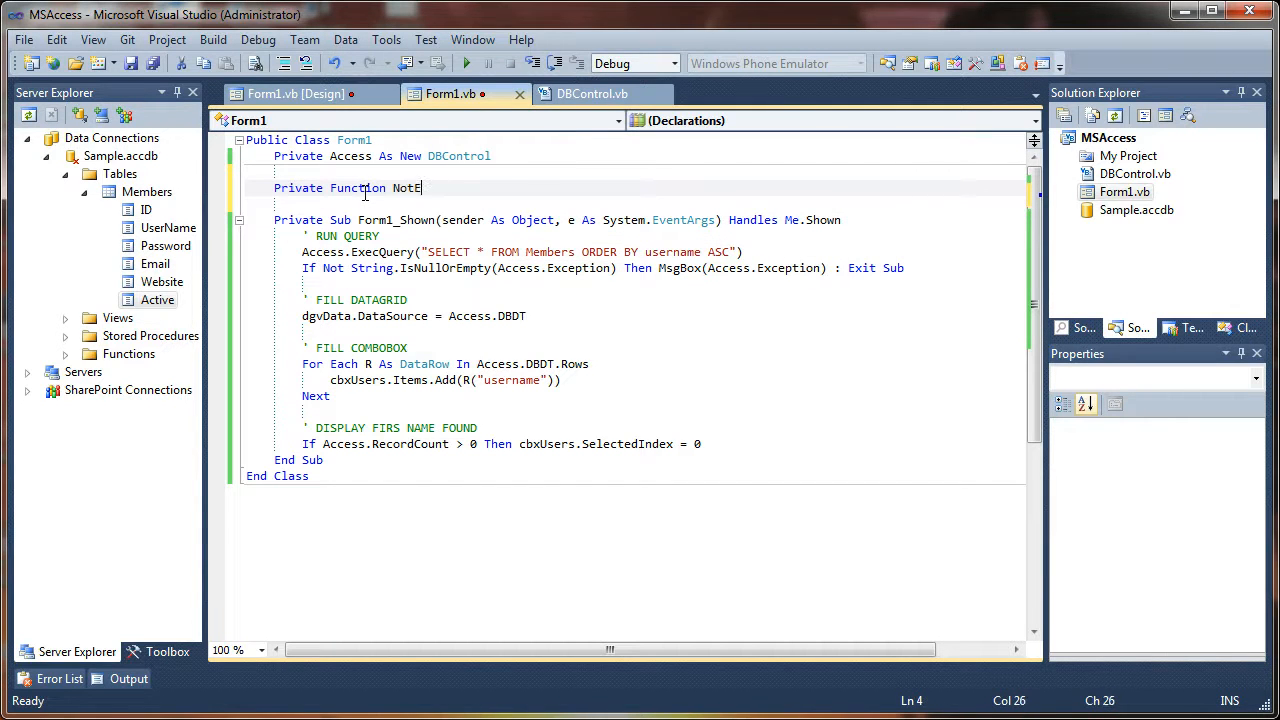
text(mpty)
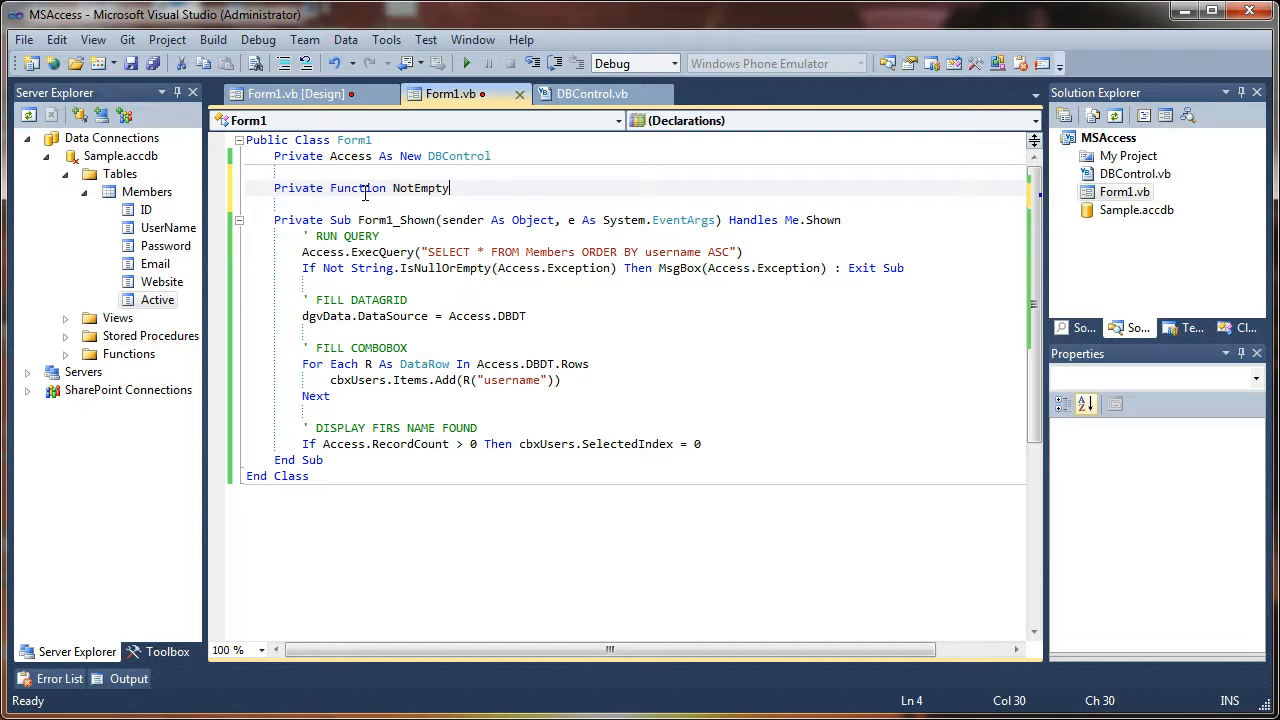
text((te))
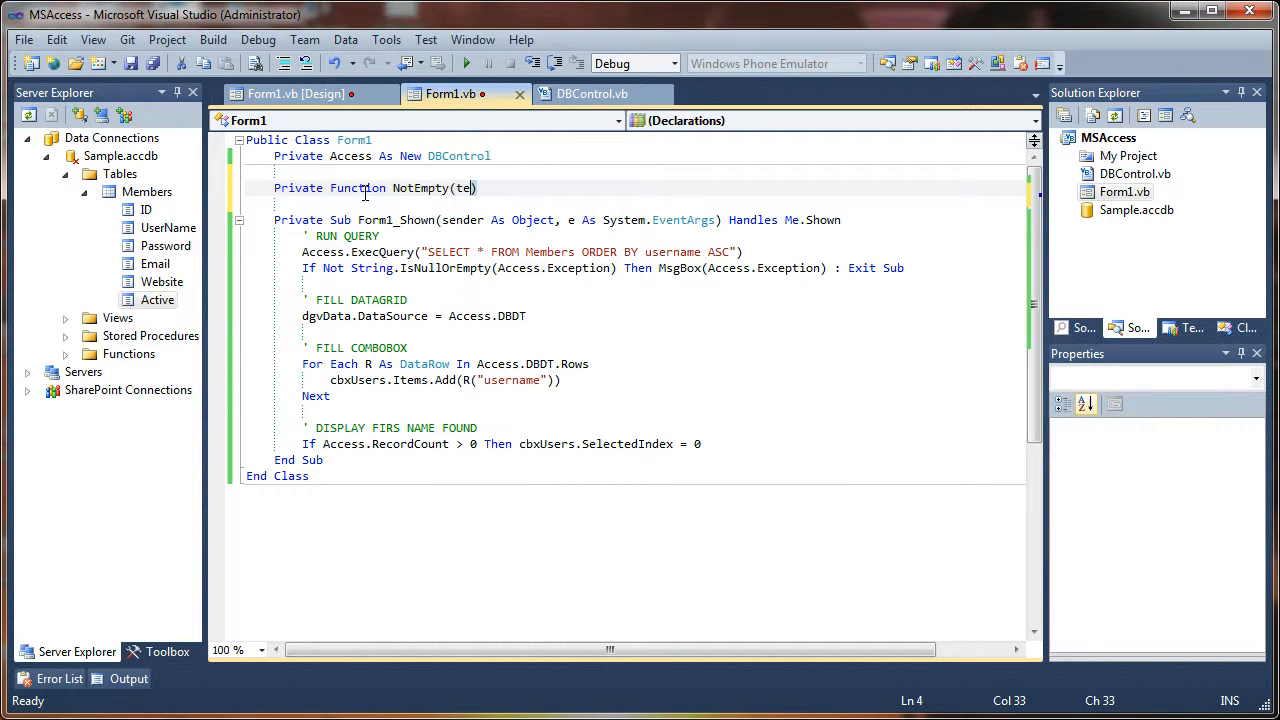
text(xt As)
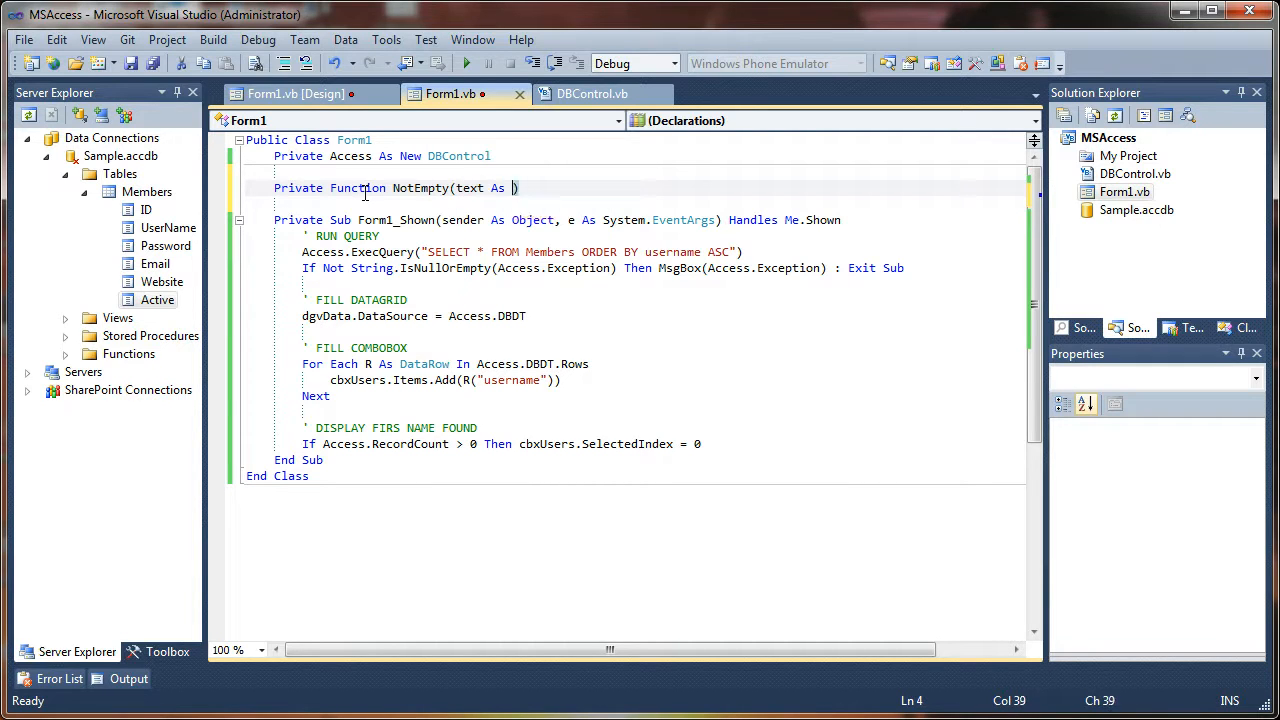
text(string))
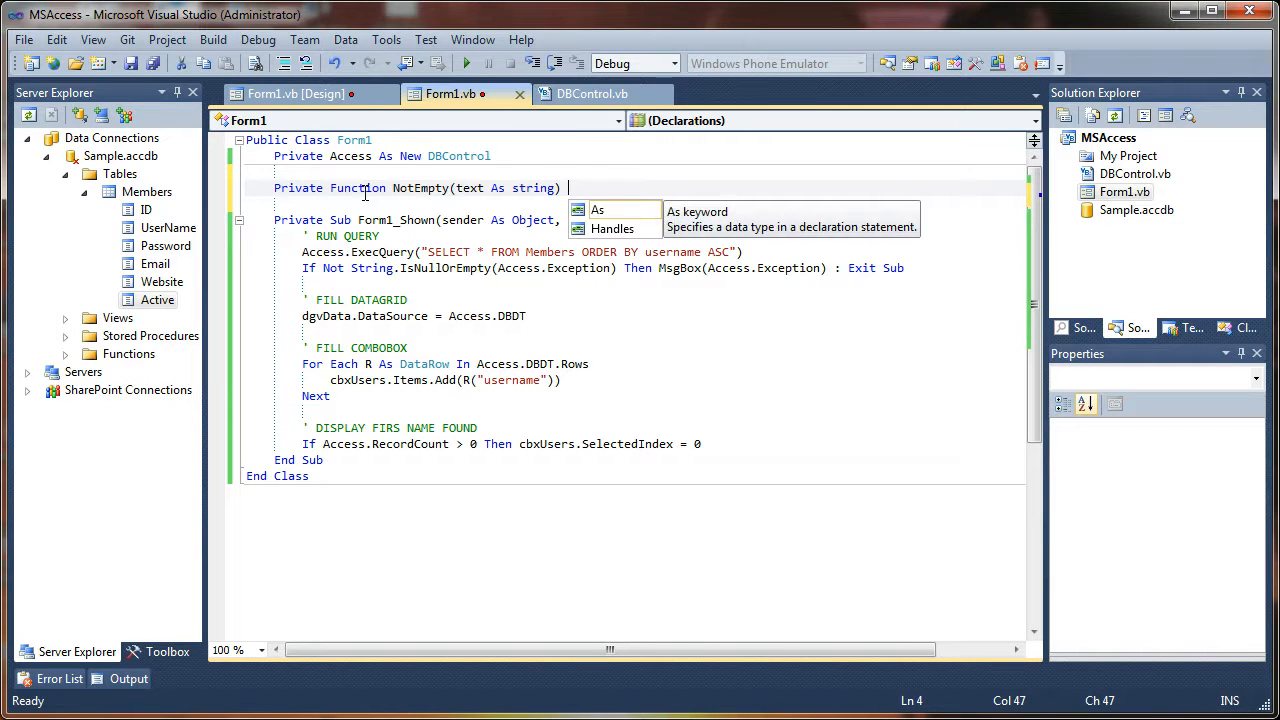
text(As boolean)
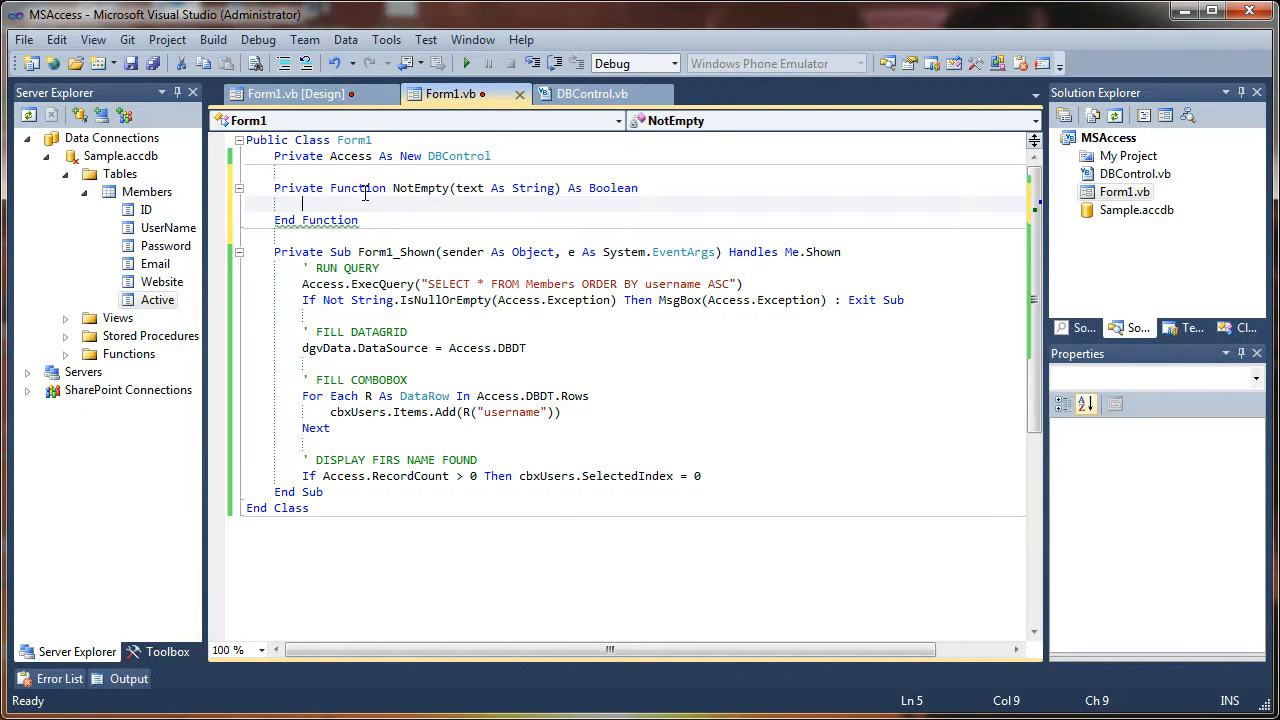
Step: Fill NotEmpty's body with Return Not String.IsNullOrEmpty(text)
click(331, 300)
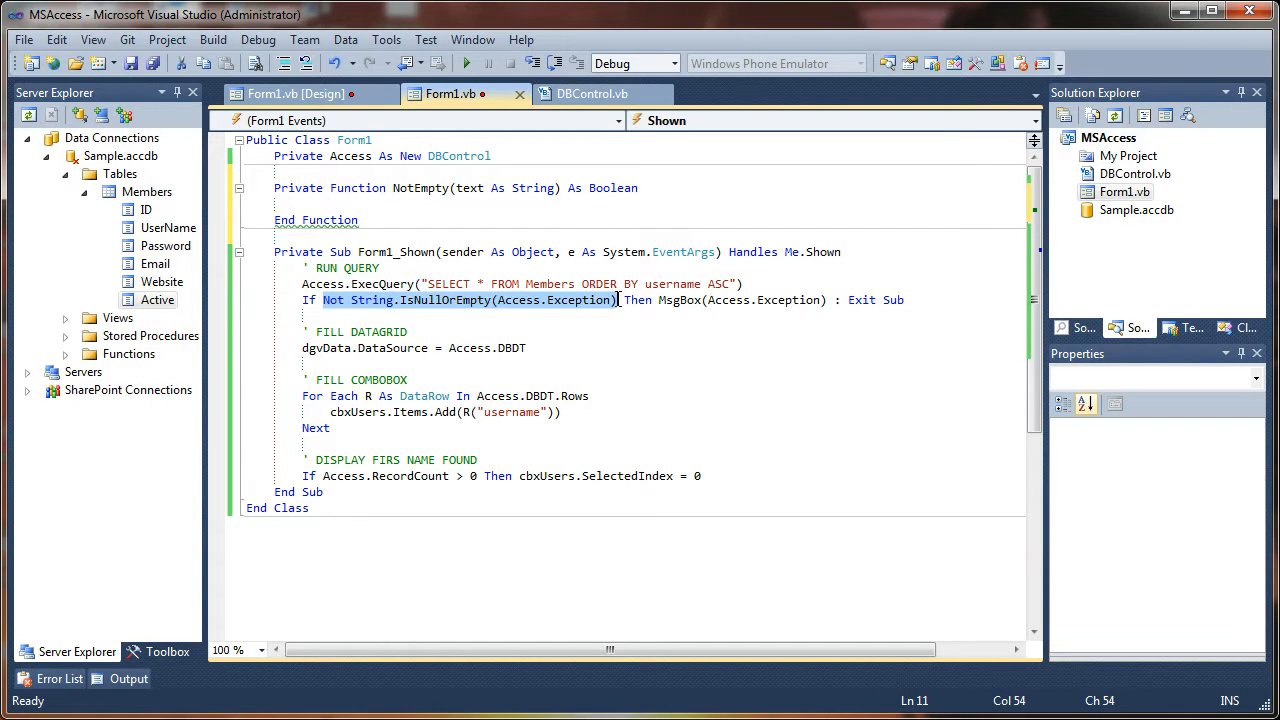
mouse_move(440, 307)
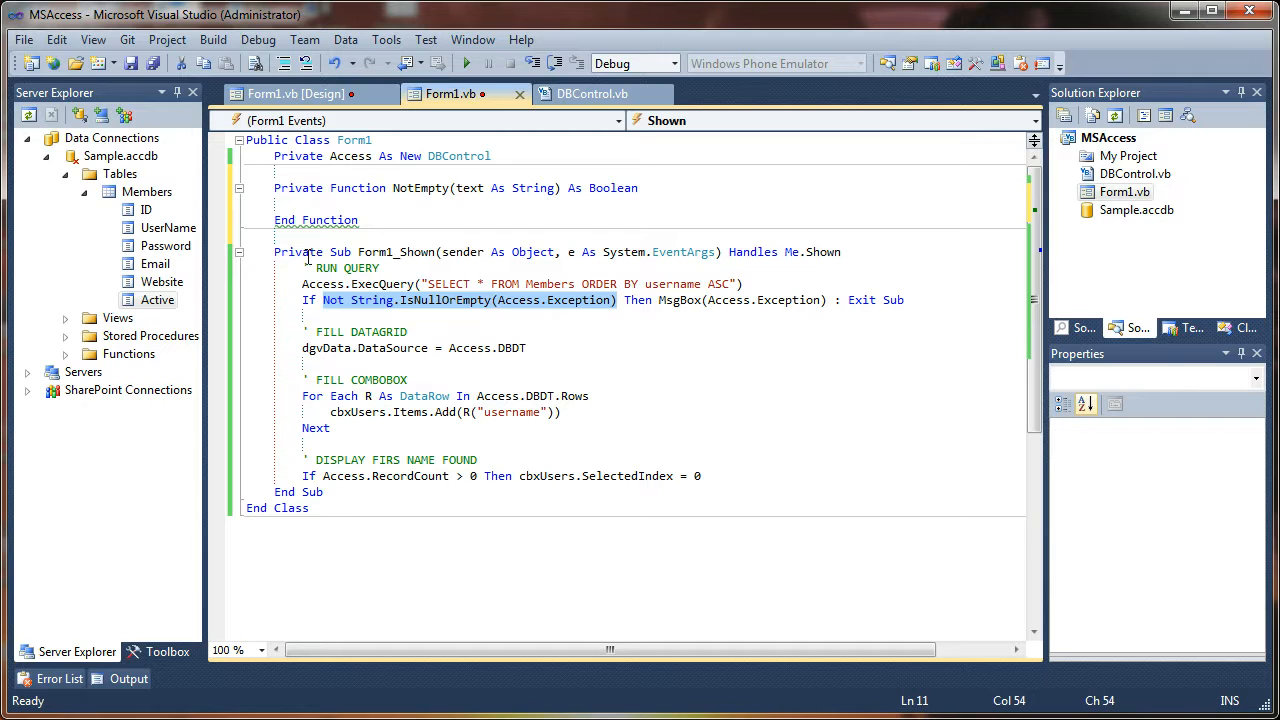
click(453, 188)
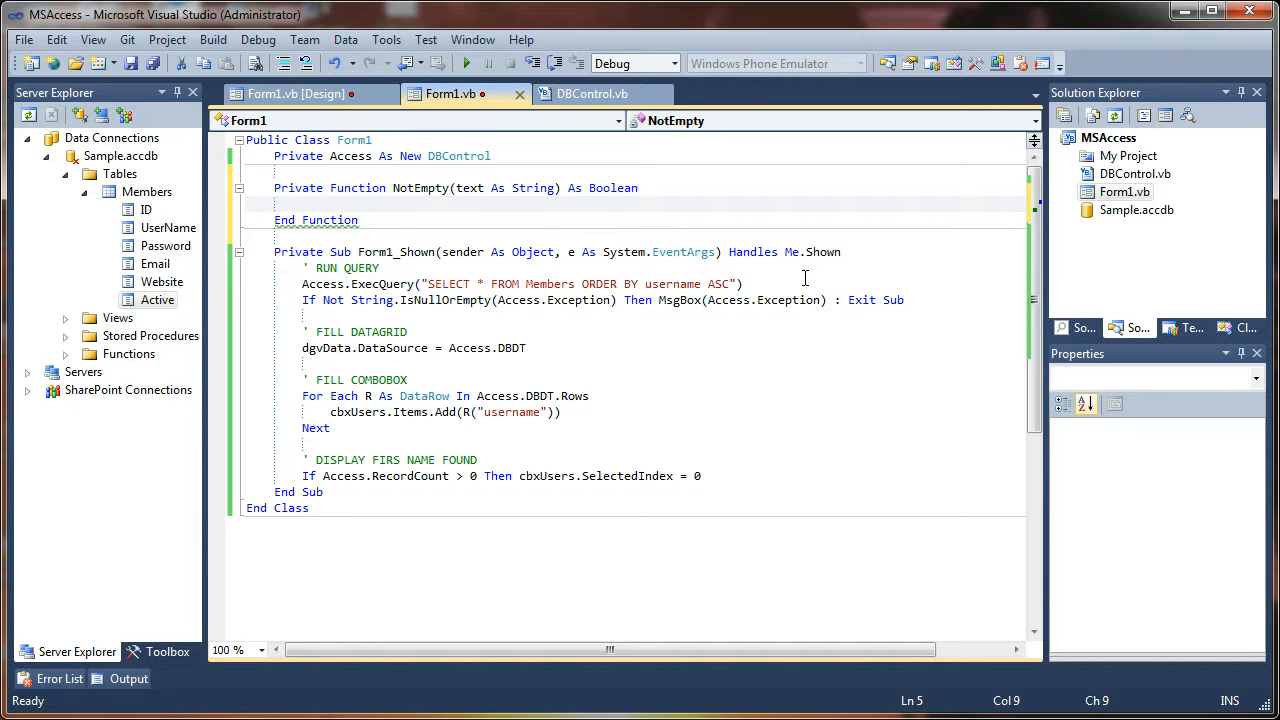
text(Return)
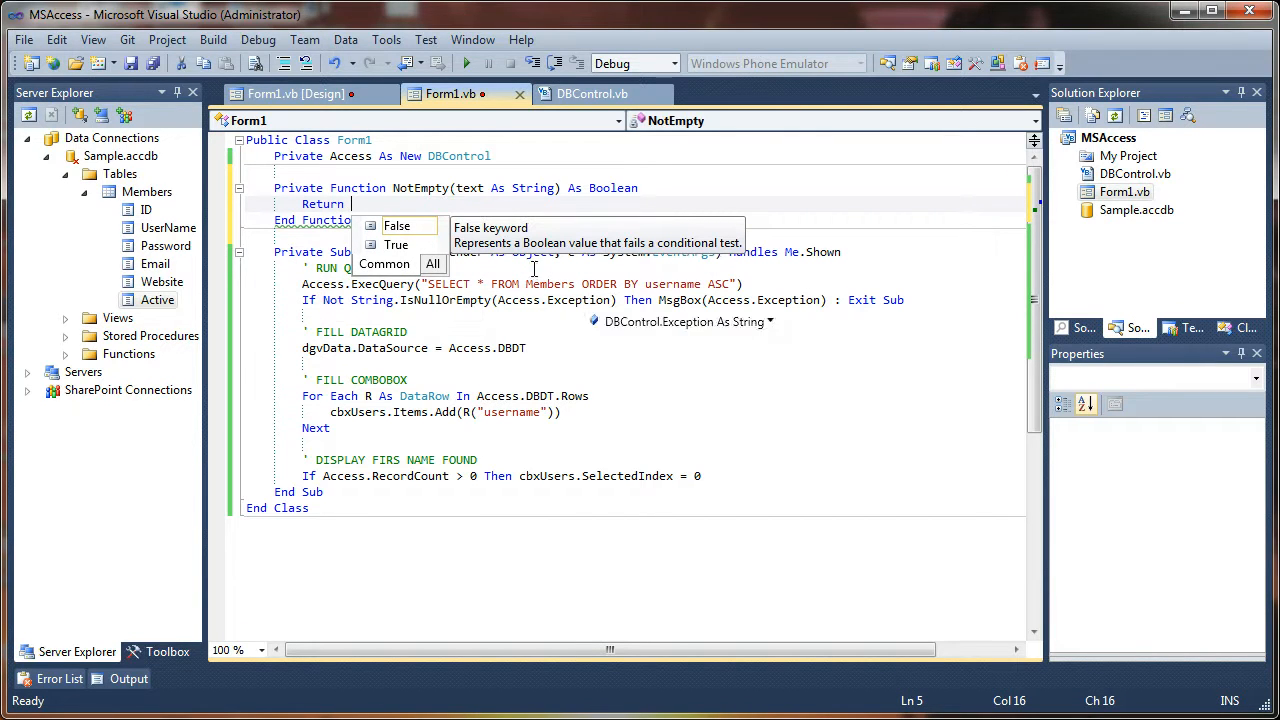
key(Escape)
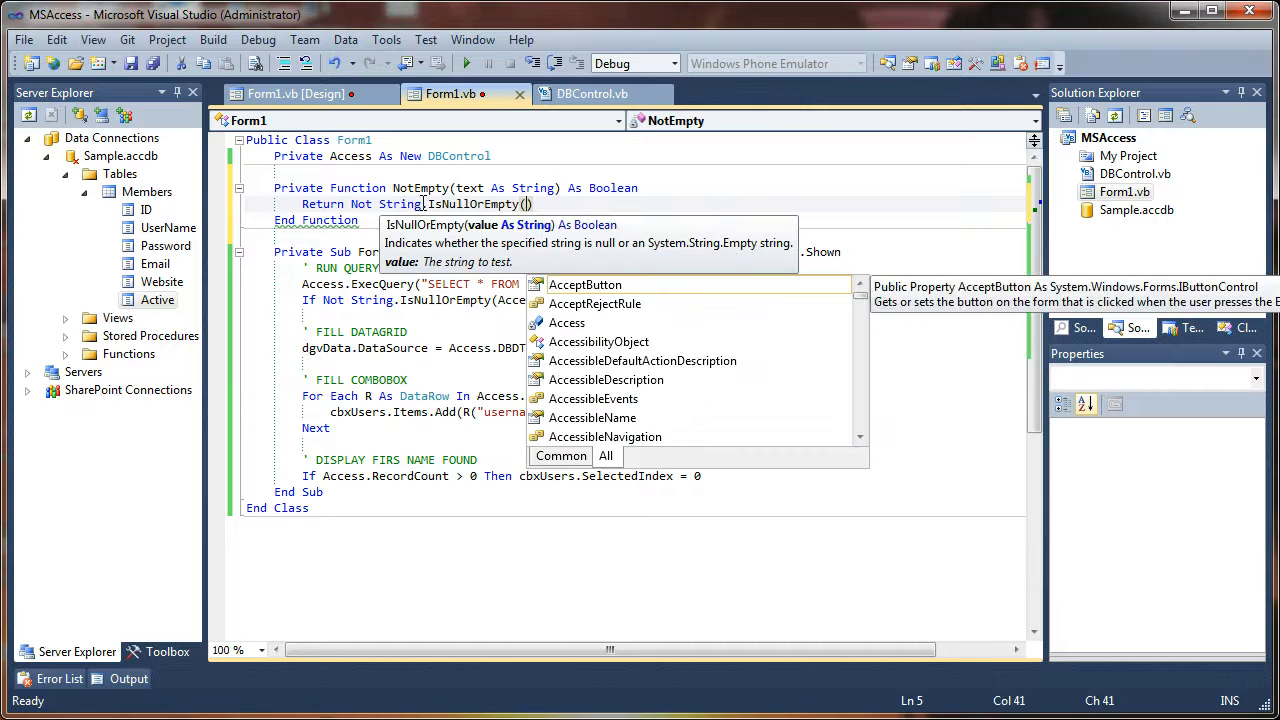
mouse_move(710, 228)
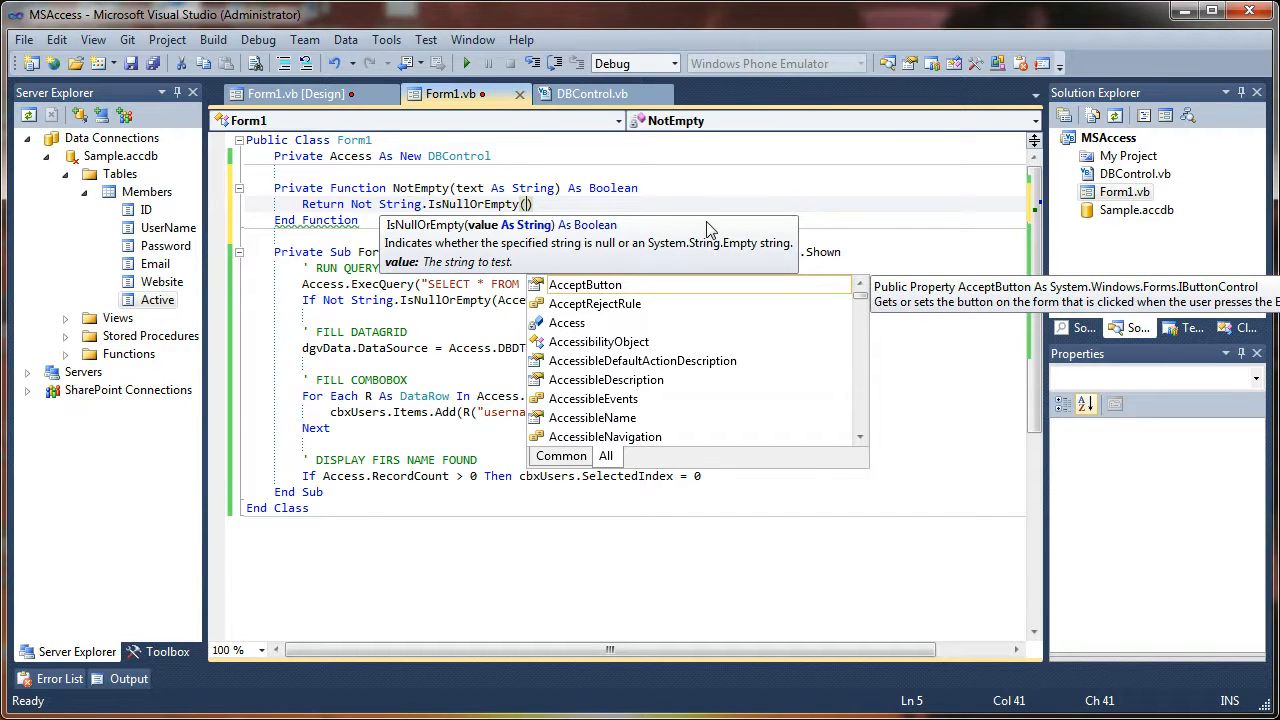
text(text)
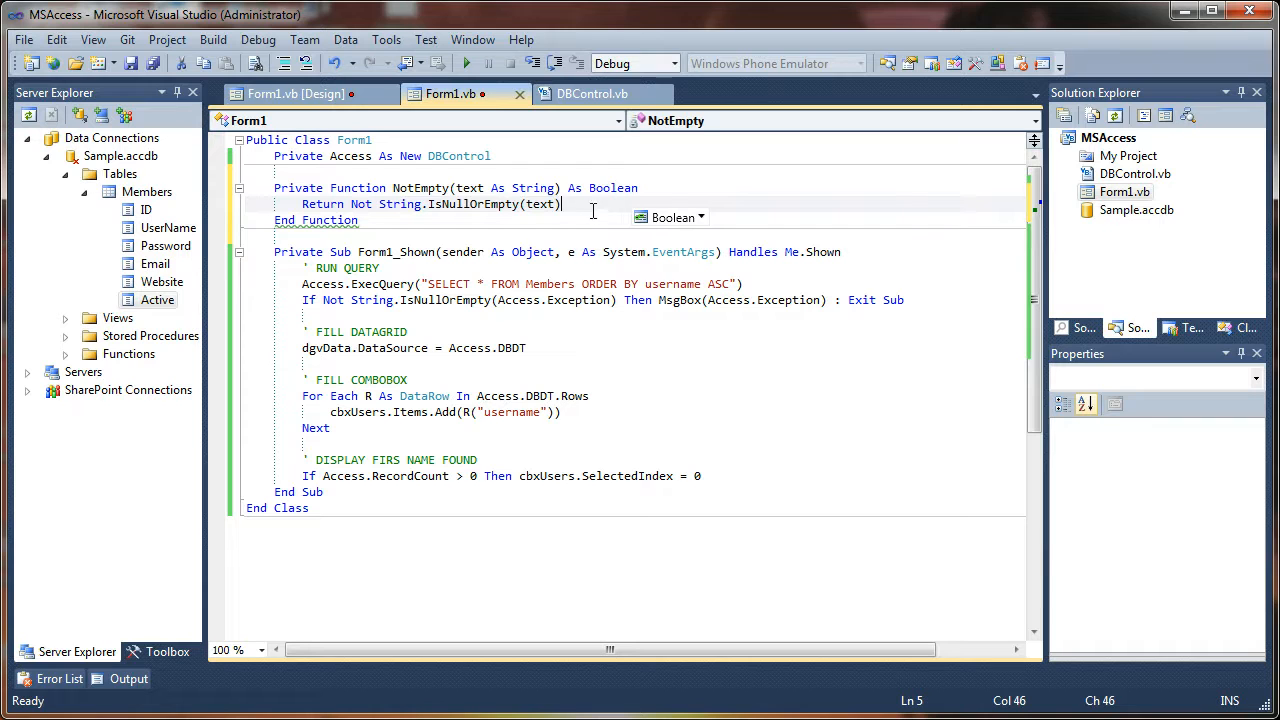
click(448, 265)
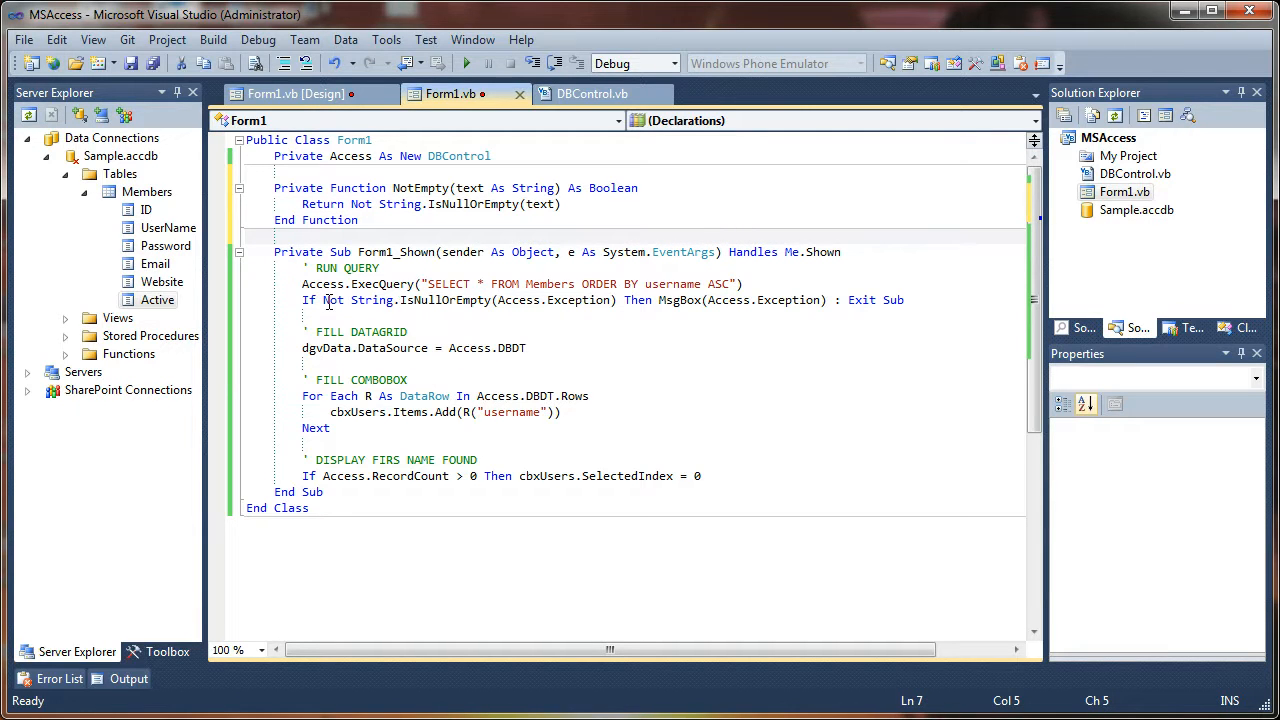
Step: Replace Not String.IsNullOrEmpty in the Shown handler's check with NotEmpty
drag(322, 300, 492, 300)
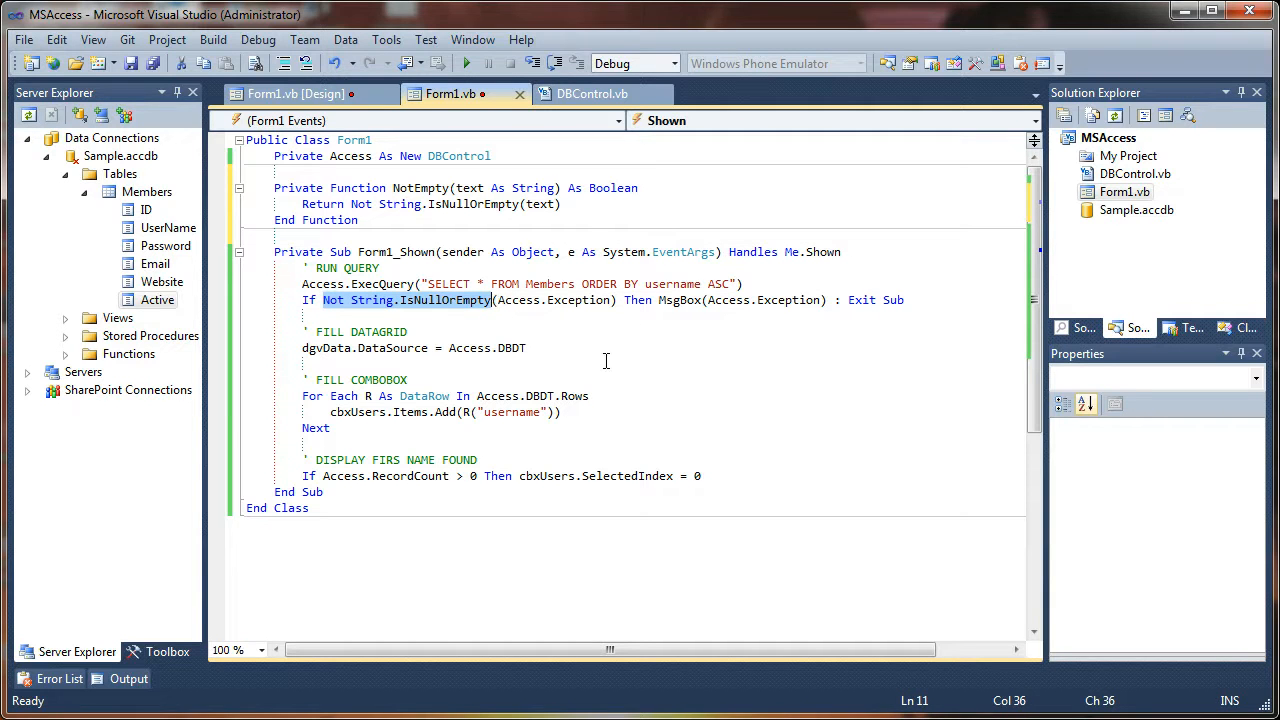
text(NotEmpty)
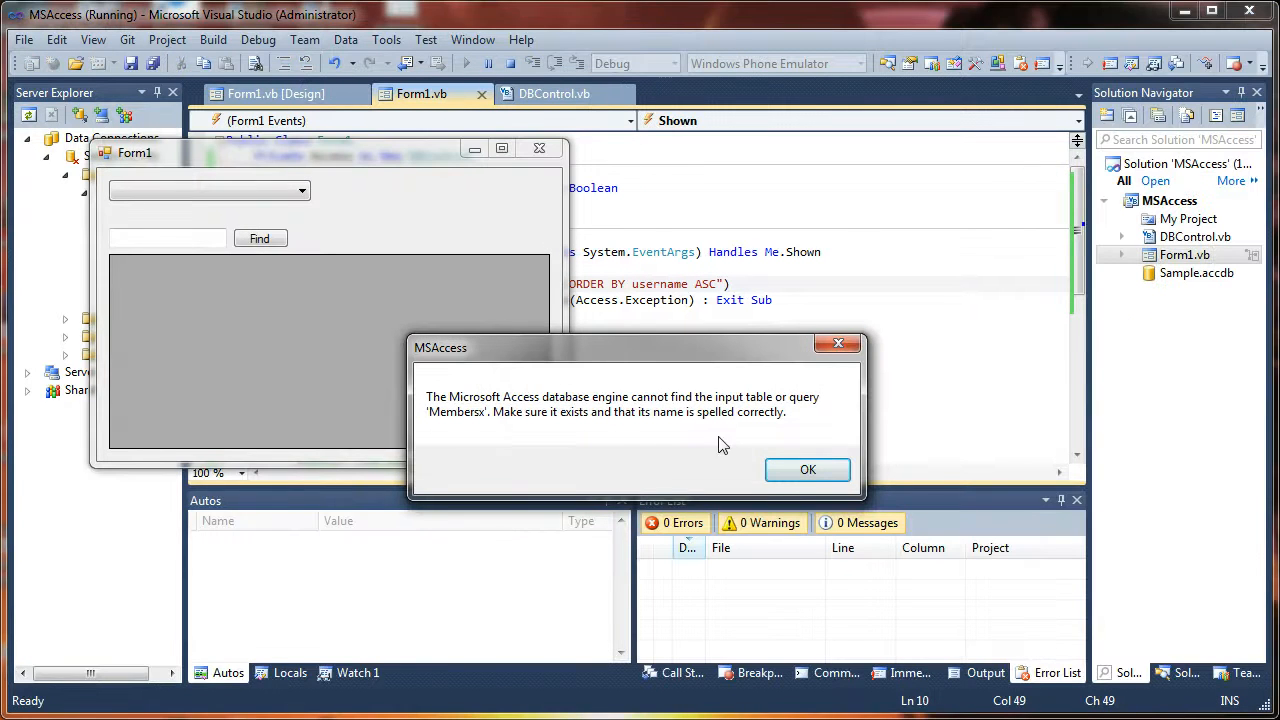
Step: Dismiss the error saying table 'Membersx' cannot be found
click(807, 470)
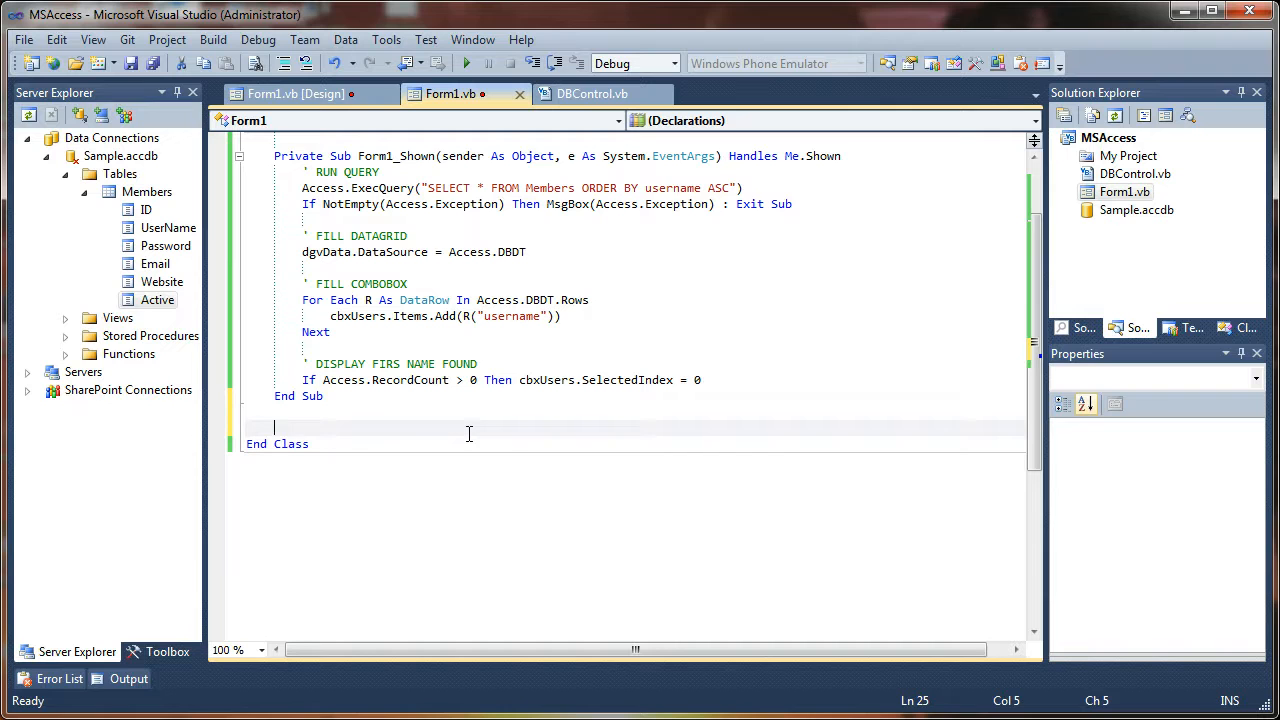
Step: Declare Private Sub SearchMember(Name As String), correcting the misspelled name
text(Private Sub)
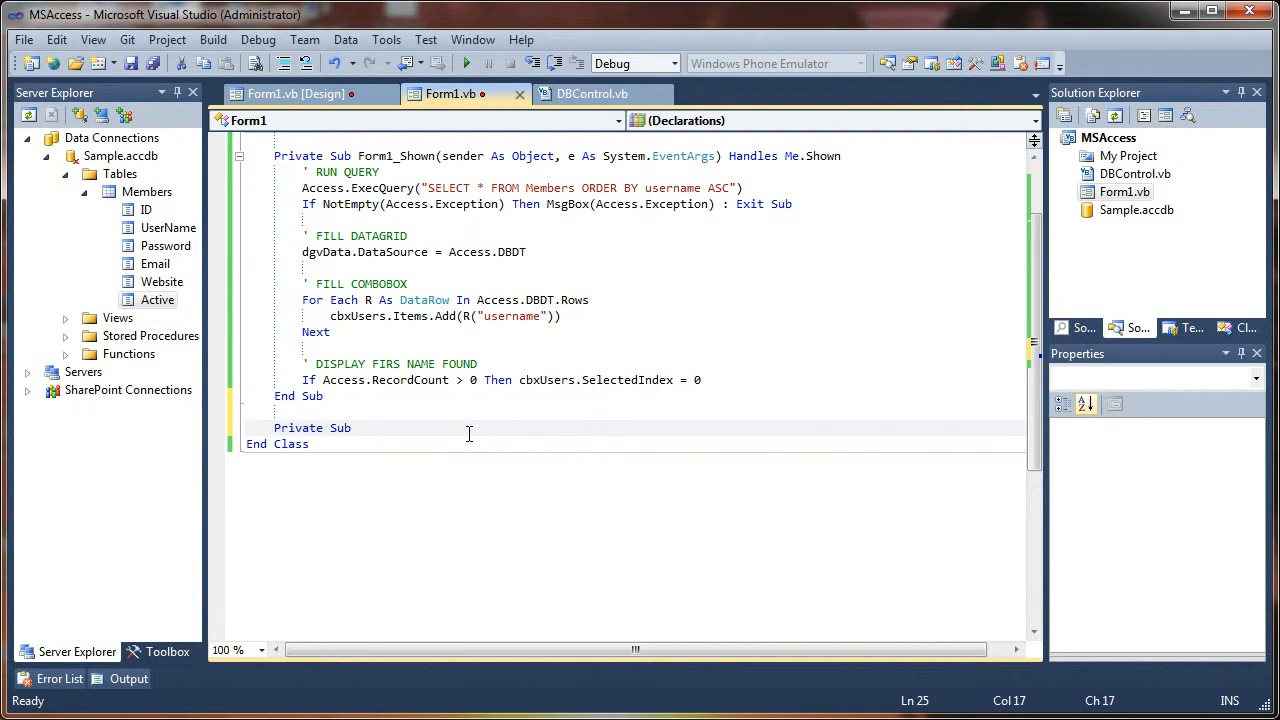
text(SearchMemeber)
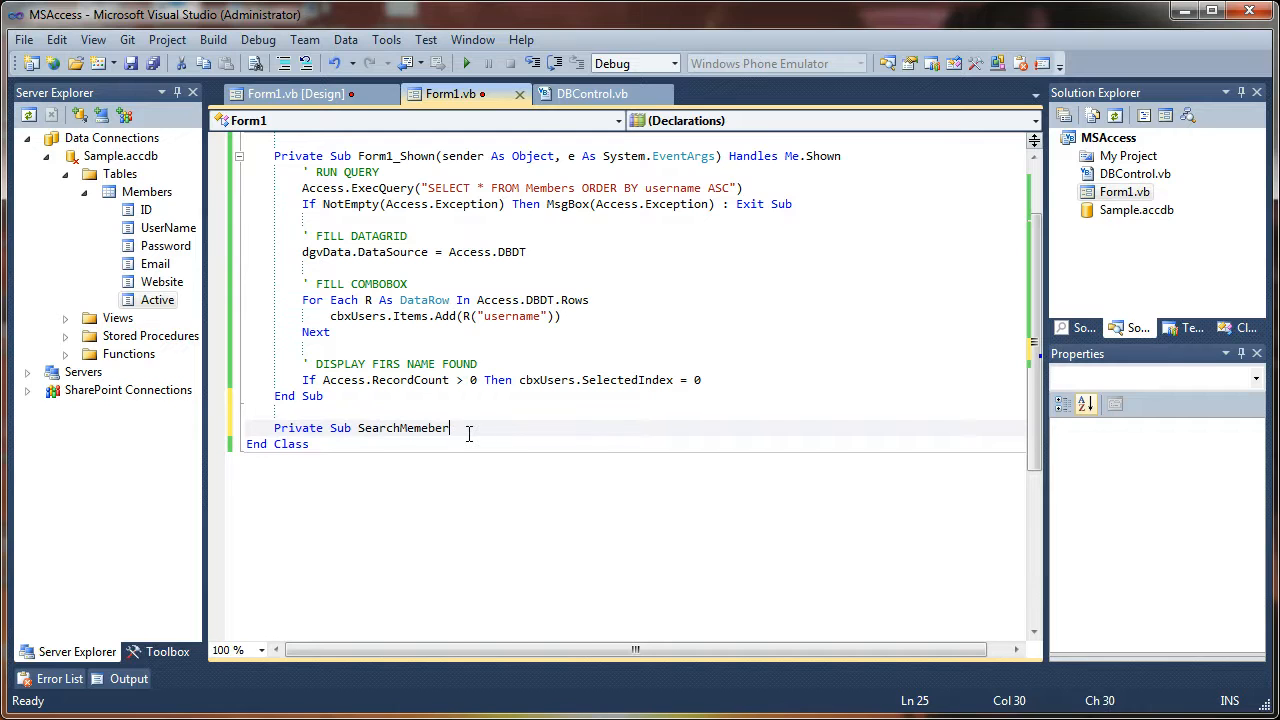
key(BackSpace)
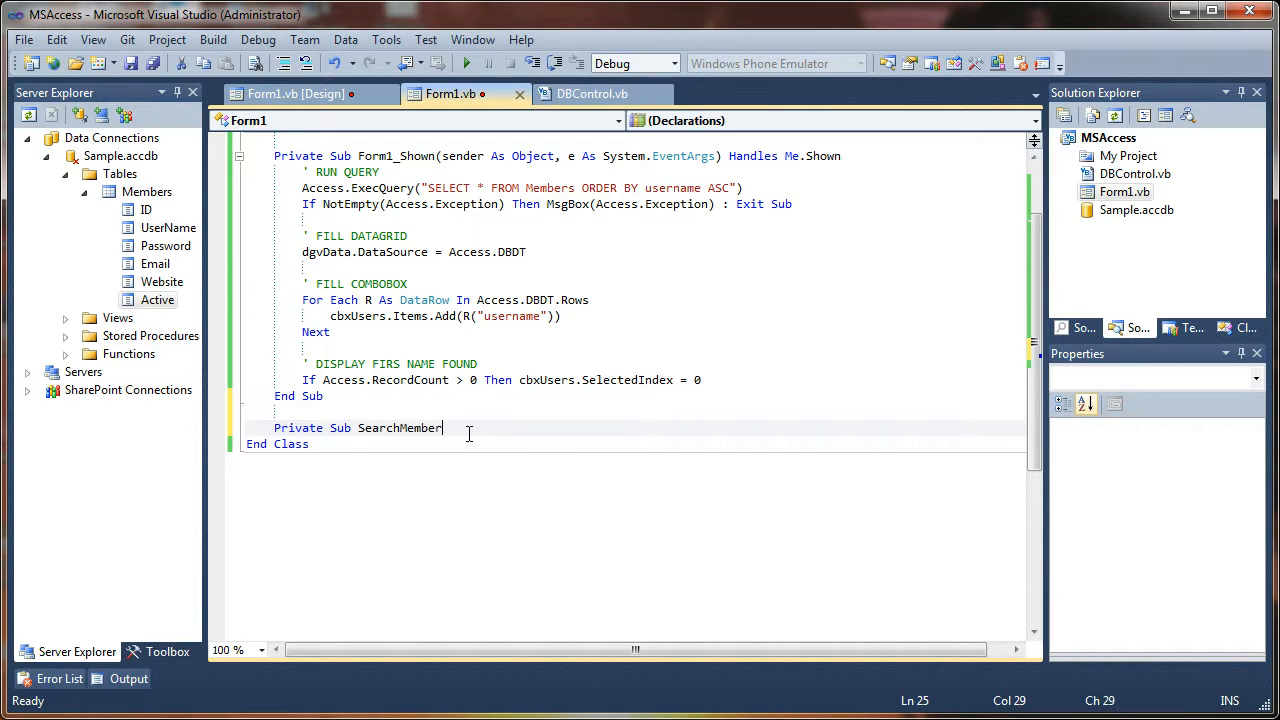
text(()
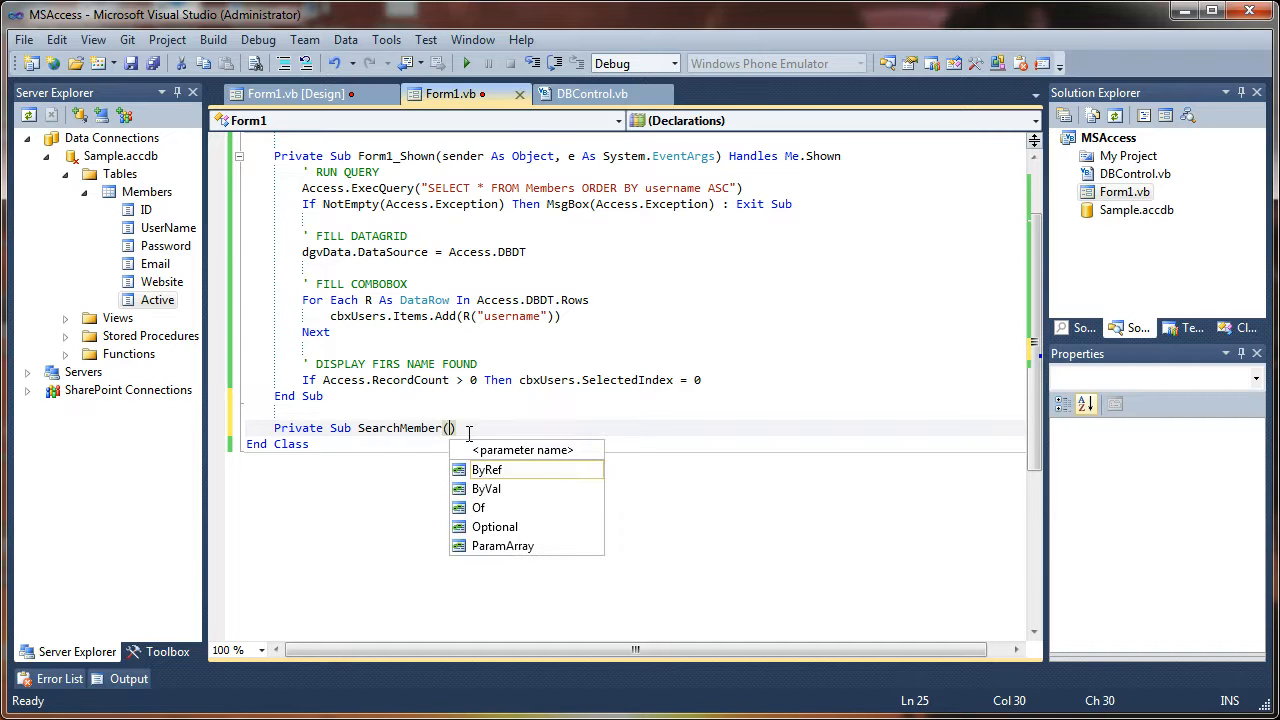
text(Name As String)
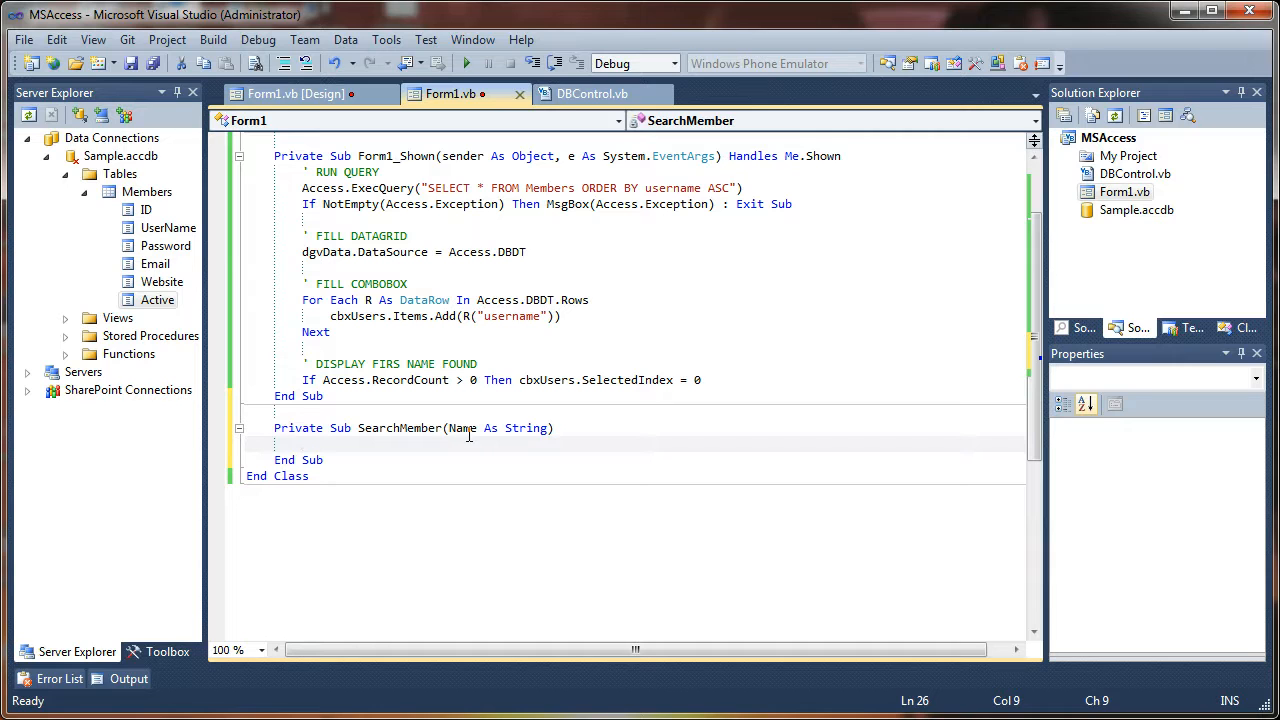
Step: Add the comment ' ADD PARAMETERS & RUN QUERY and begin an Access call below it
text(')
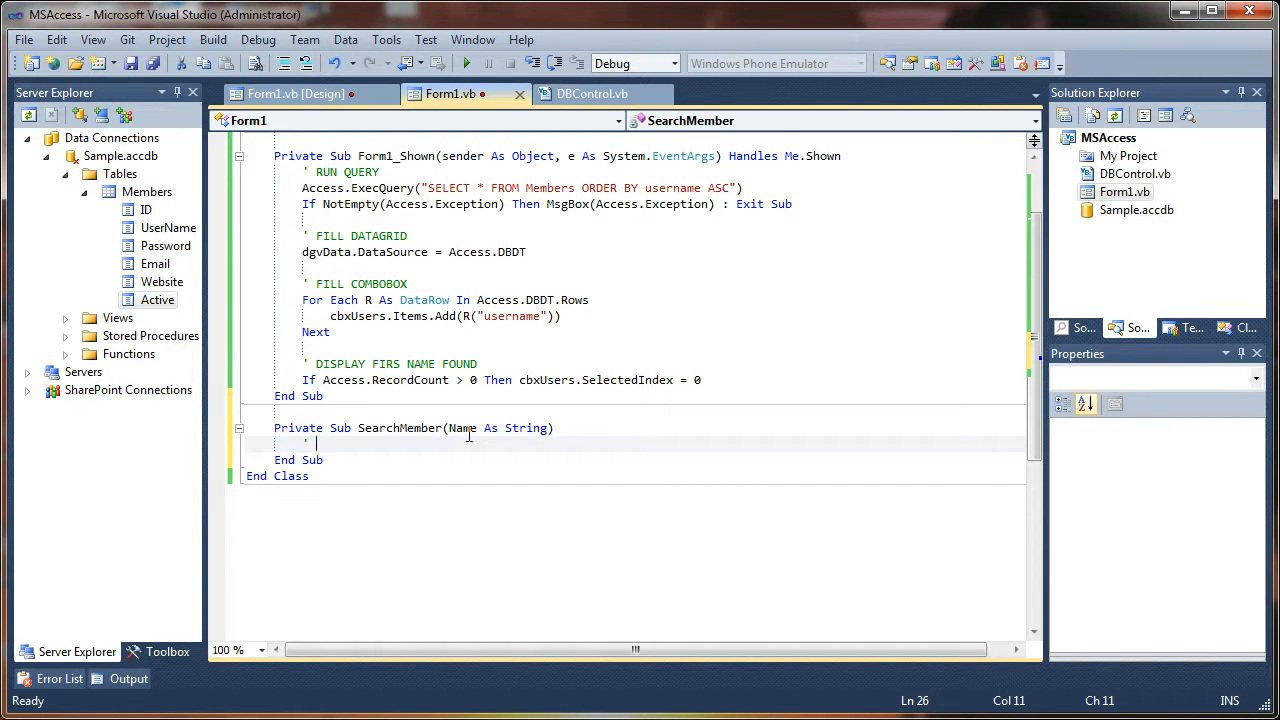
text(ADD PAR)
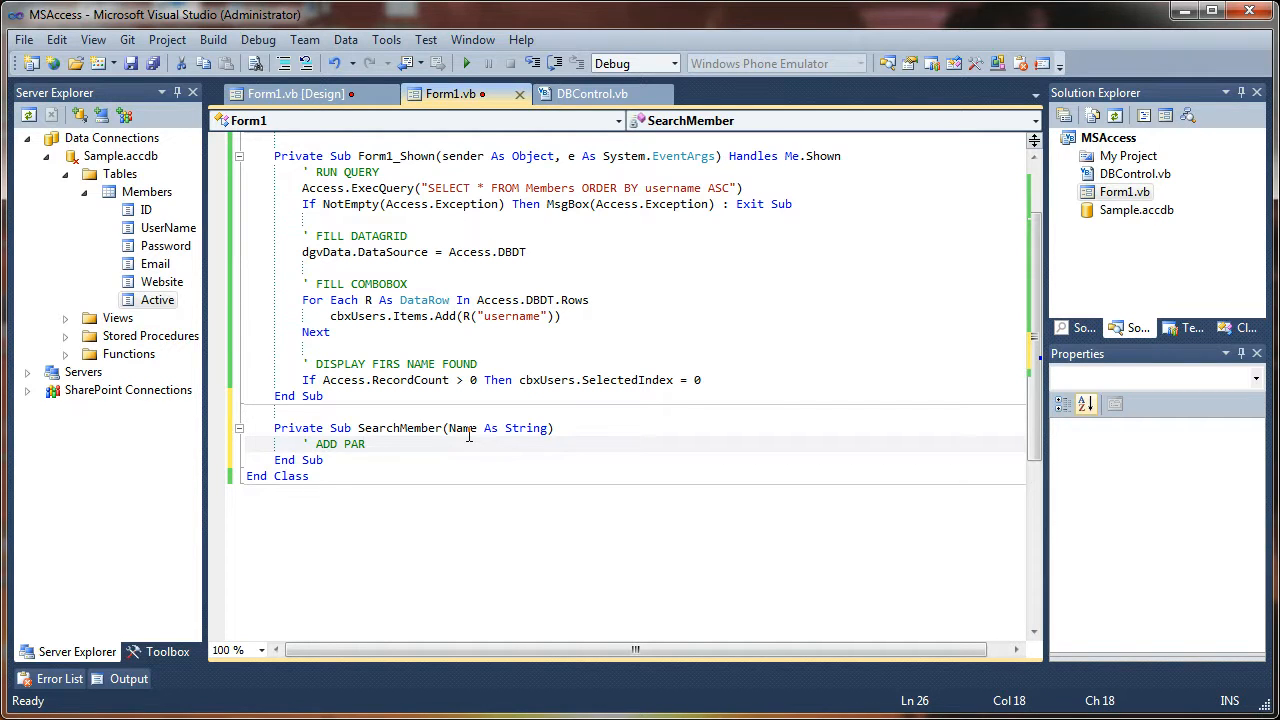
text(A)
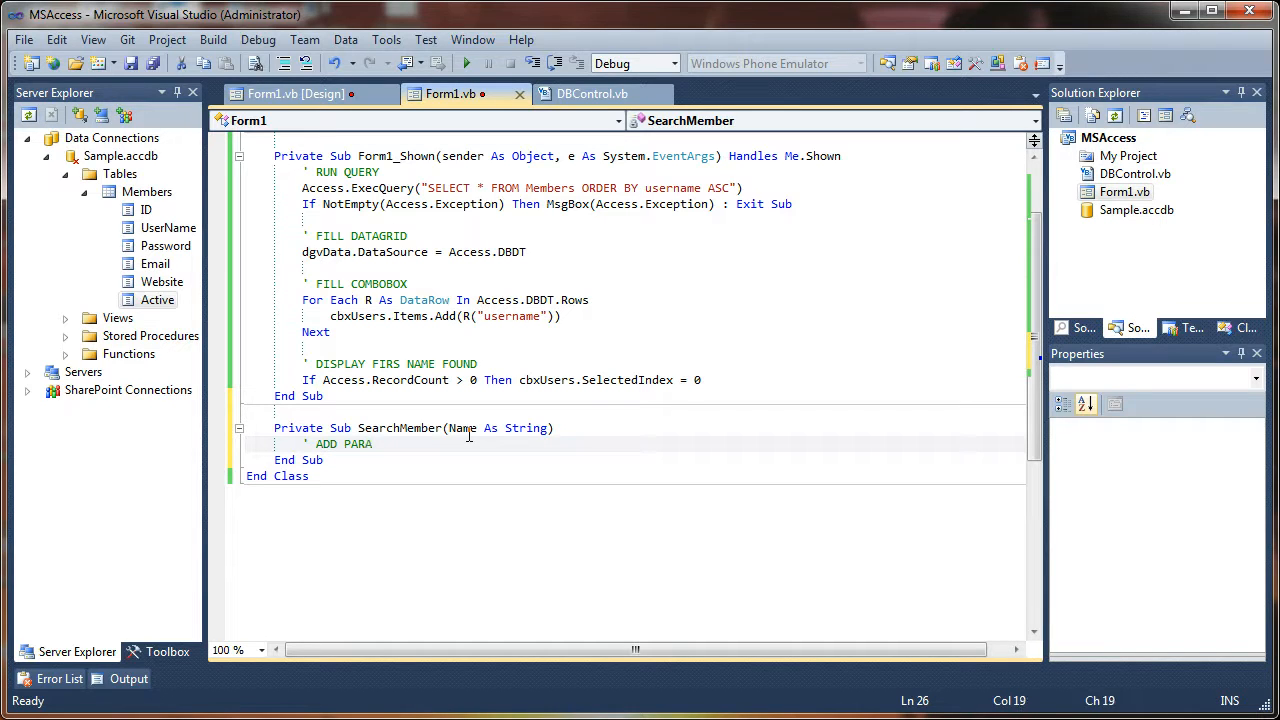
text(METER)
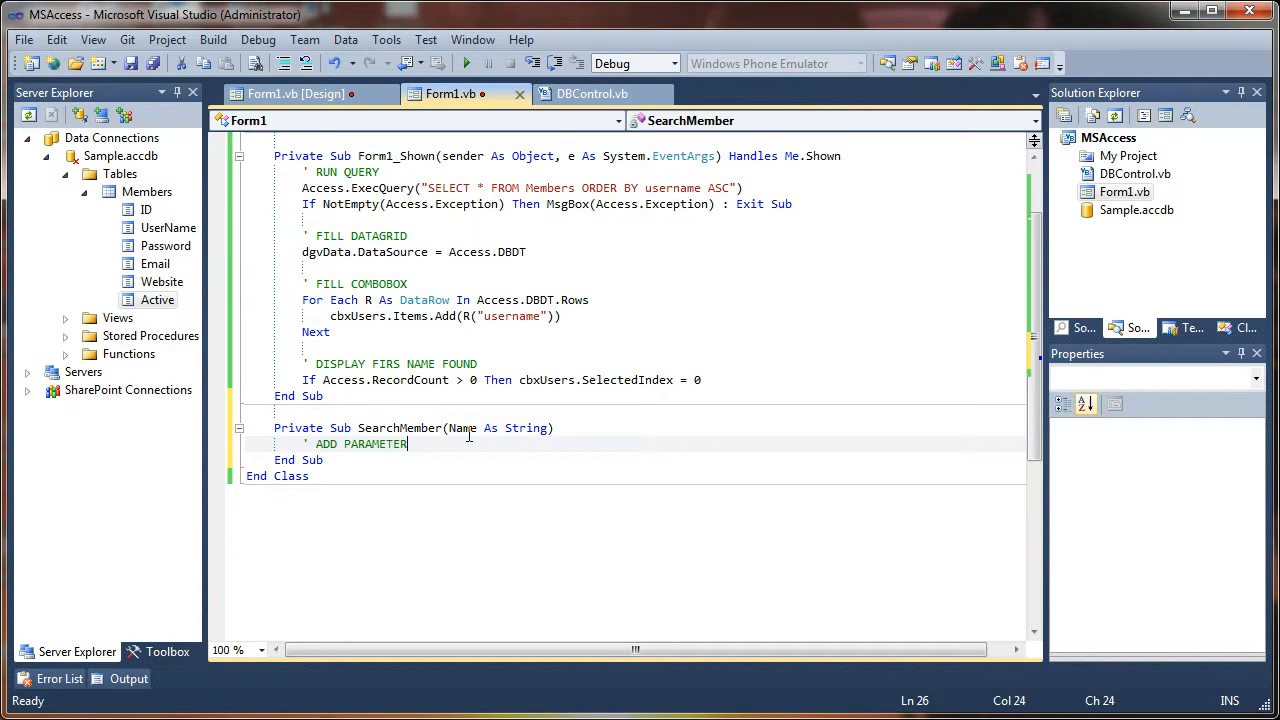
text(S)
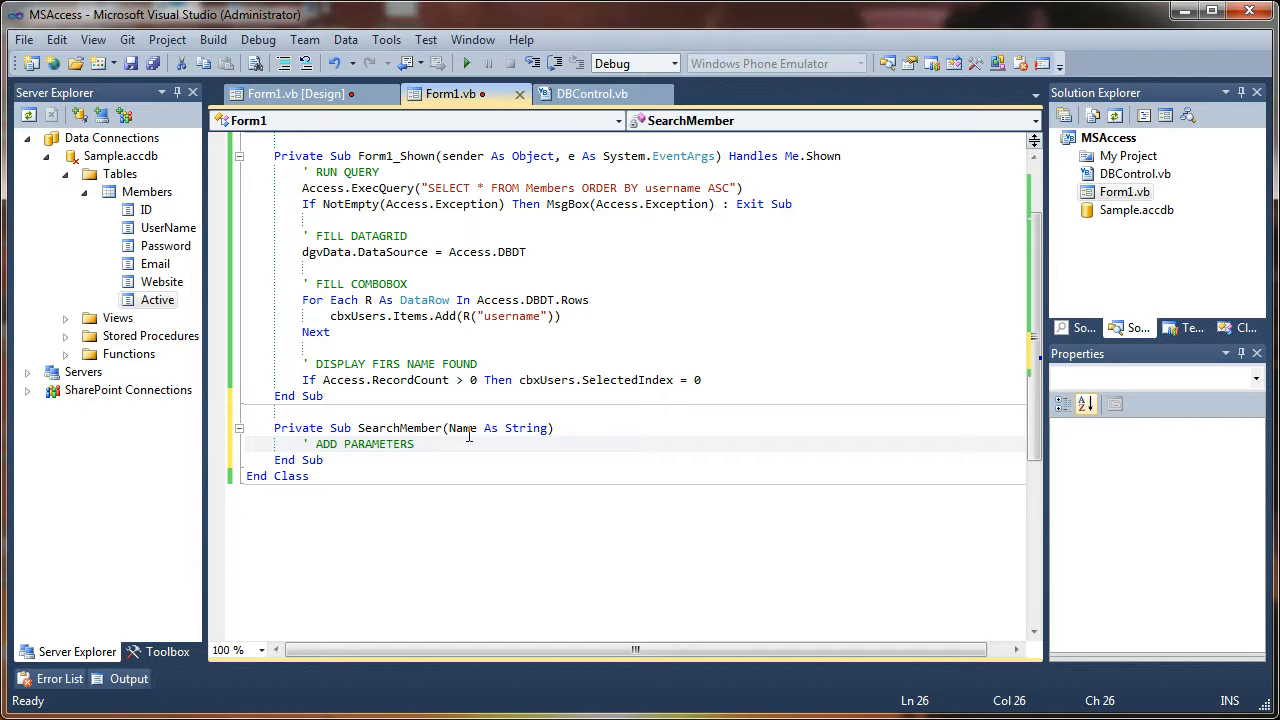
text(& RU)
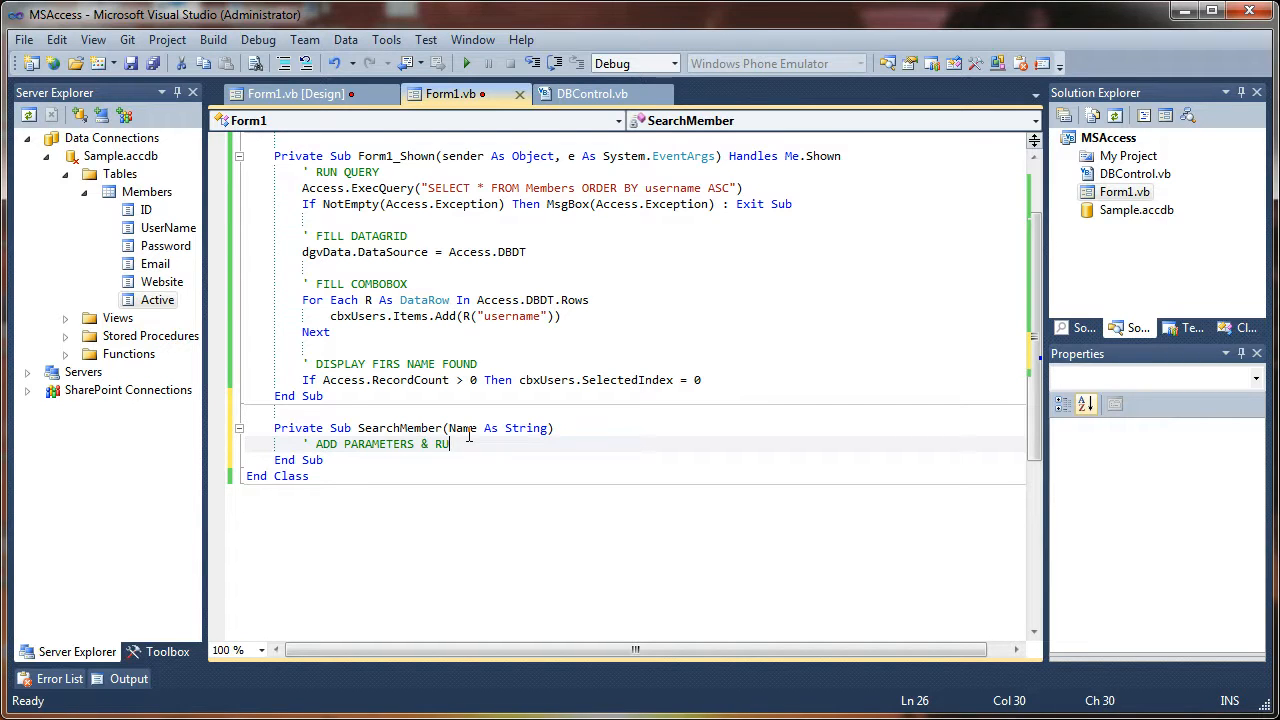
text(N QUERY)
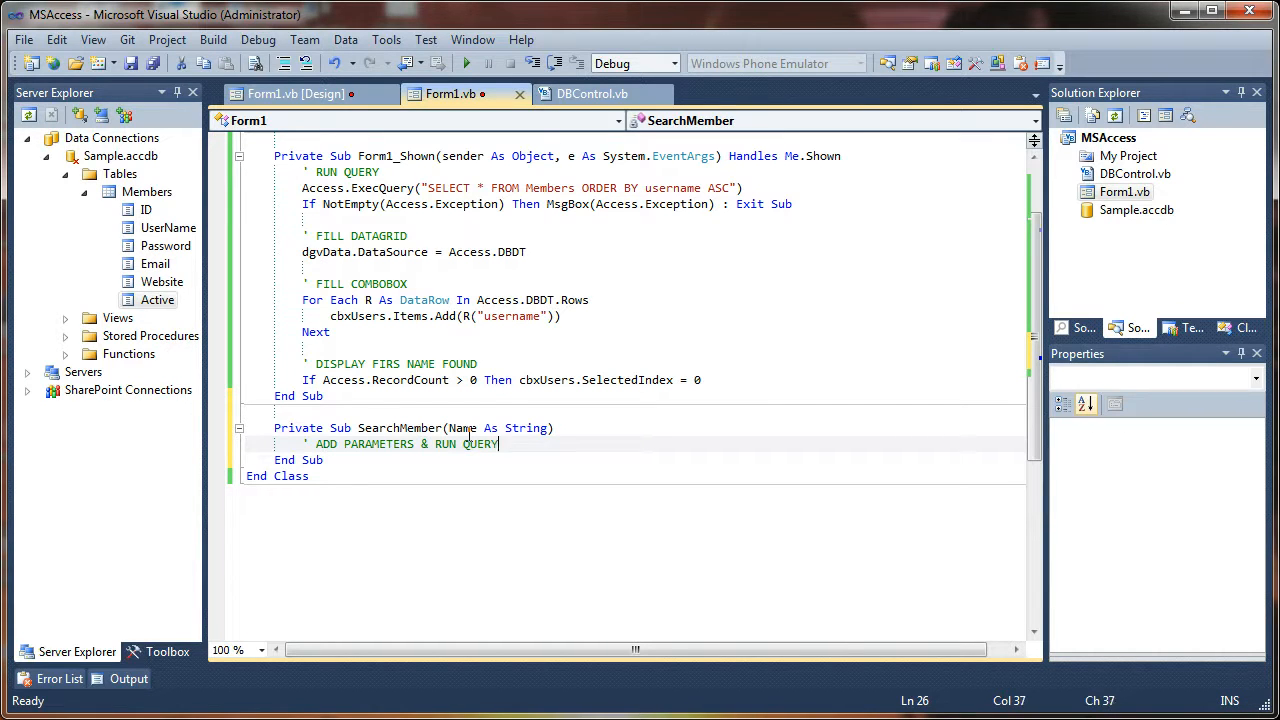
text(A)
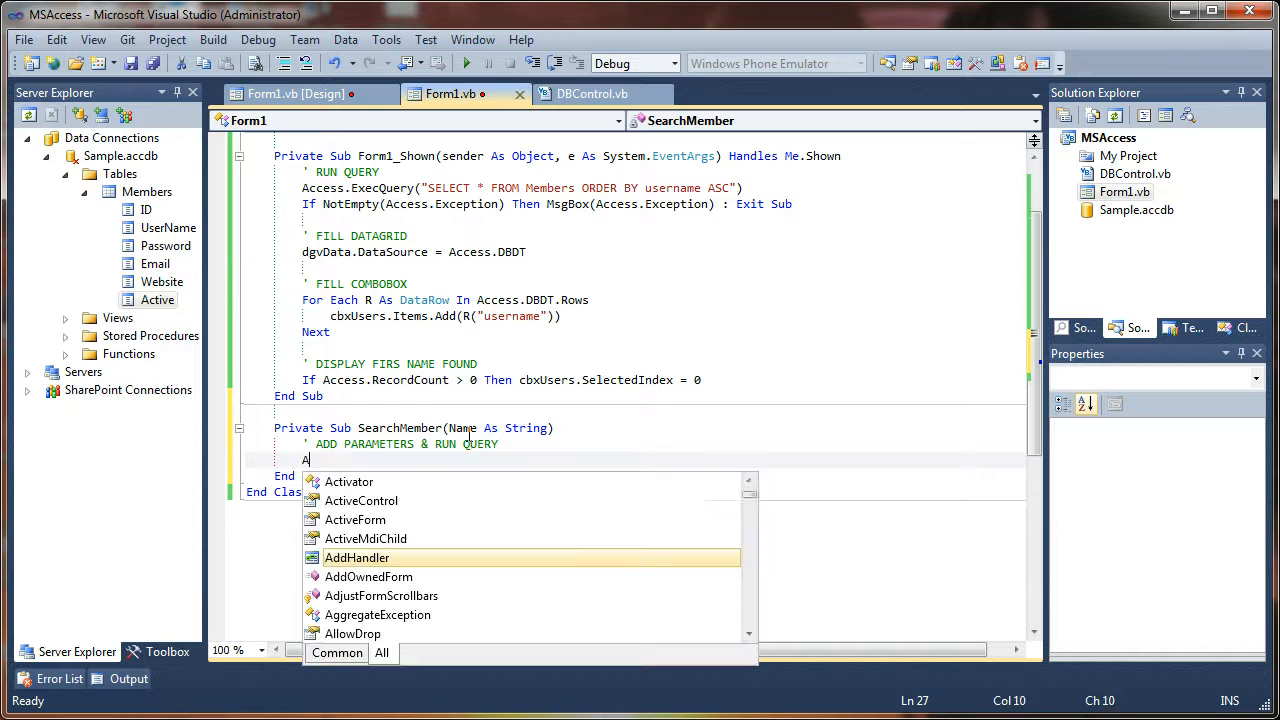
text(ccess.a)
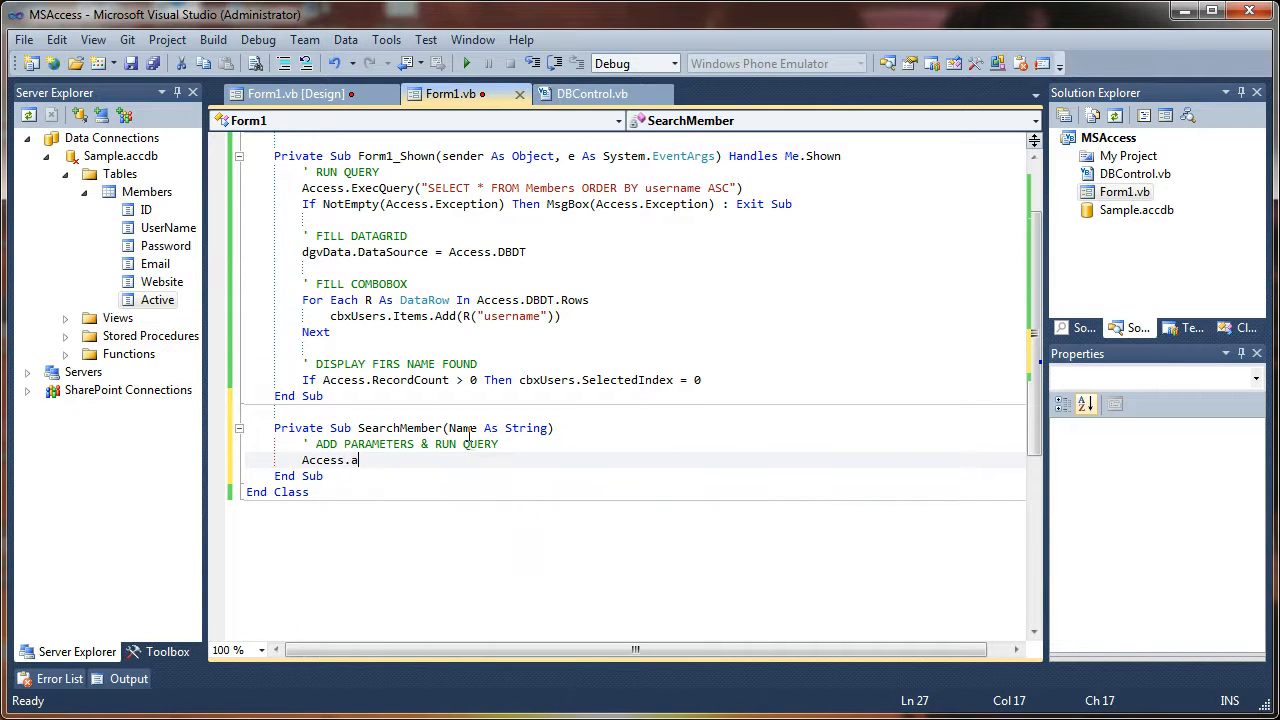
Step: Complete Access.AddParam, review DBControl.vb and the Find form layout, then return to Form1 code
text(dd)
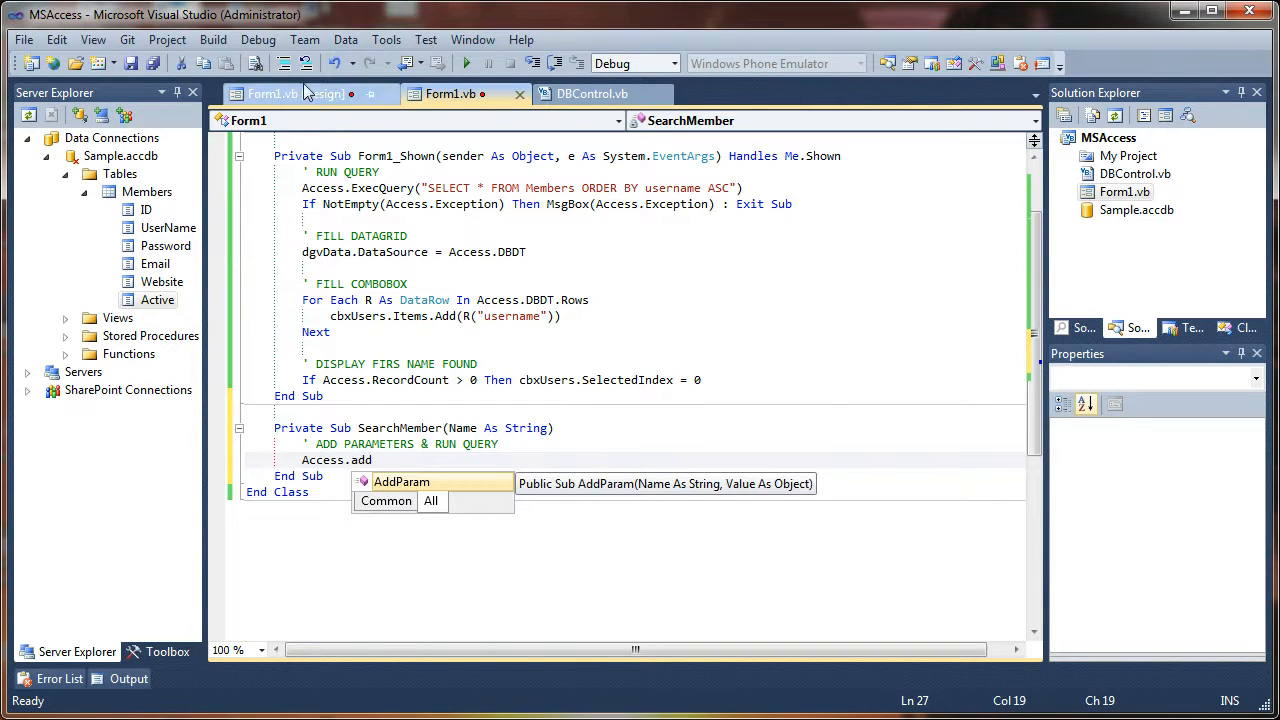
click(591, 93)
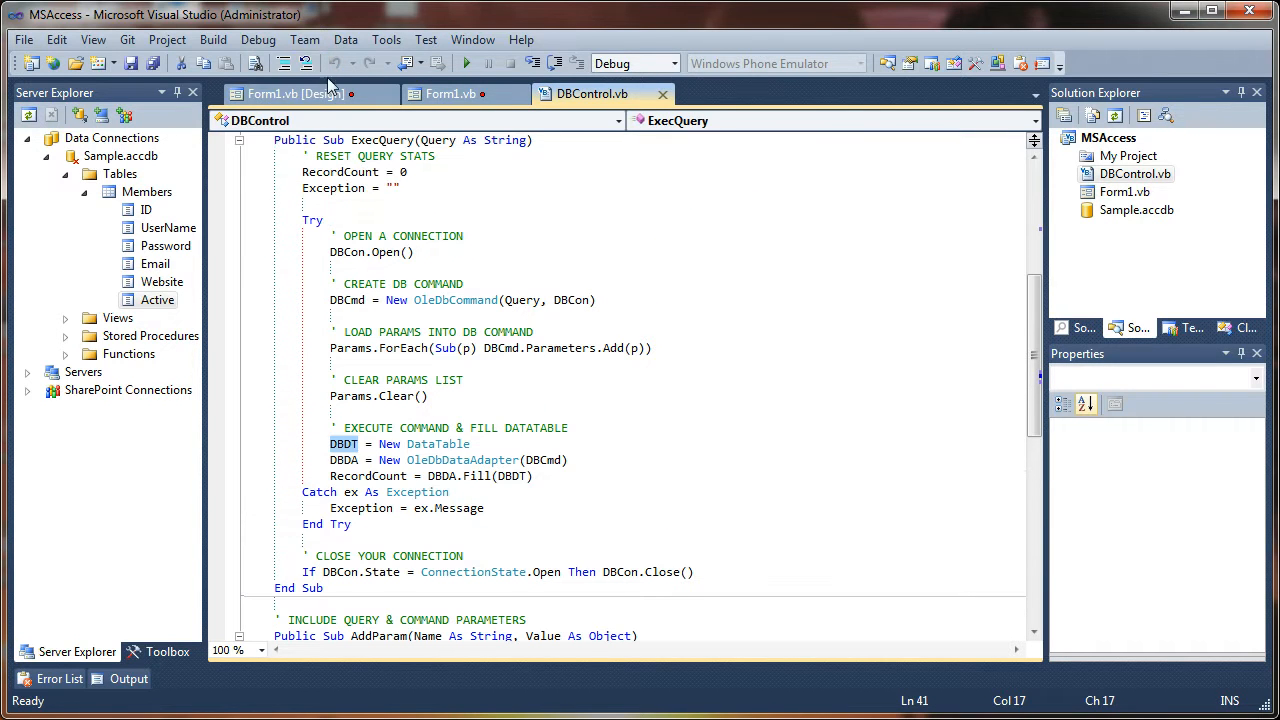
click(290, 93)
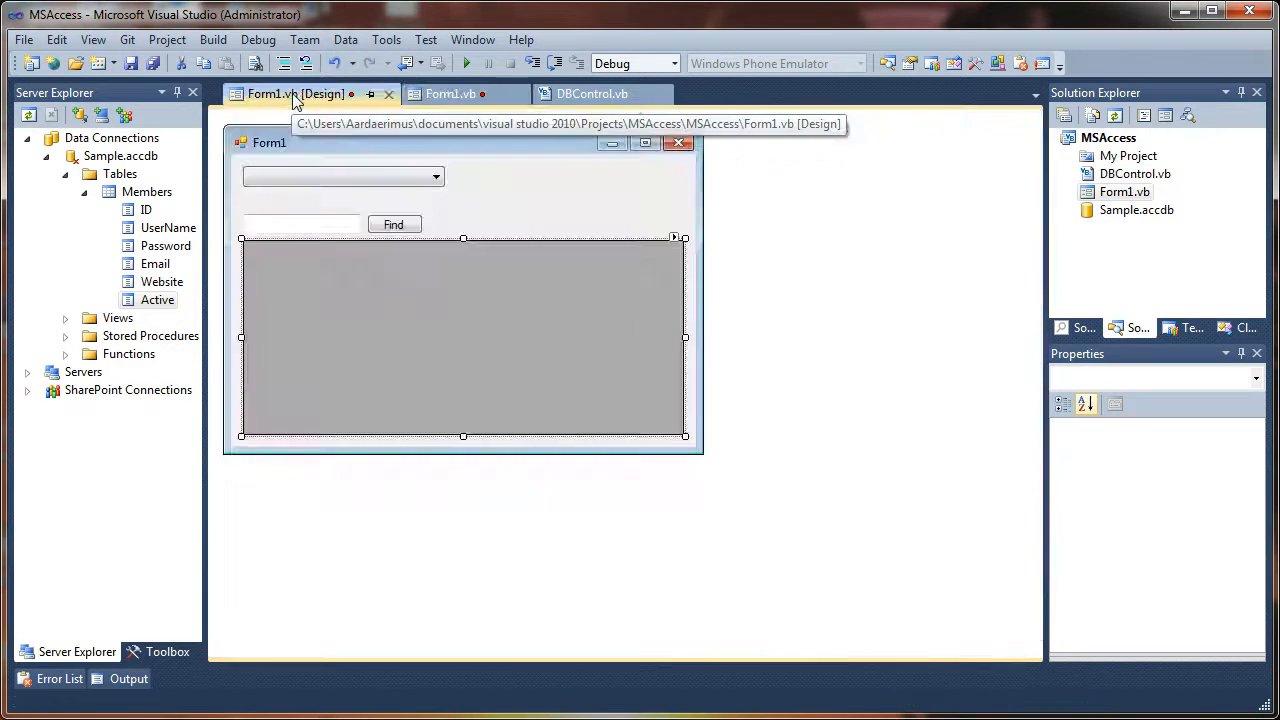
click(449, 93)
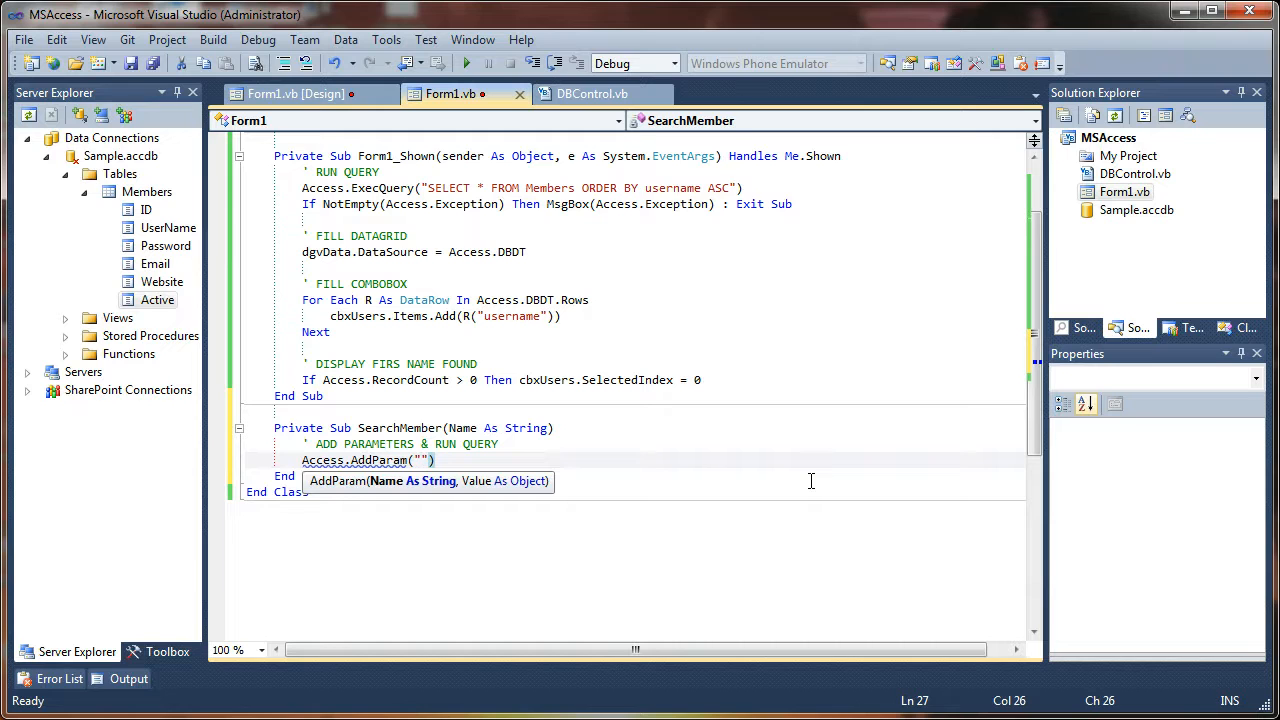
text(@)
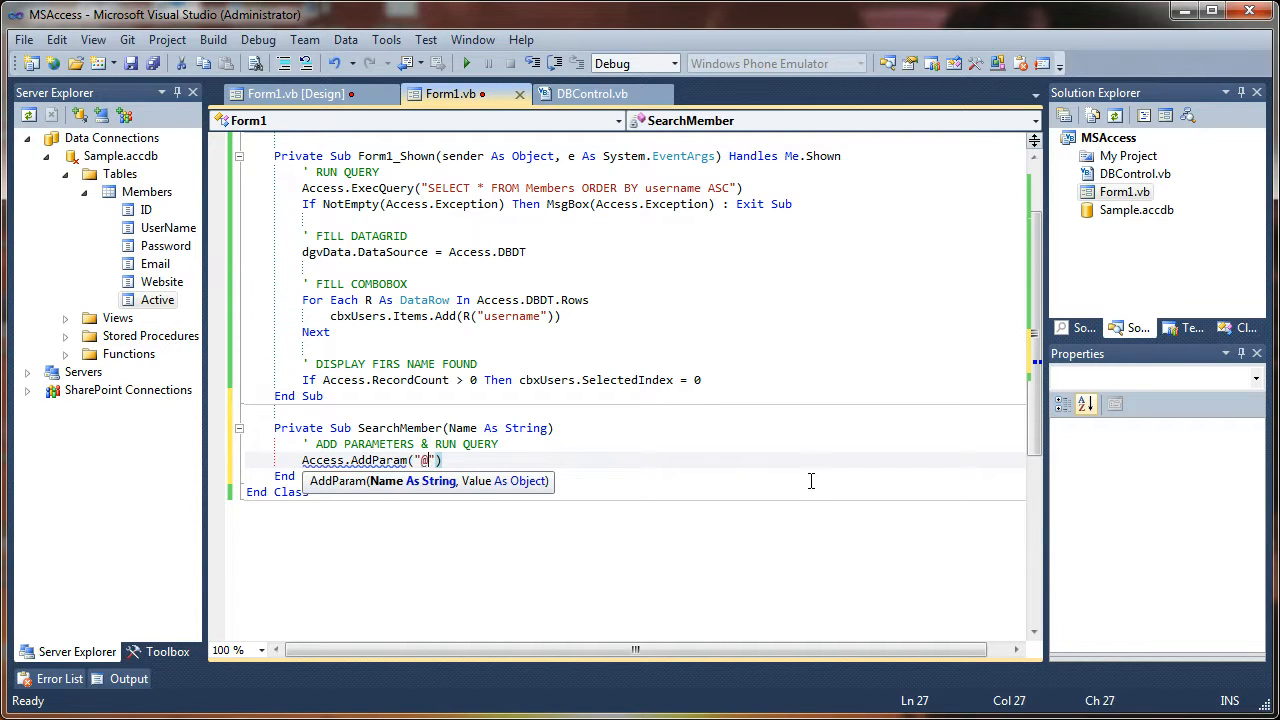
text(user)
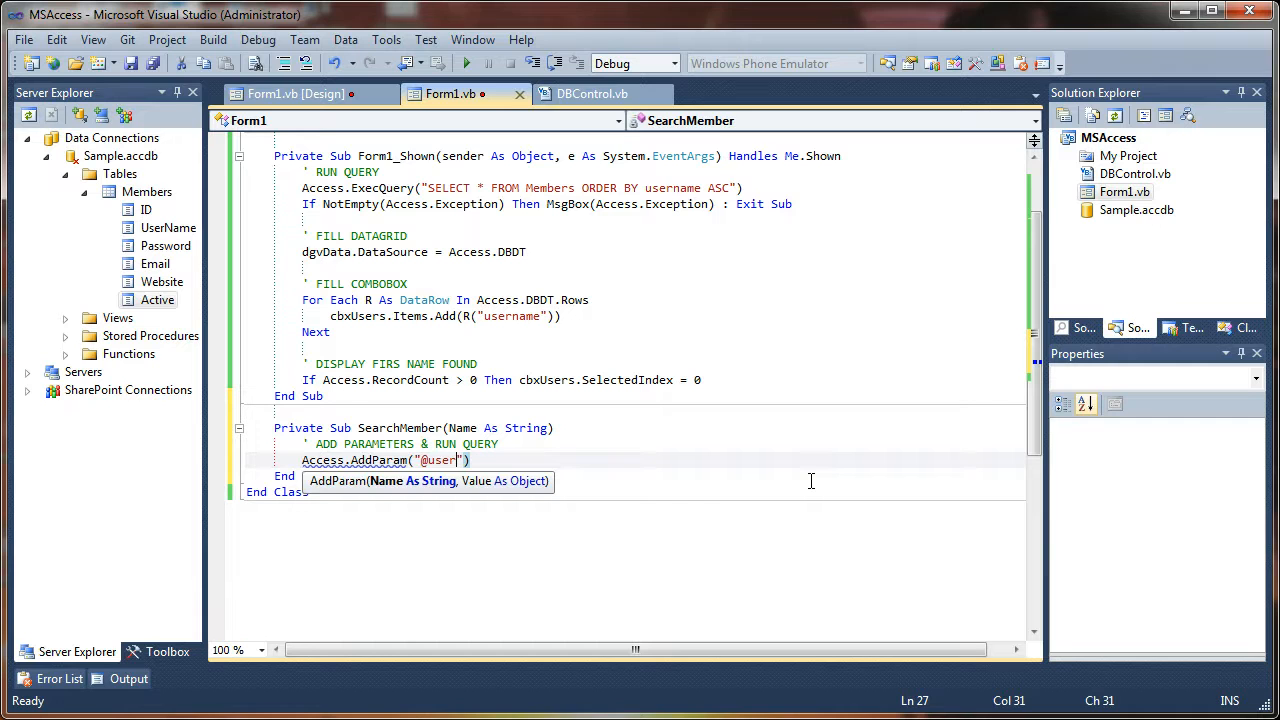
text(,)
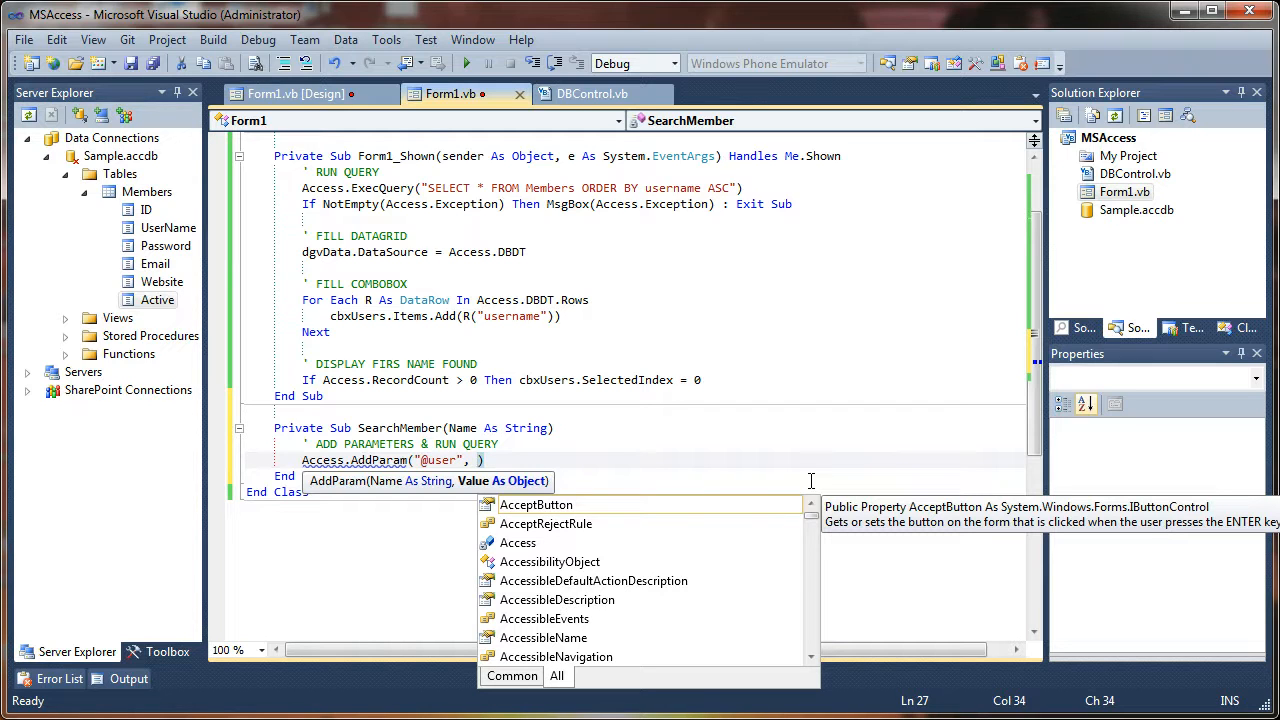
text(")
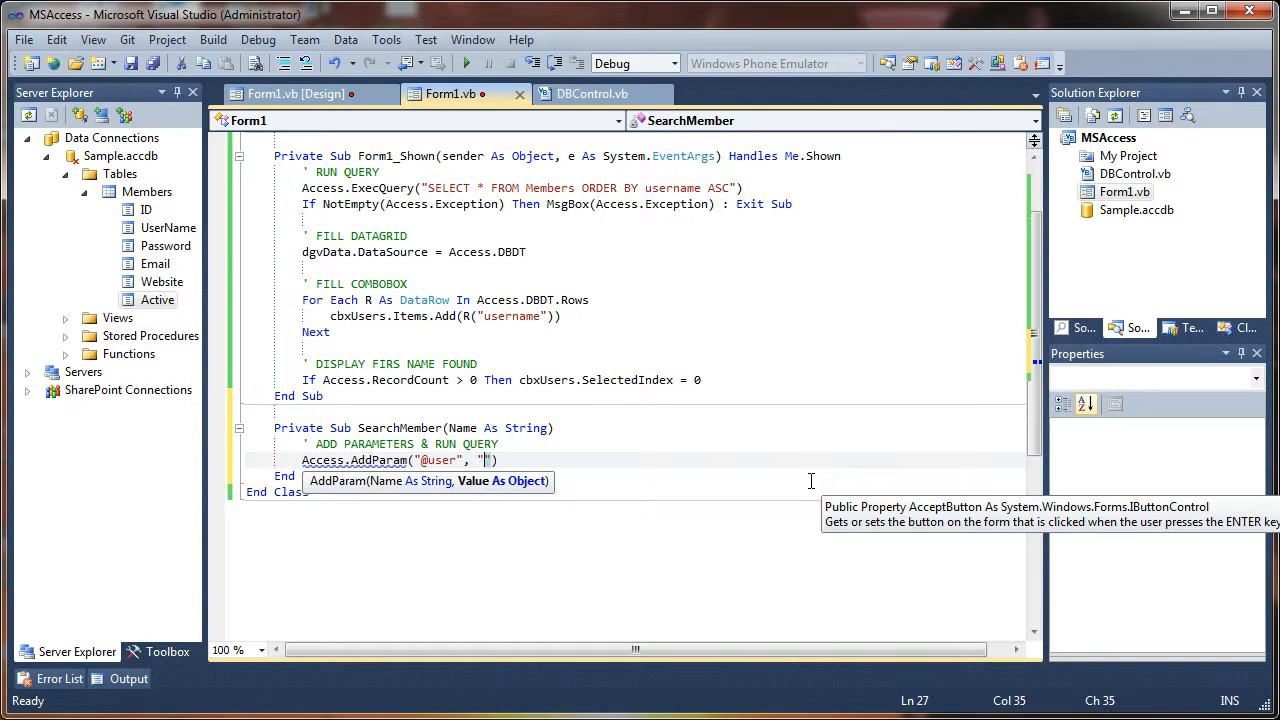
text(%)
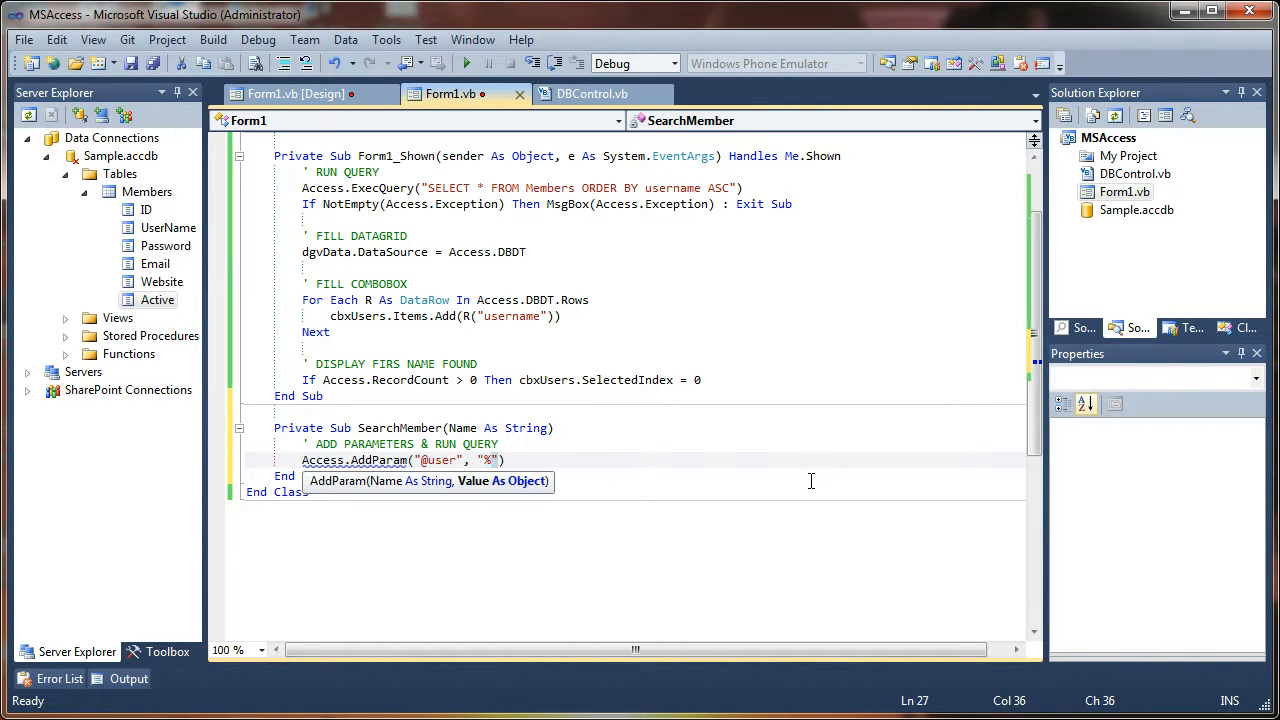
text(&)
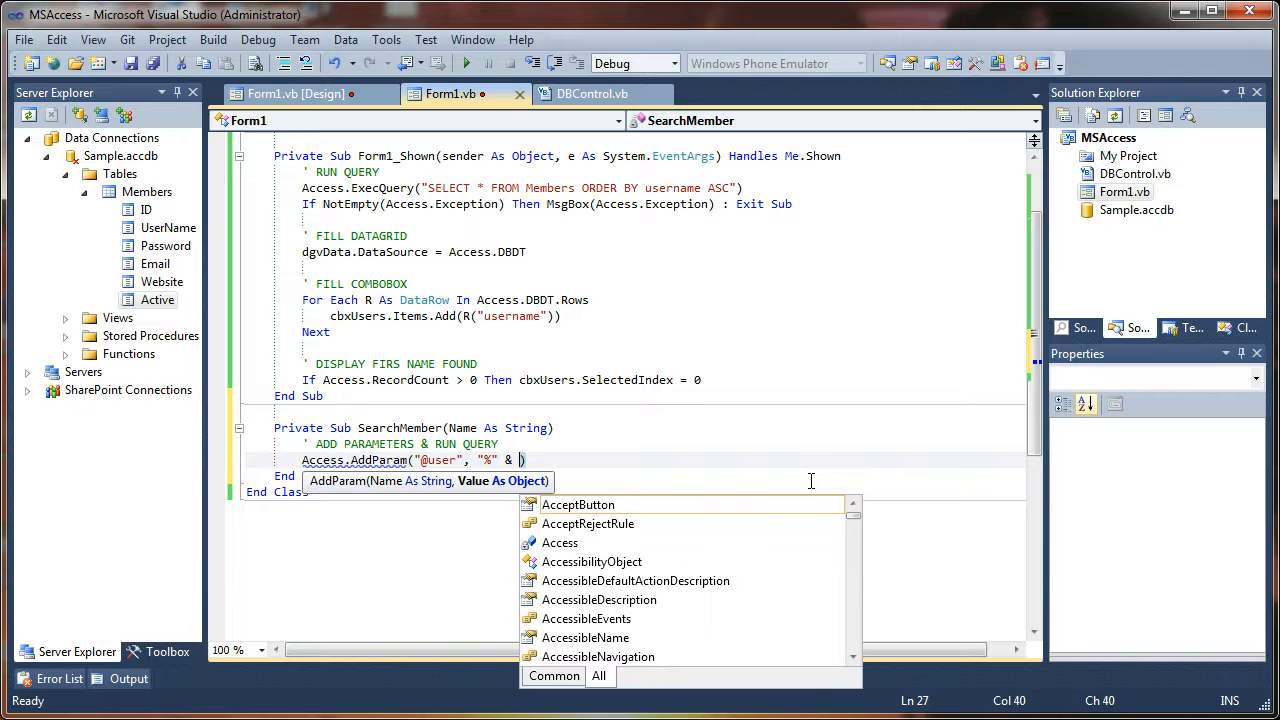
mouse_move(578, 504)
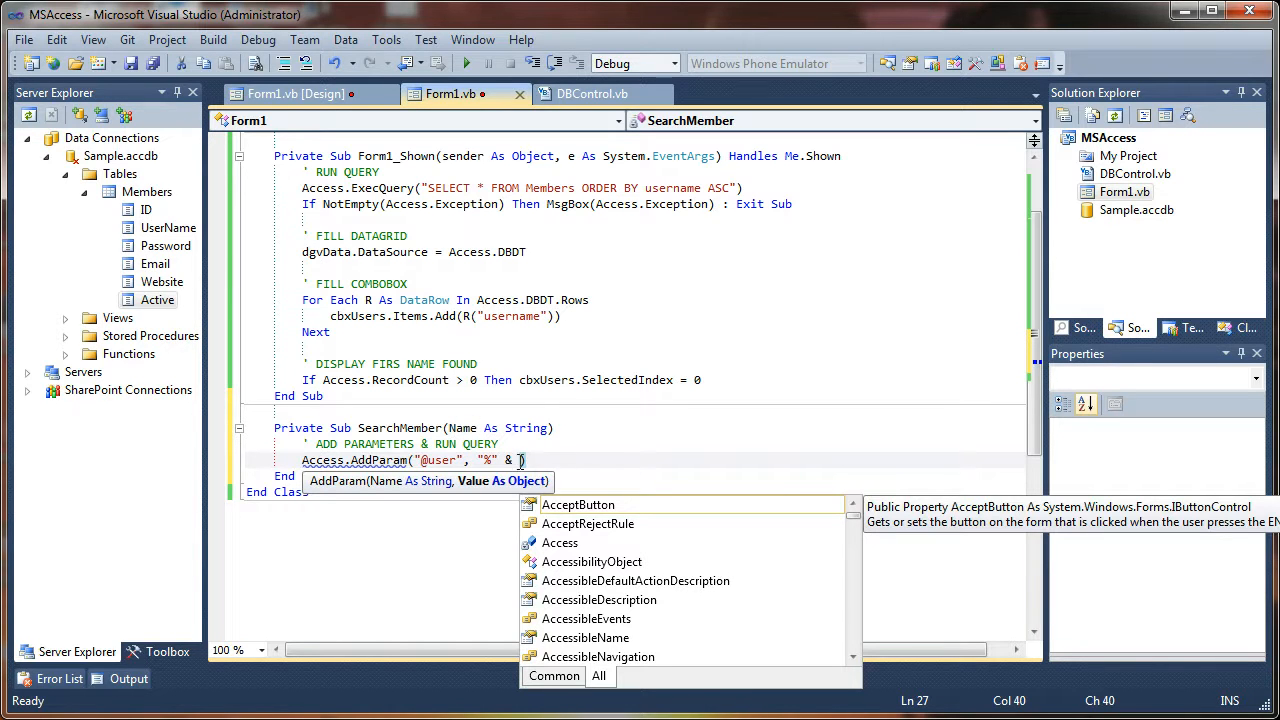
text(Name)
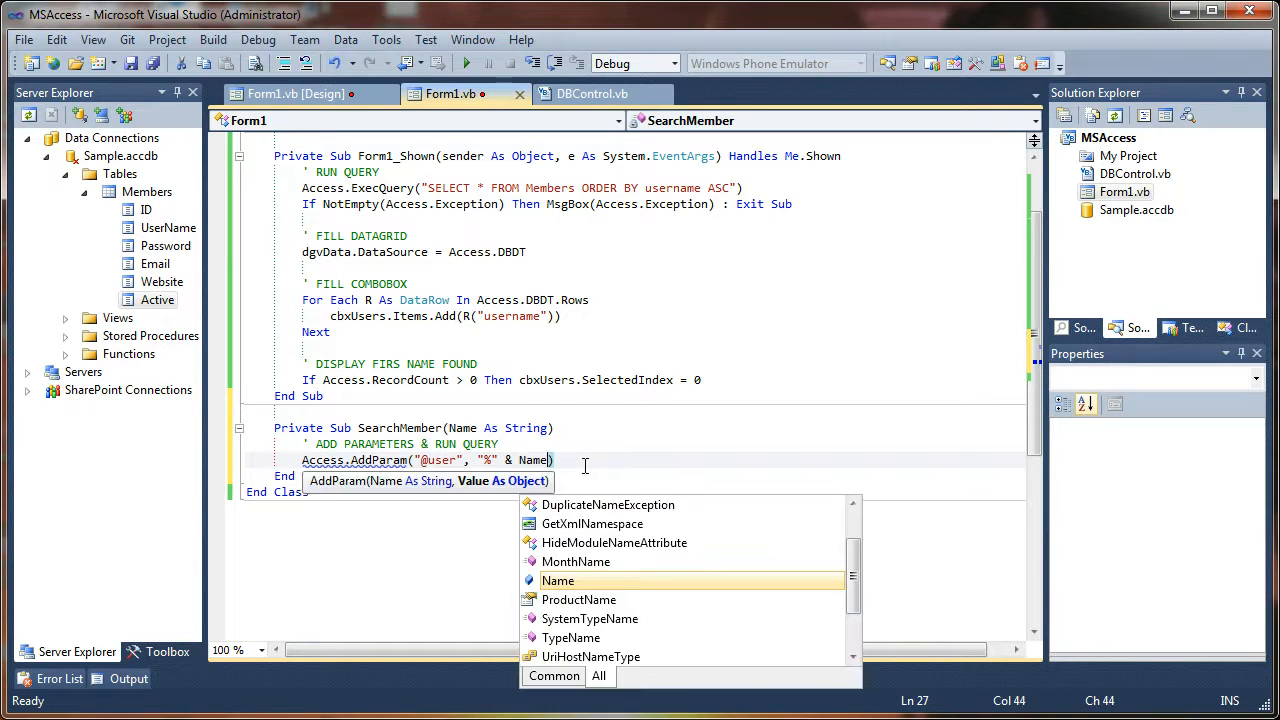
text(& "%")
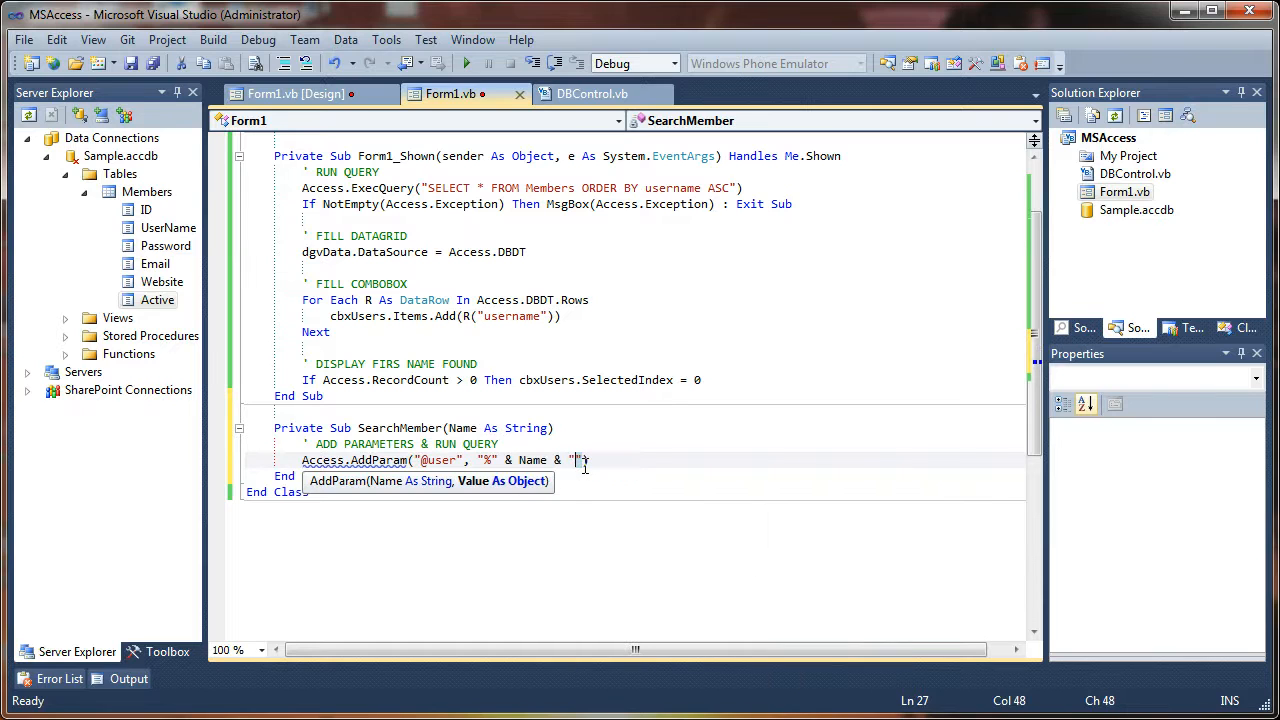
text(%)
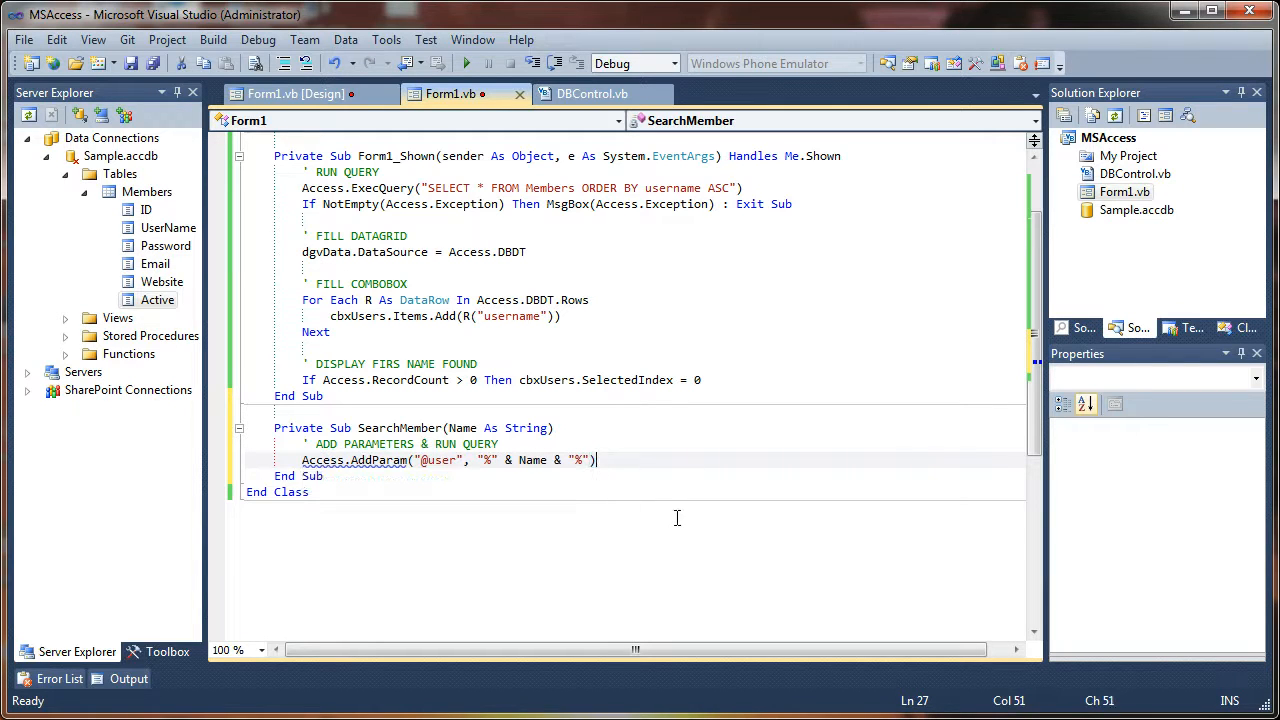
Step: Add Access.ExecQuery("SELECT username, password, email ") on a new line below AddParam
key(enter)
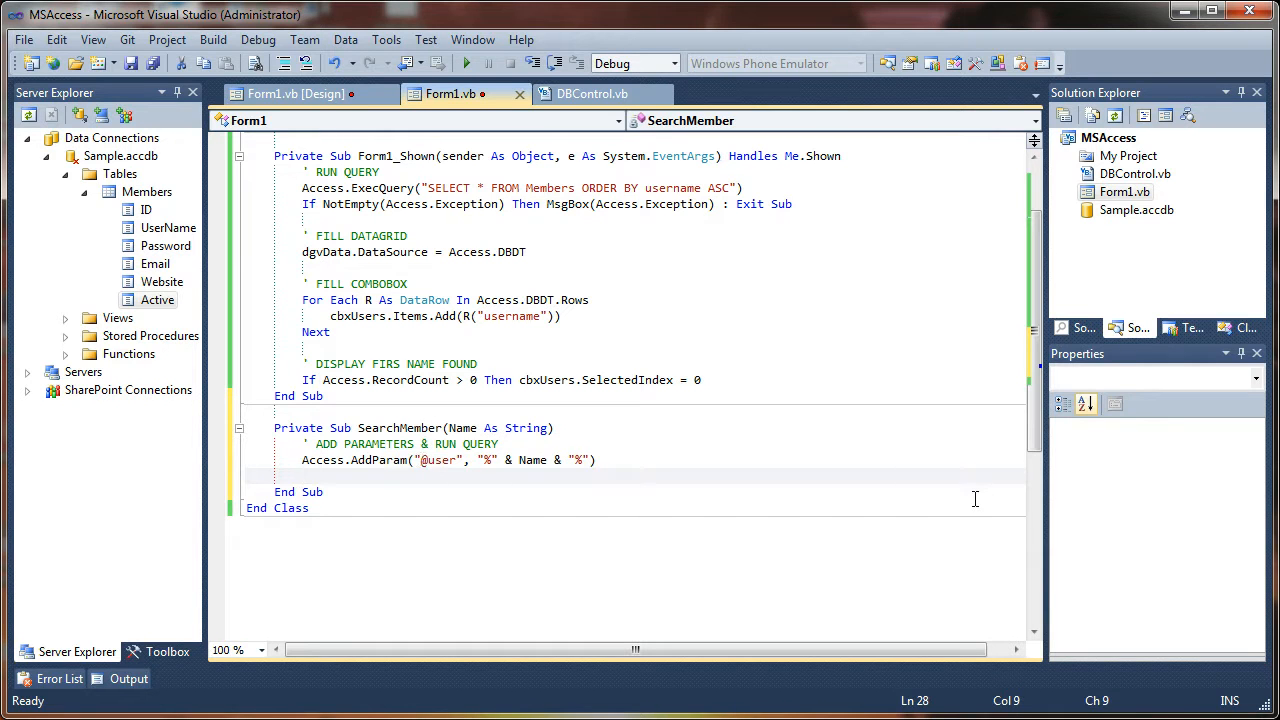
mouse_move(547, 411)
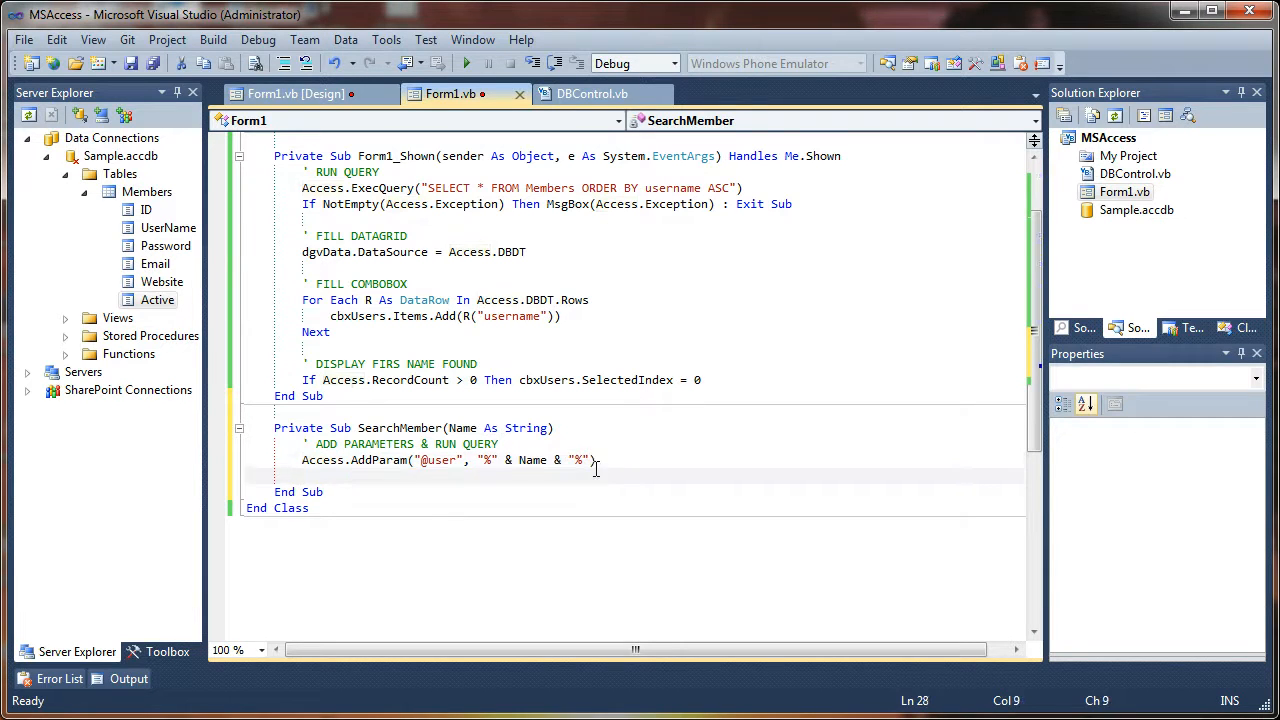
text(Access)
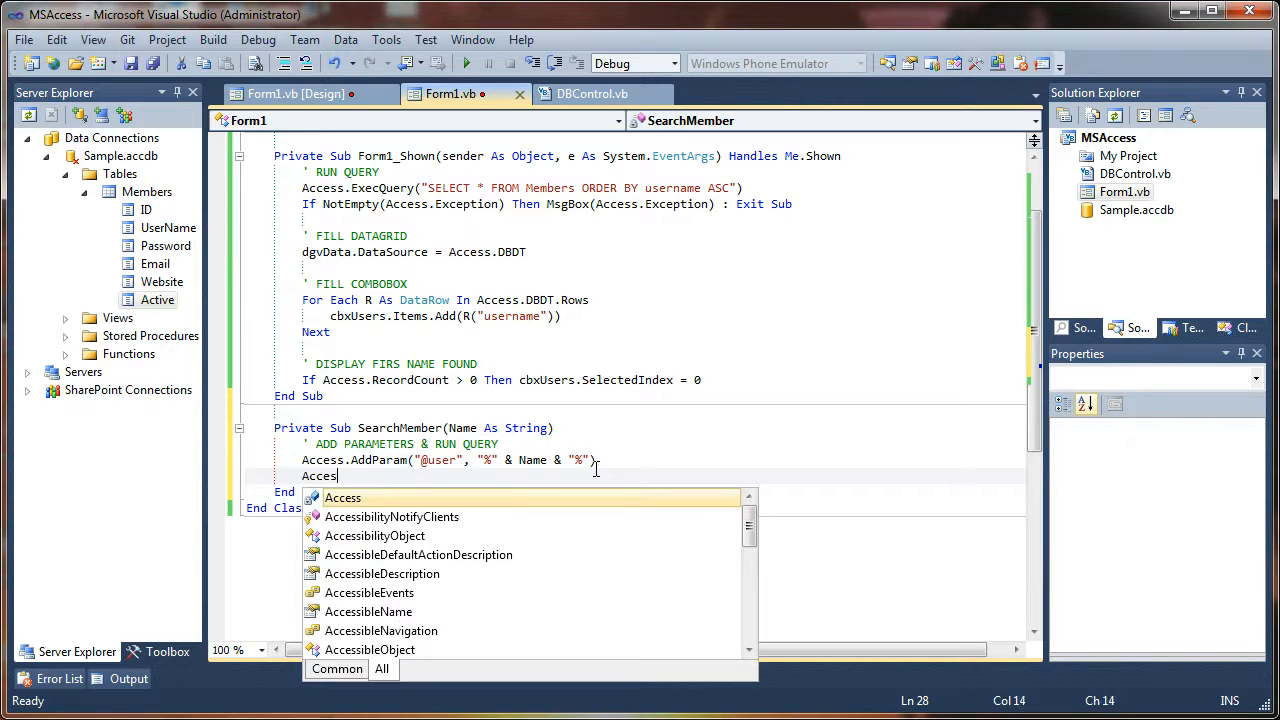
text(.Exe)
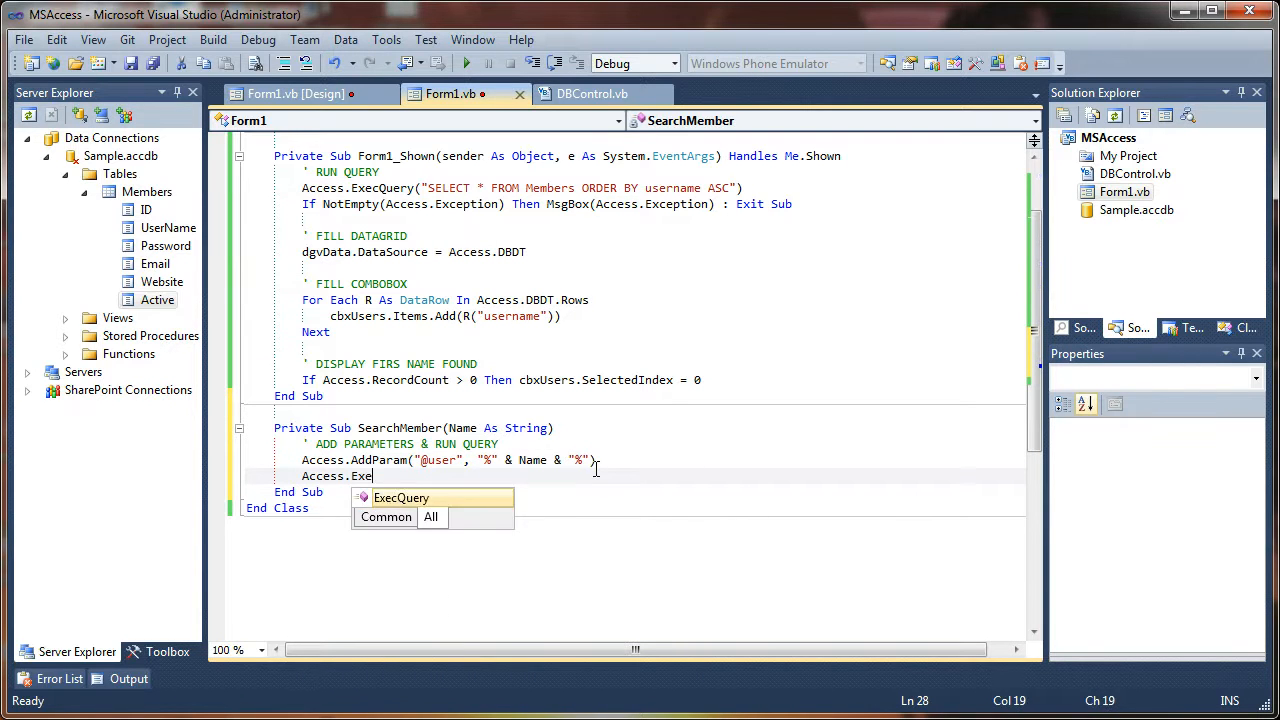
text(c)
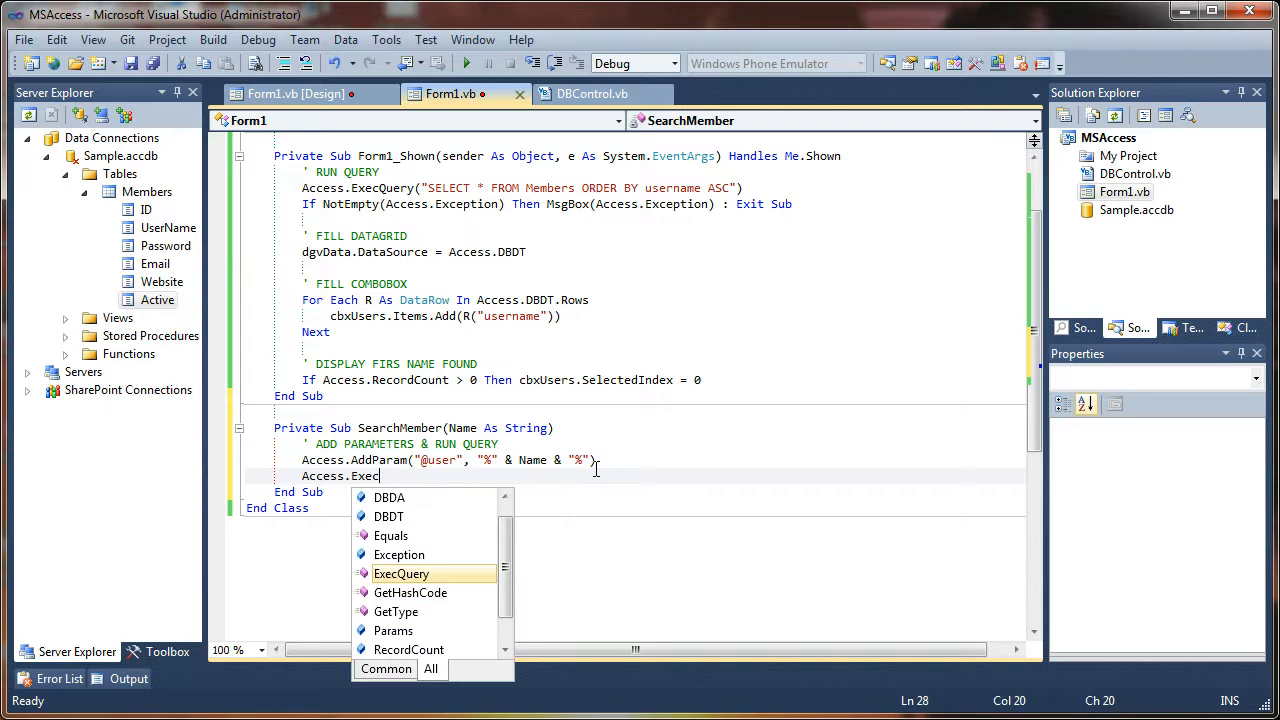
text(Query()
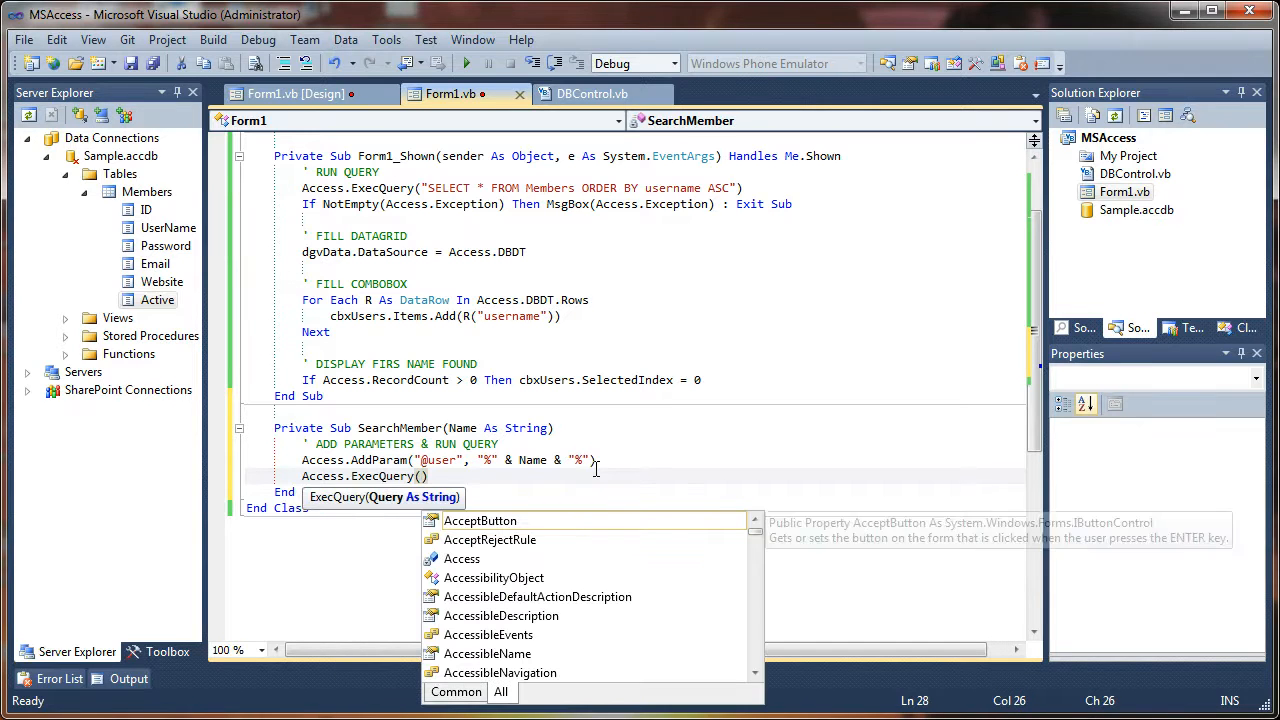
text("")
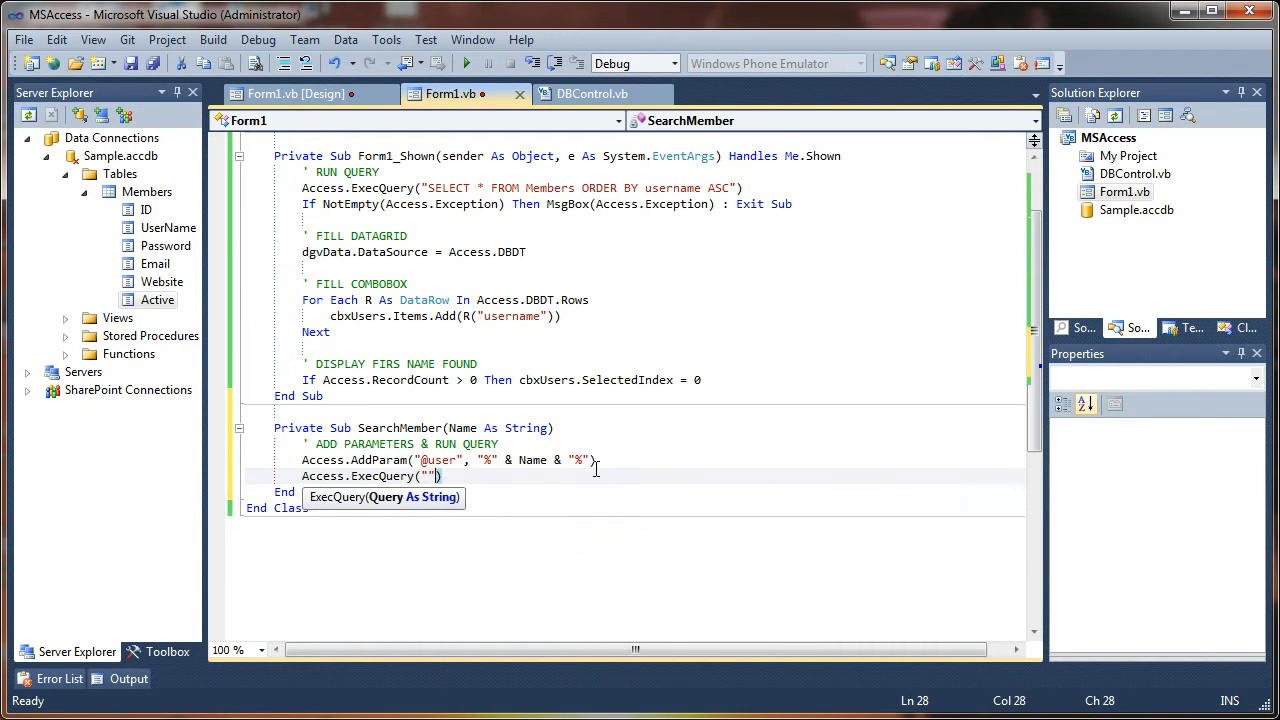
text(SELECT)
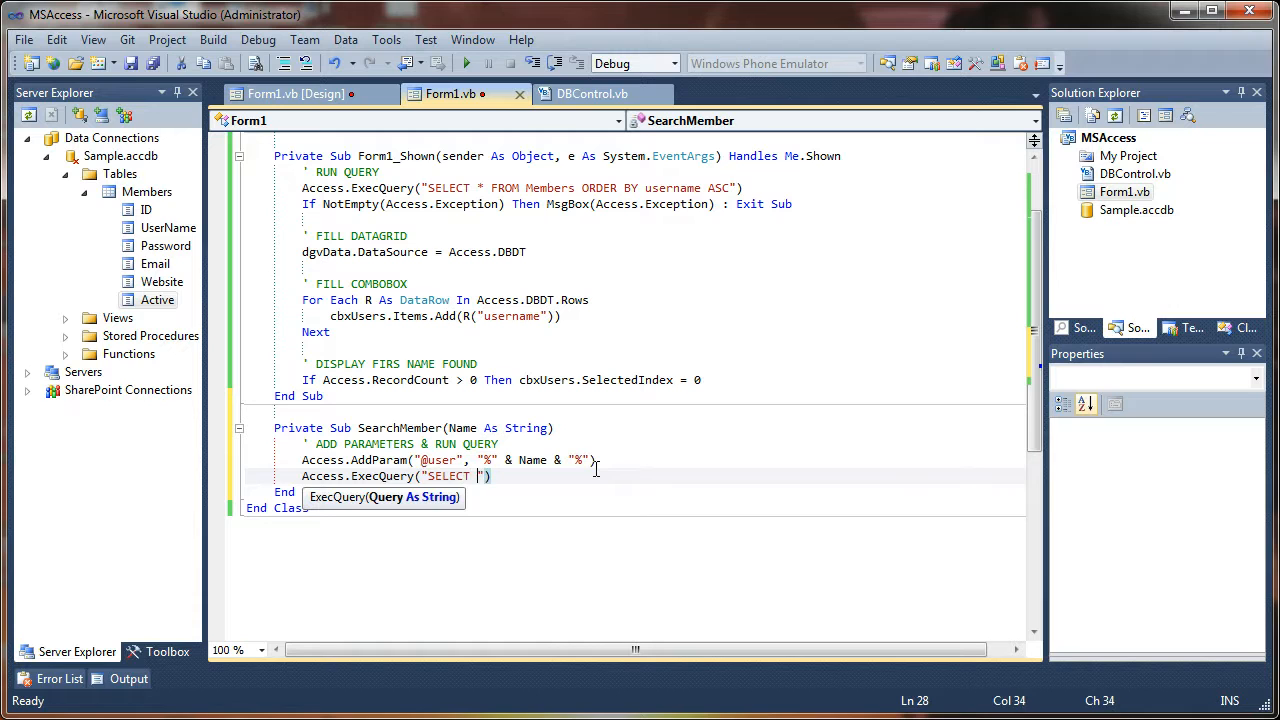
text(username,)
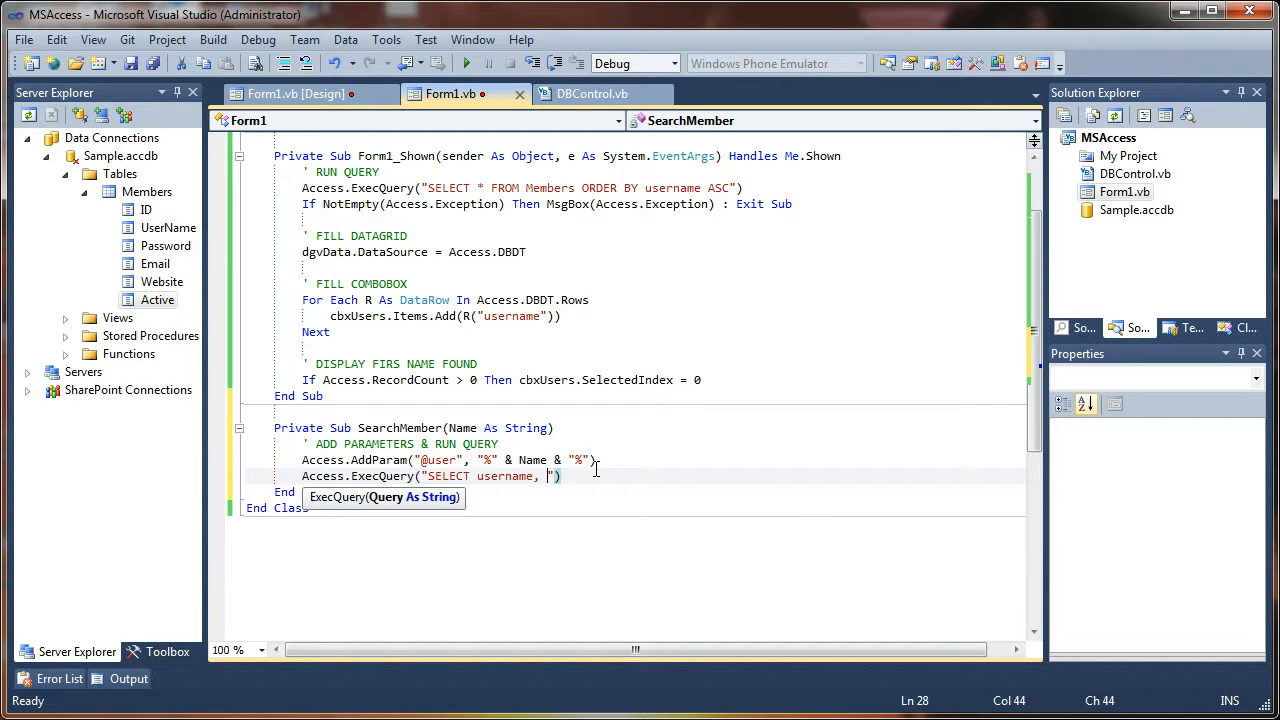
text(password)
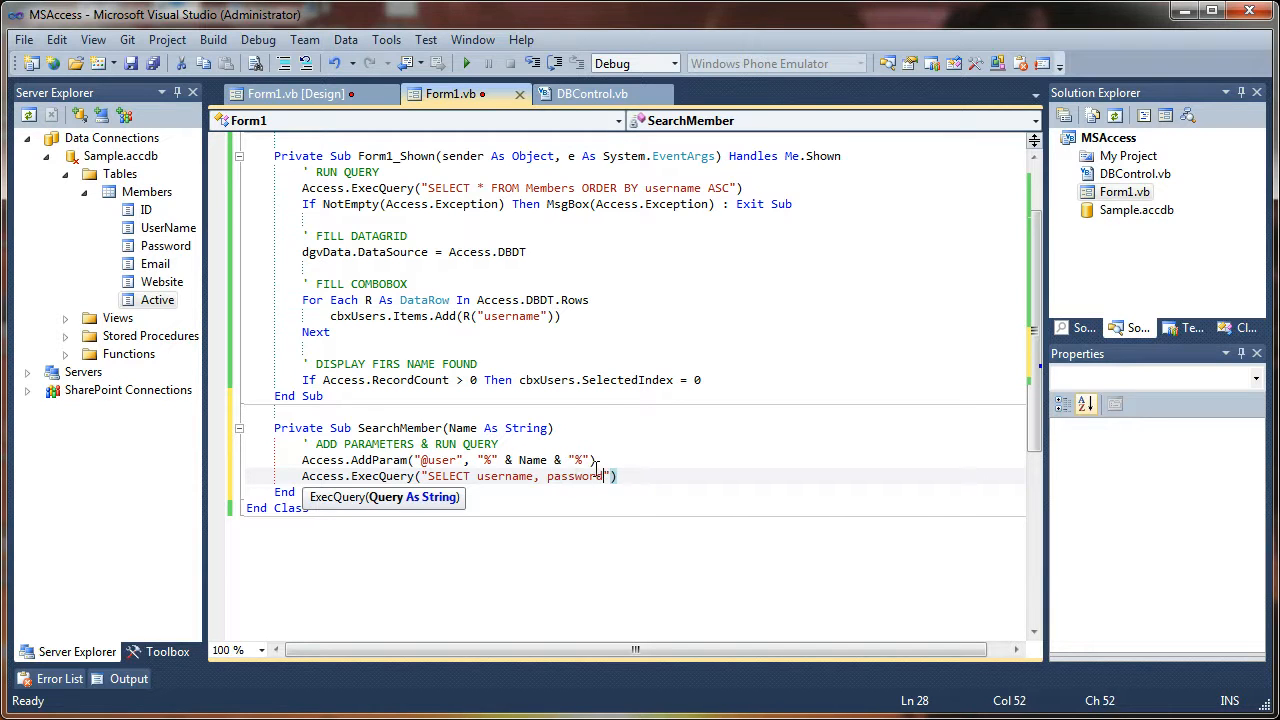
text(, email)
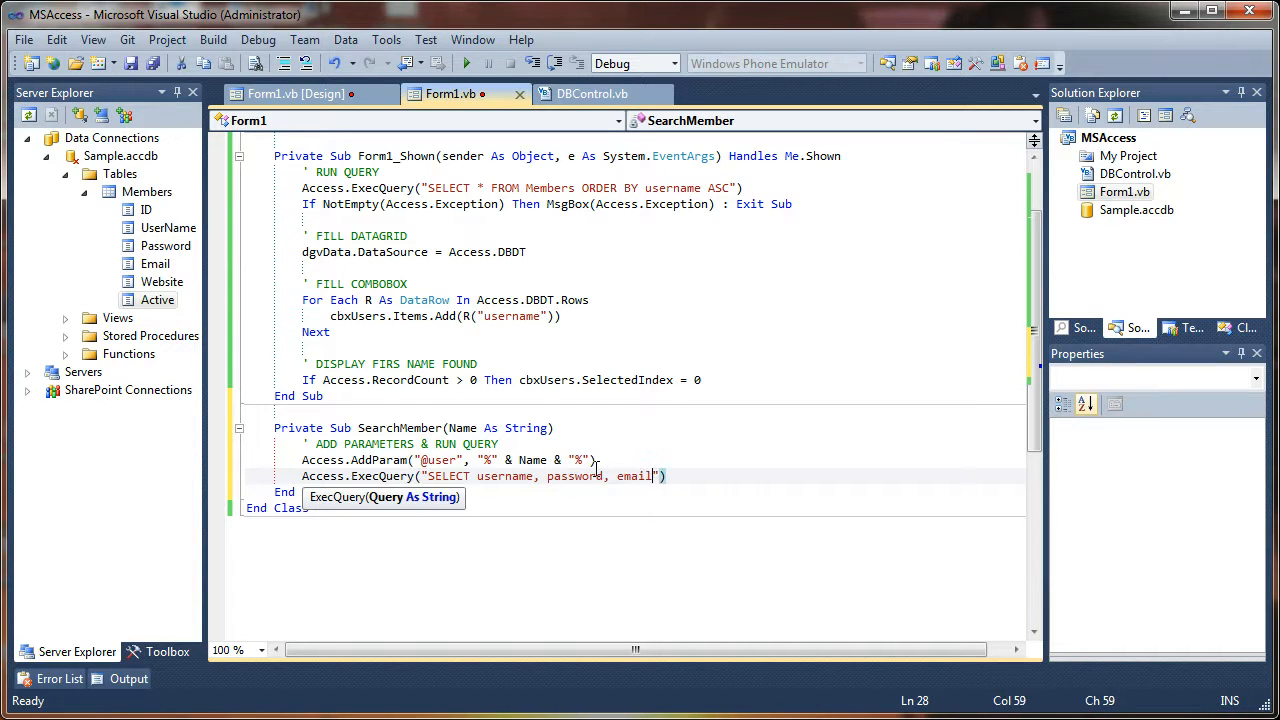
text(" ")
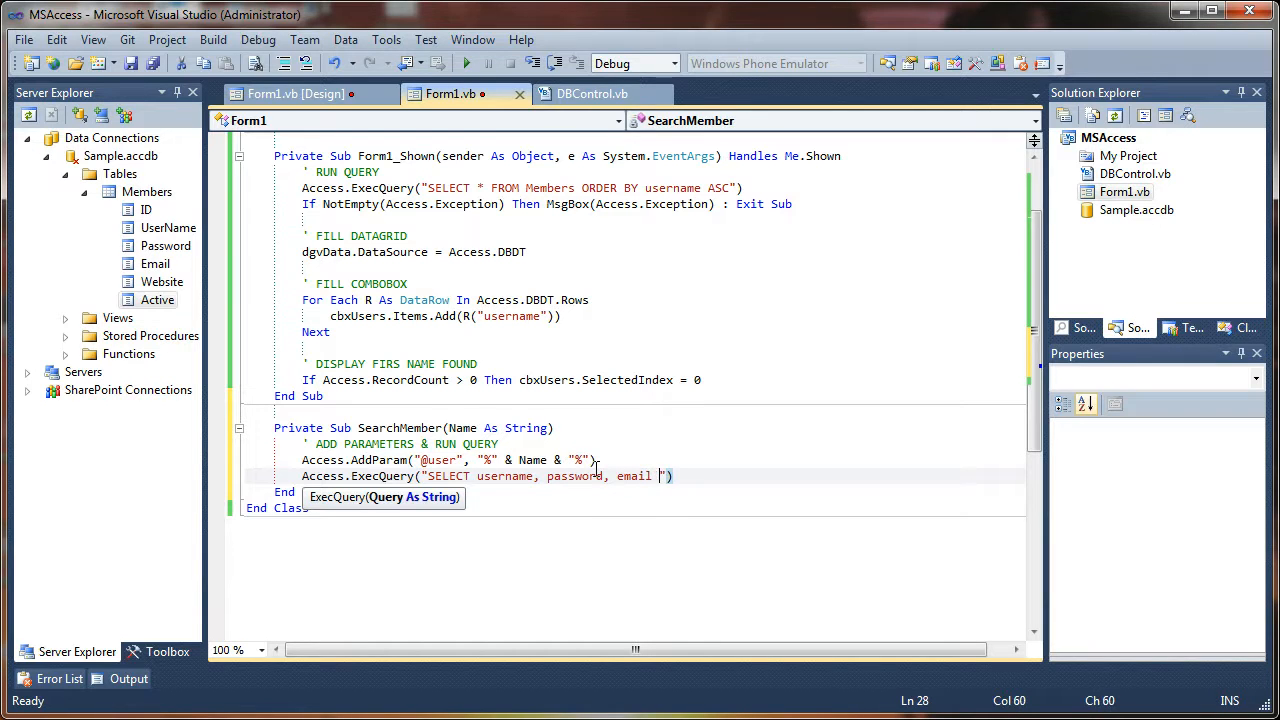
Step: Continue the query string on a new line with FROM members
key(backspace)
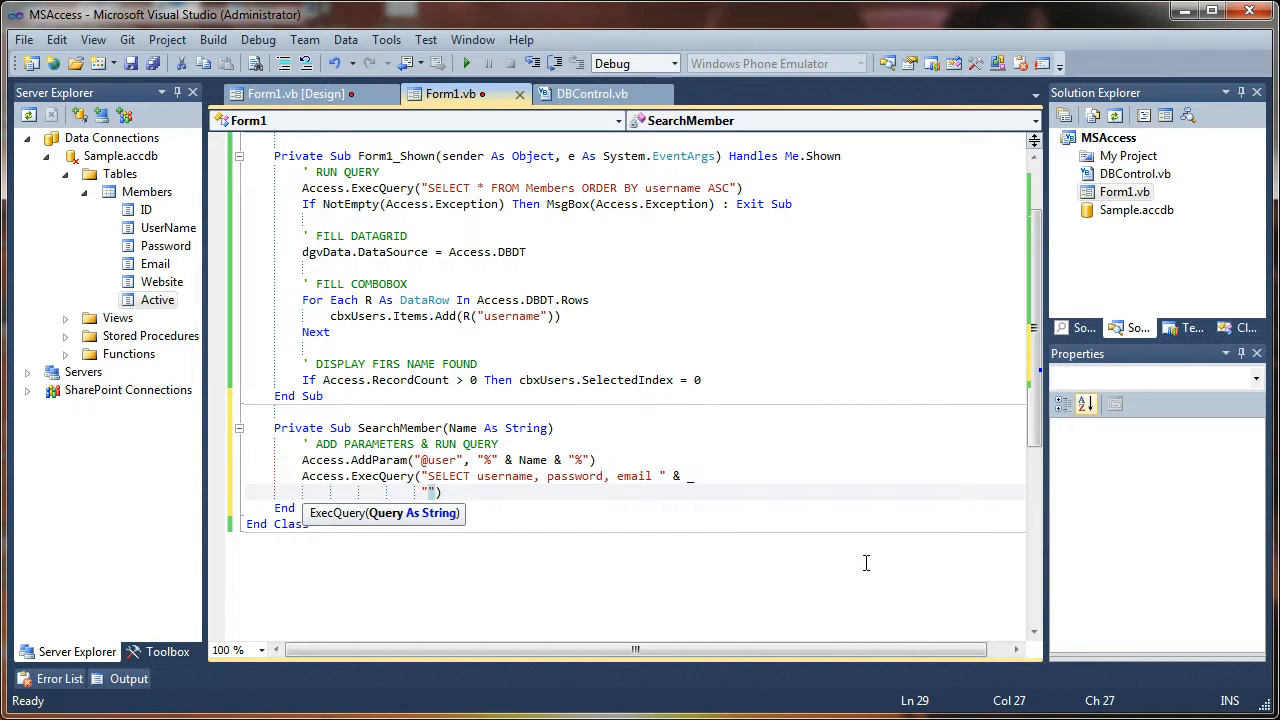
text(FROM)
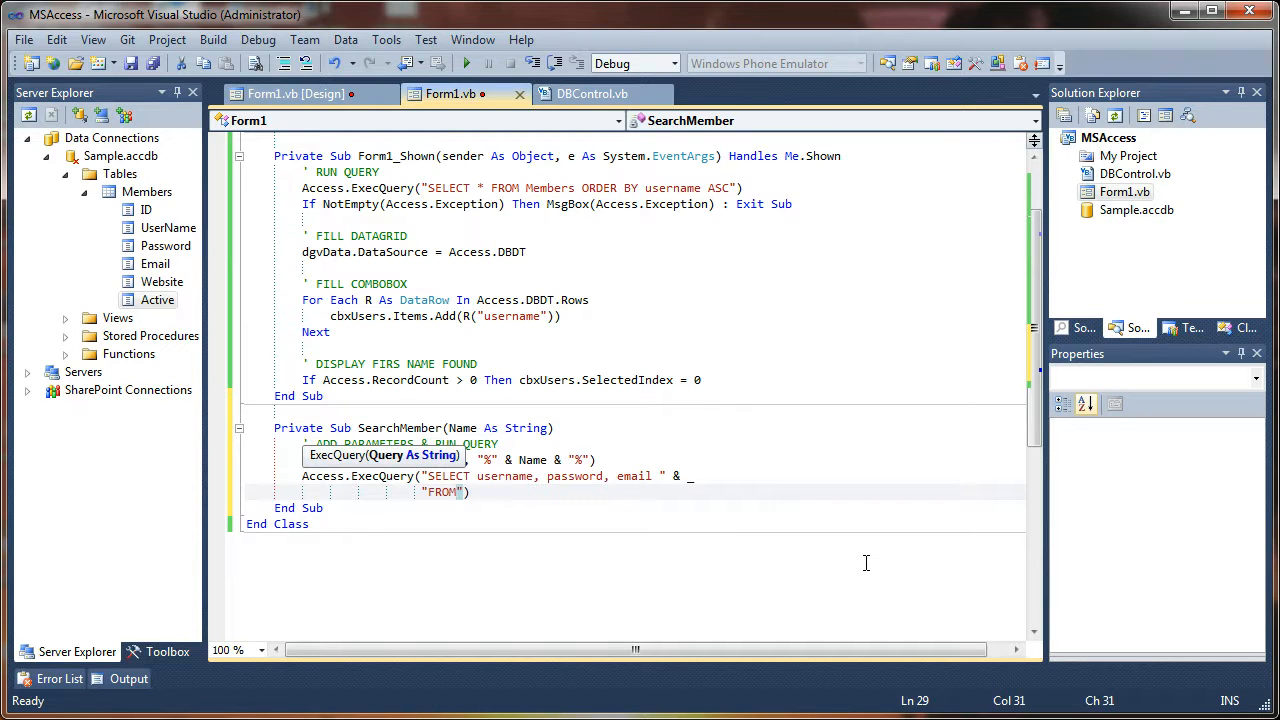
text(mem)
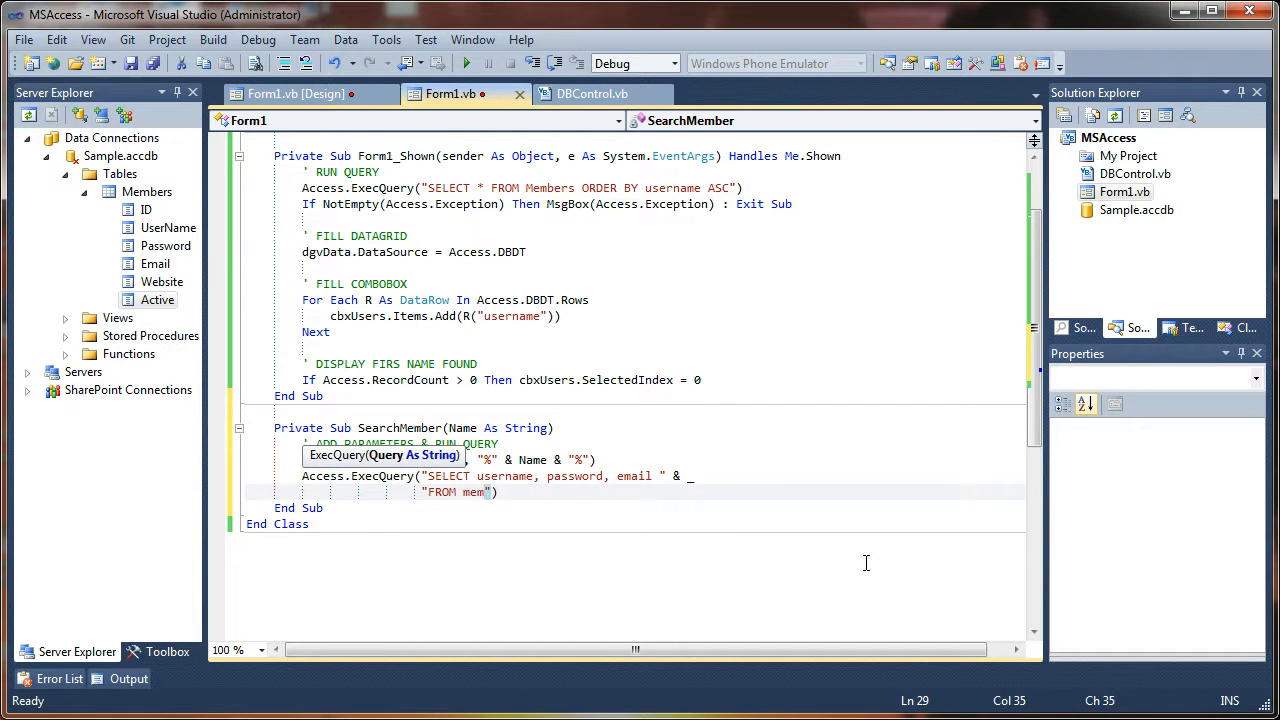
text(ber)
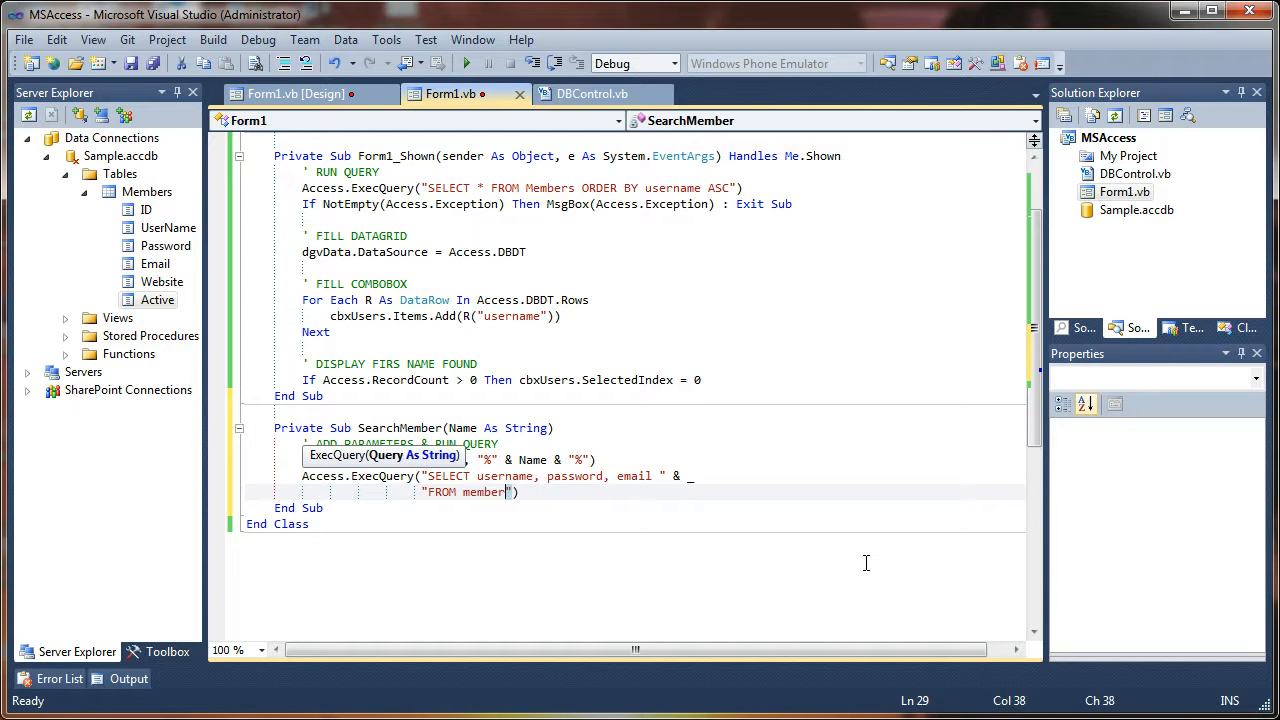
text(s)
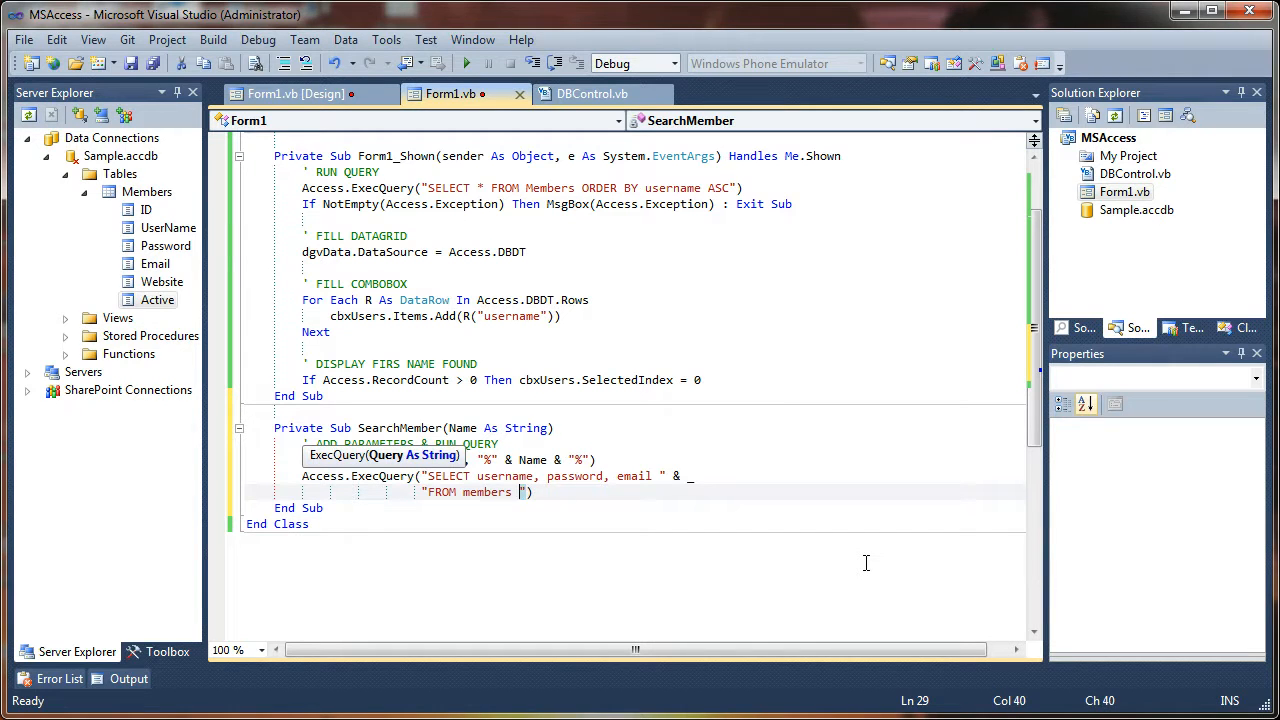
text(& _)
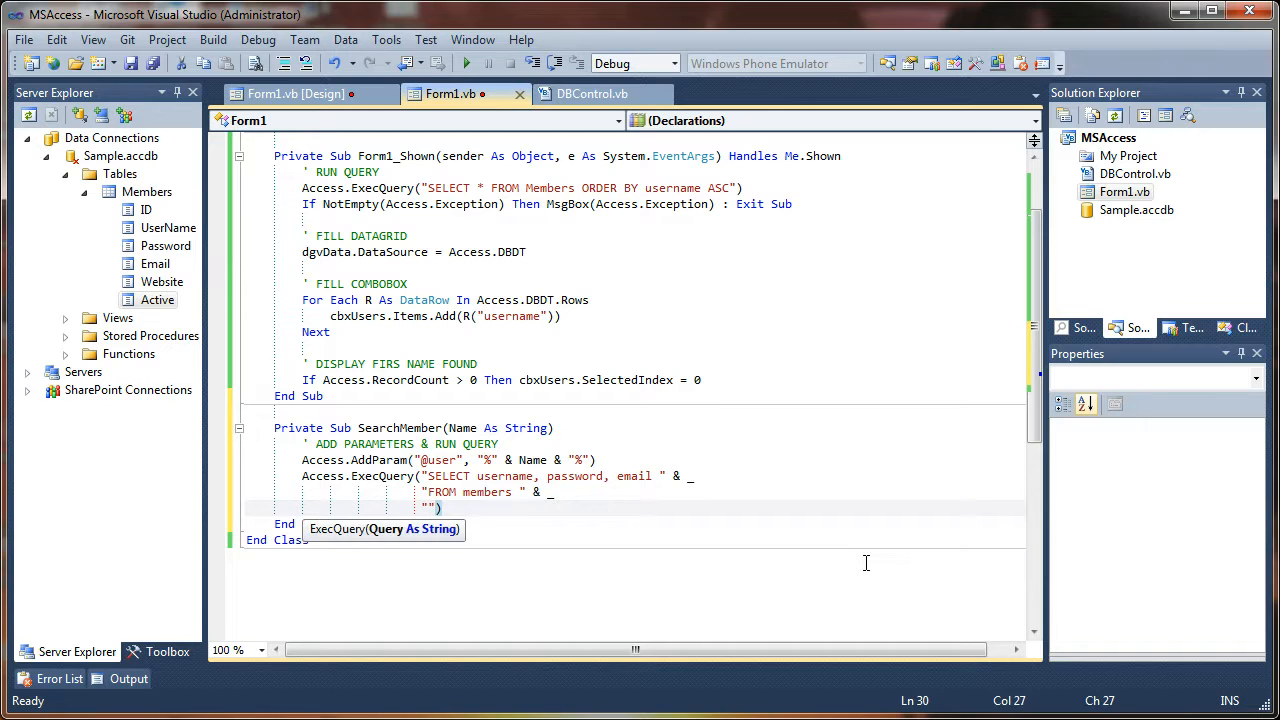
text(WHERE)
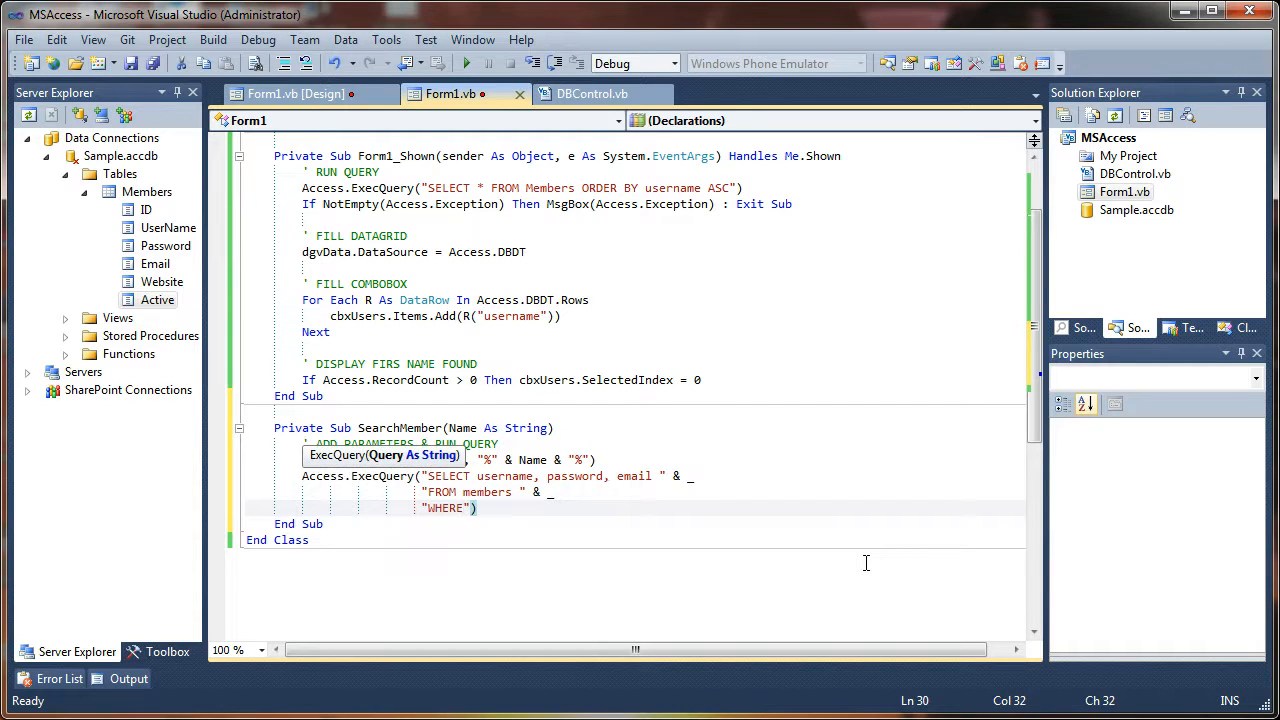
text(username)
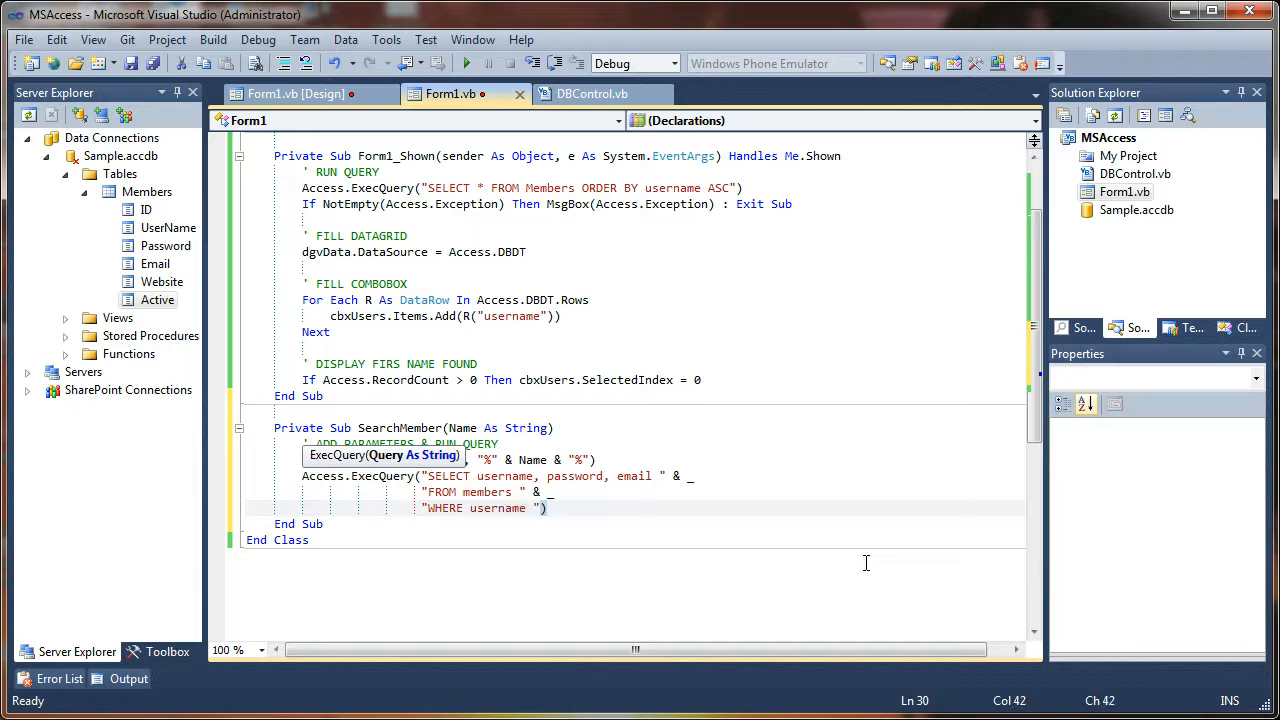
text(=)
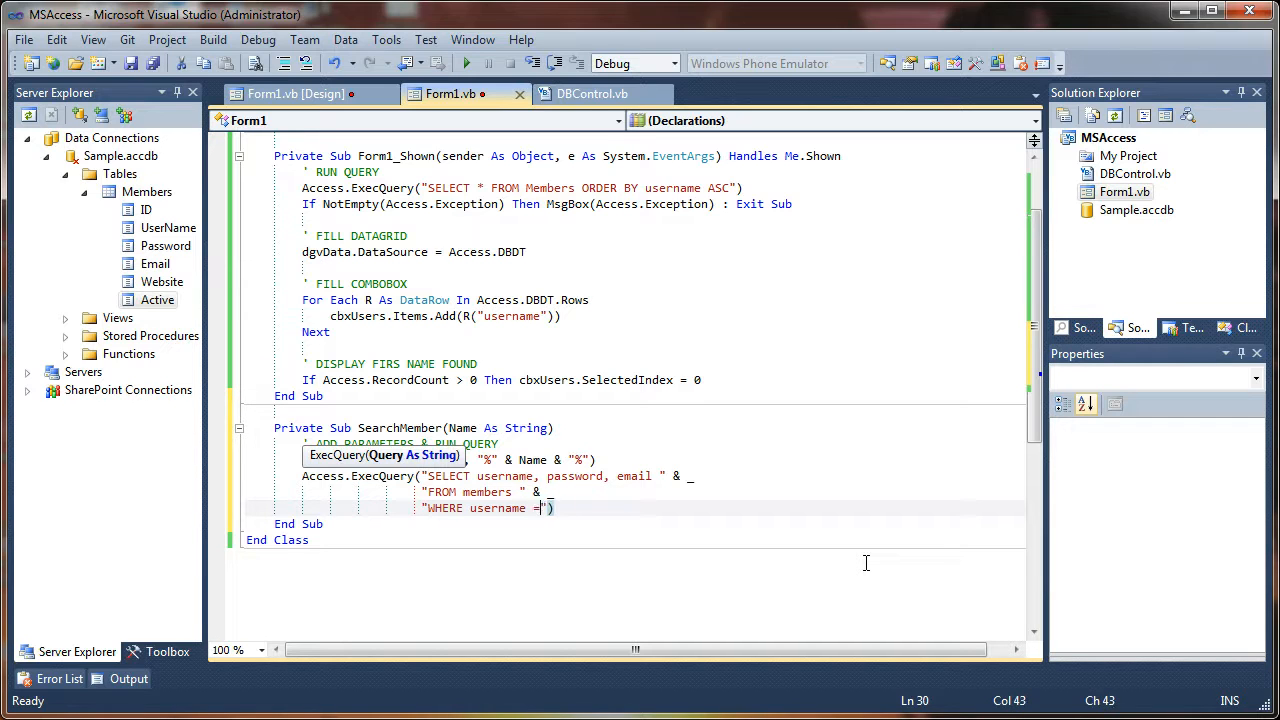
text(LIKE)
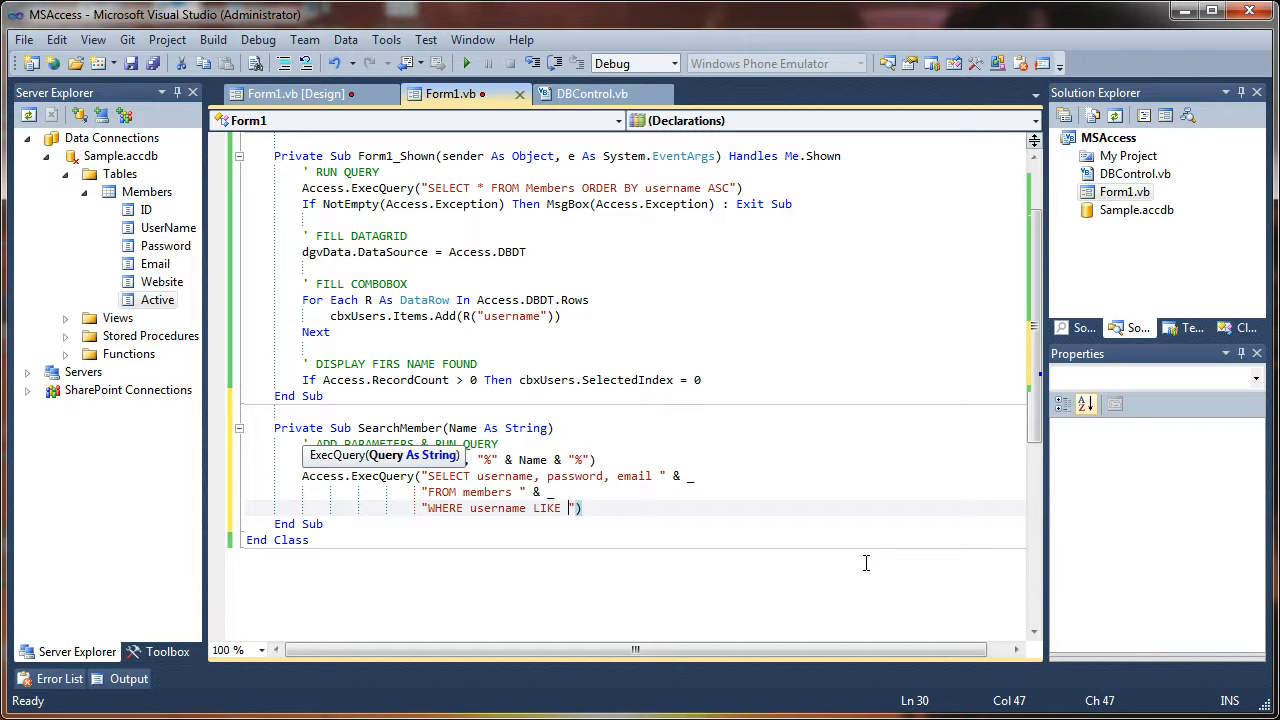
text(@)
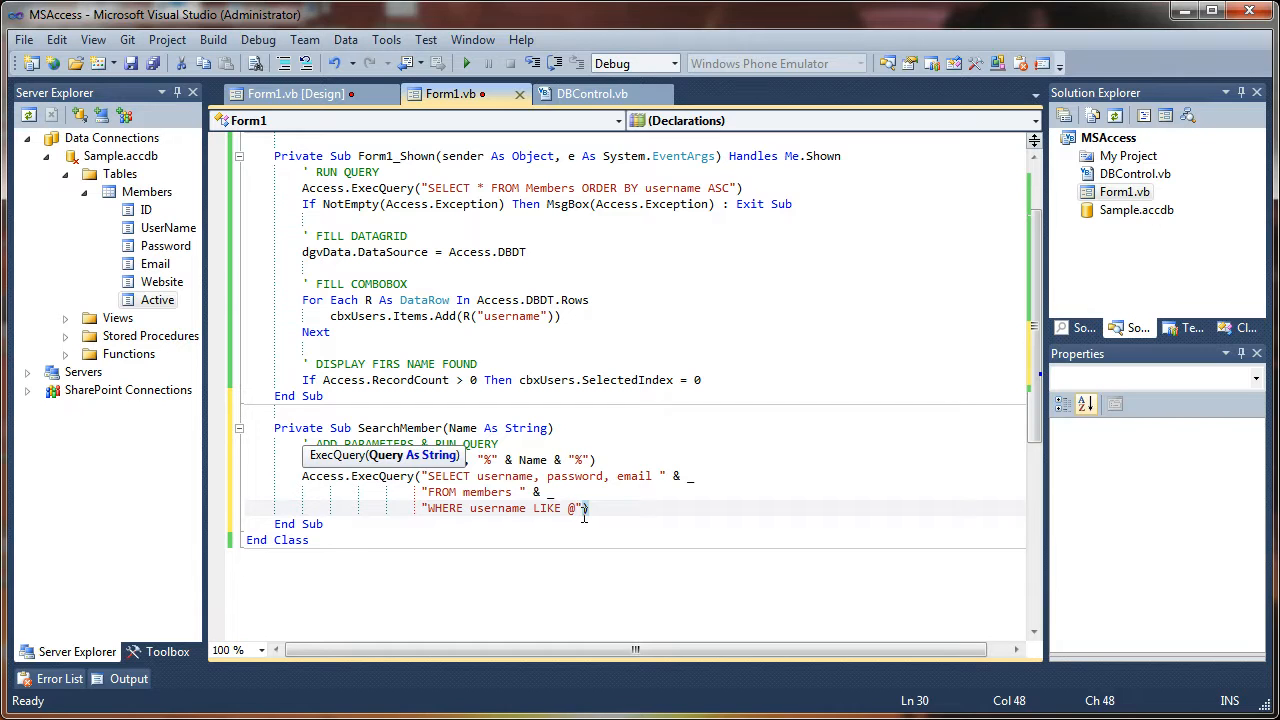
text(user)
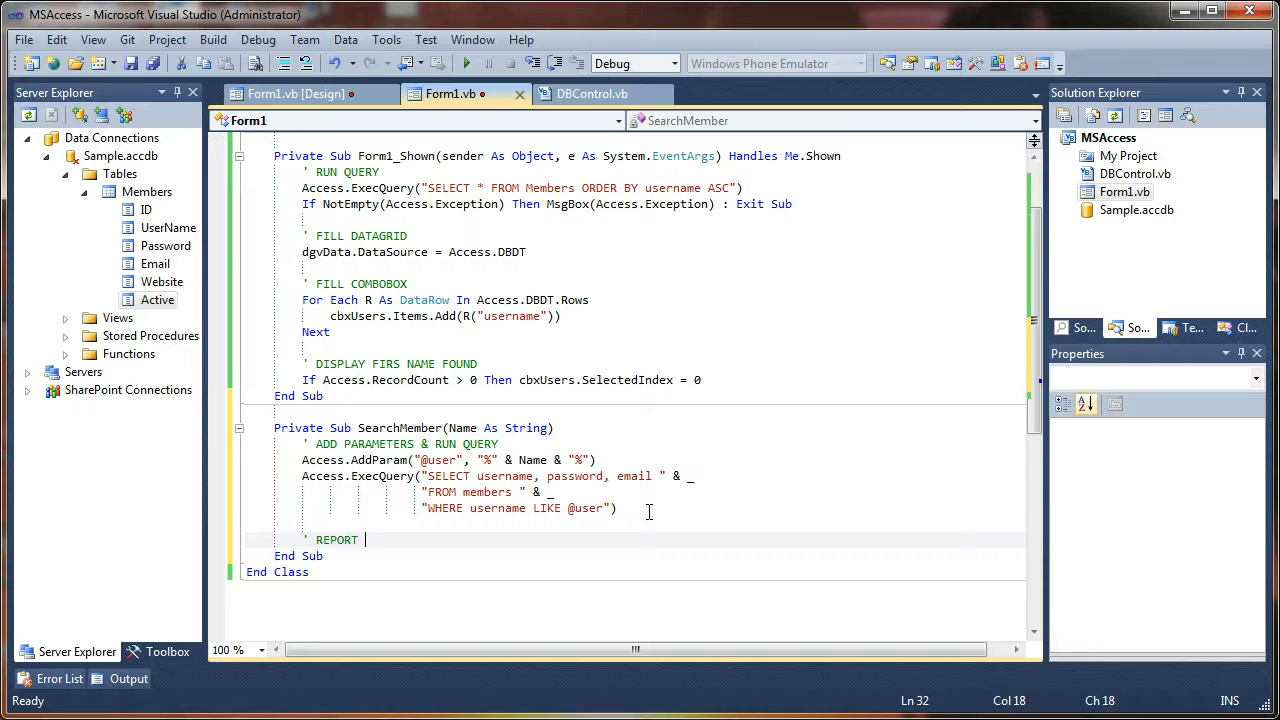
Step: Finish the REPORT & ABORT ON ERROR comment and write If NotEmpty(Access.Exception) Then
text(& ABORT)
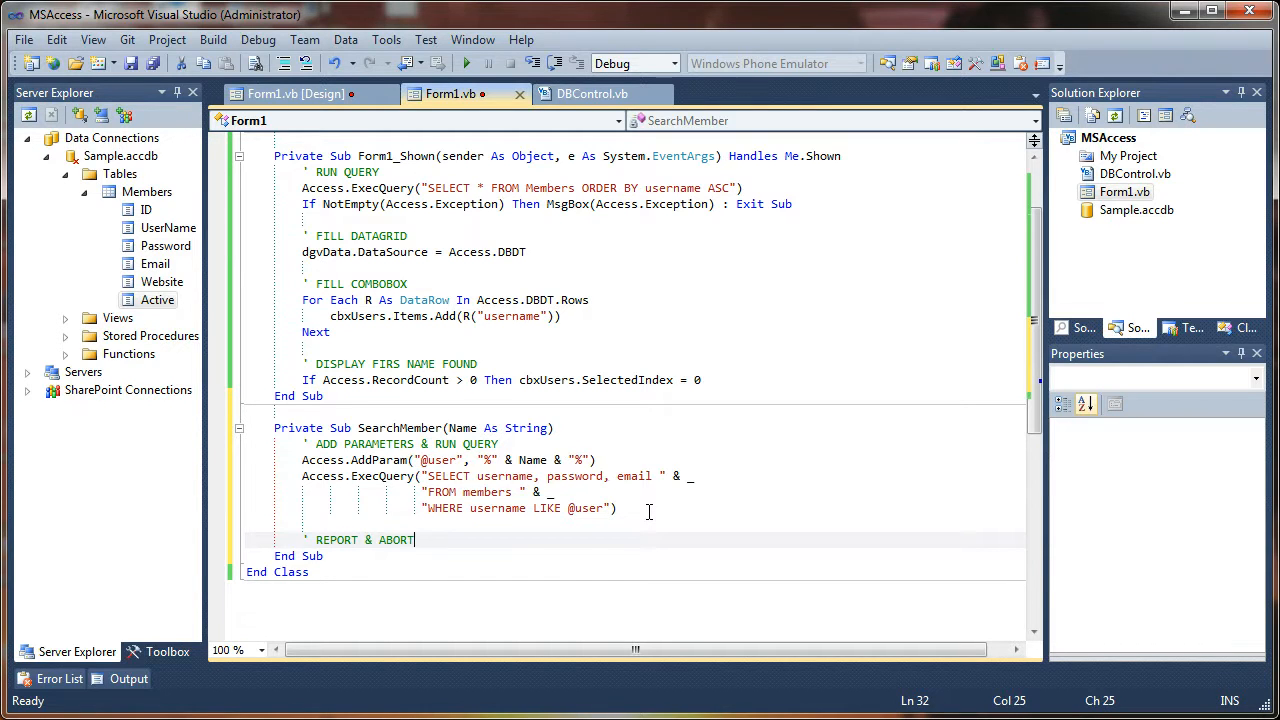
text(ON ERRORS)
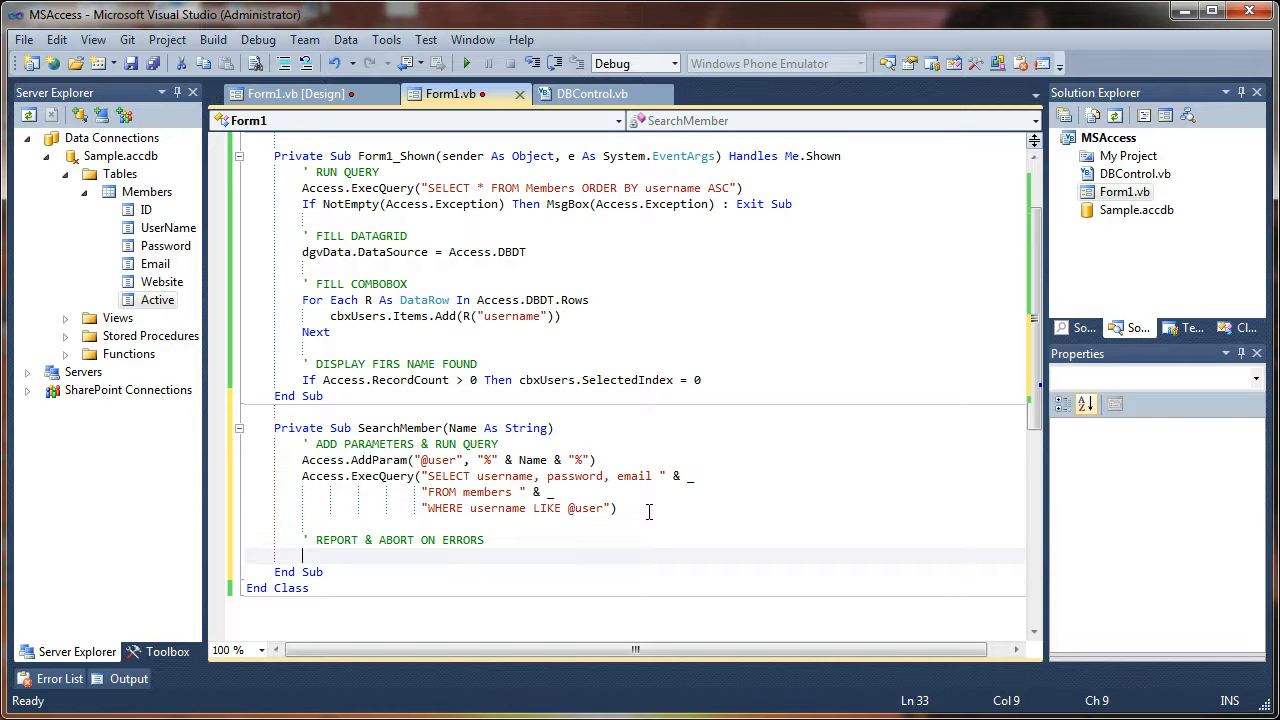
text(If)
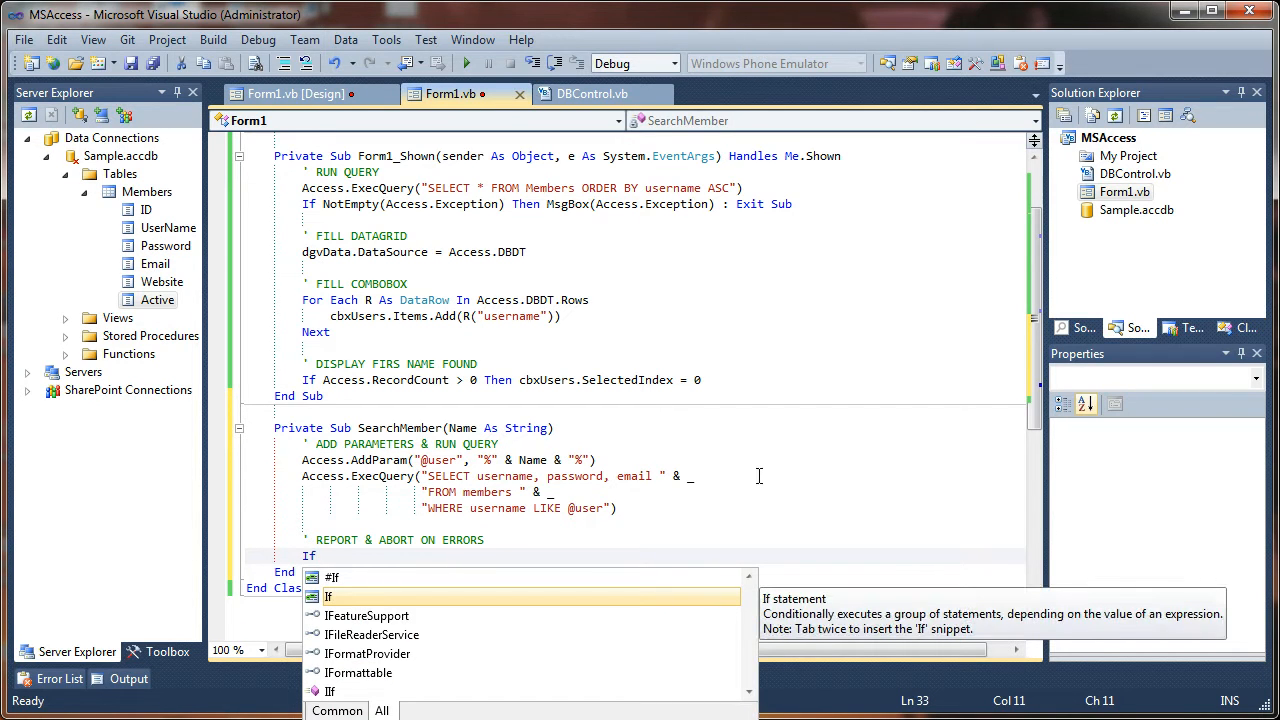
text(NotEmpty(Access)
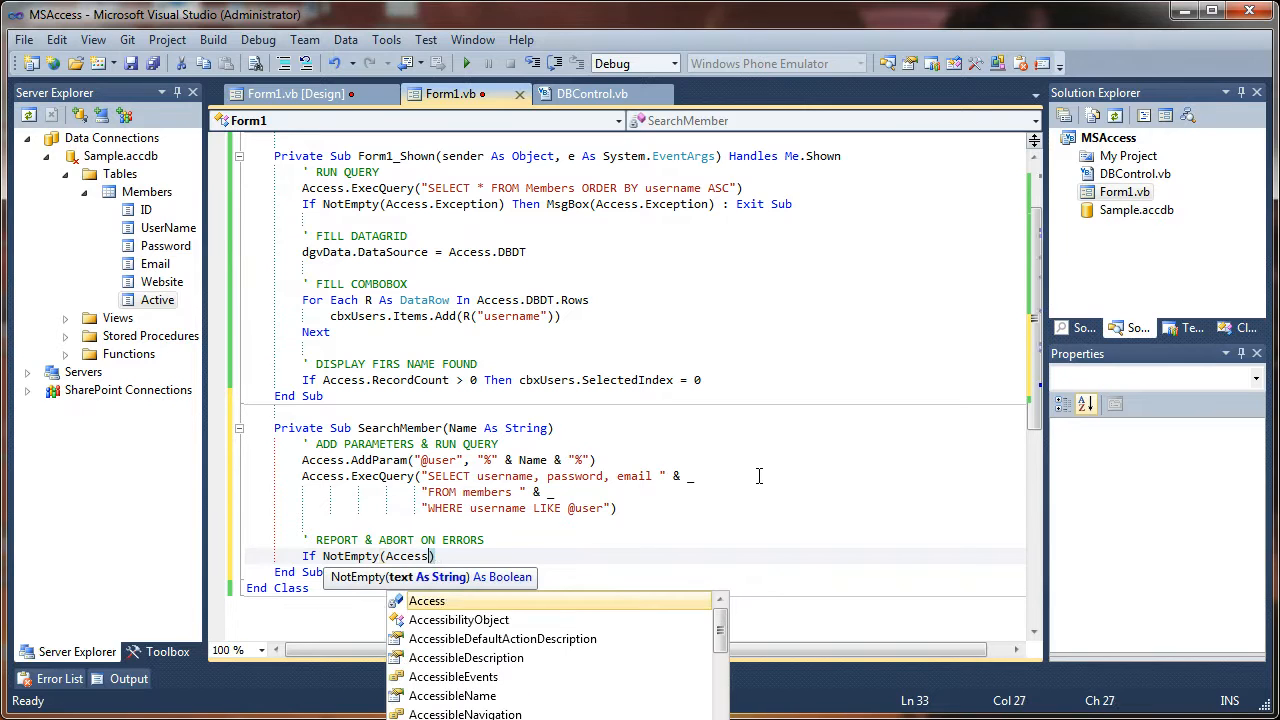
text(.Exception))
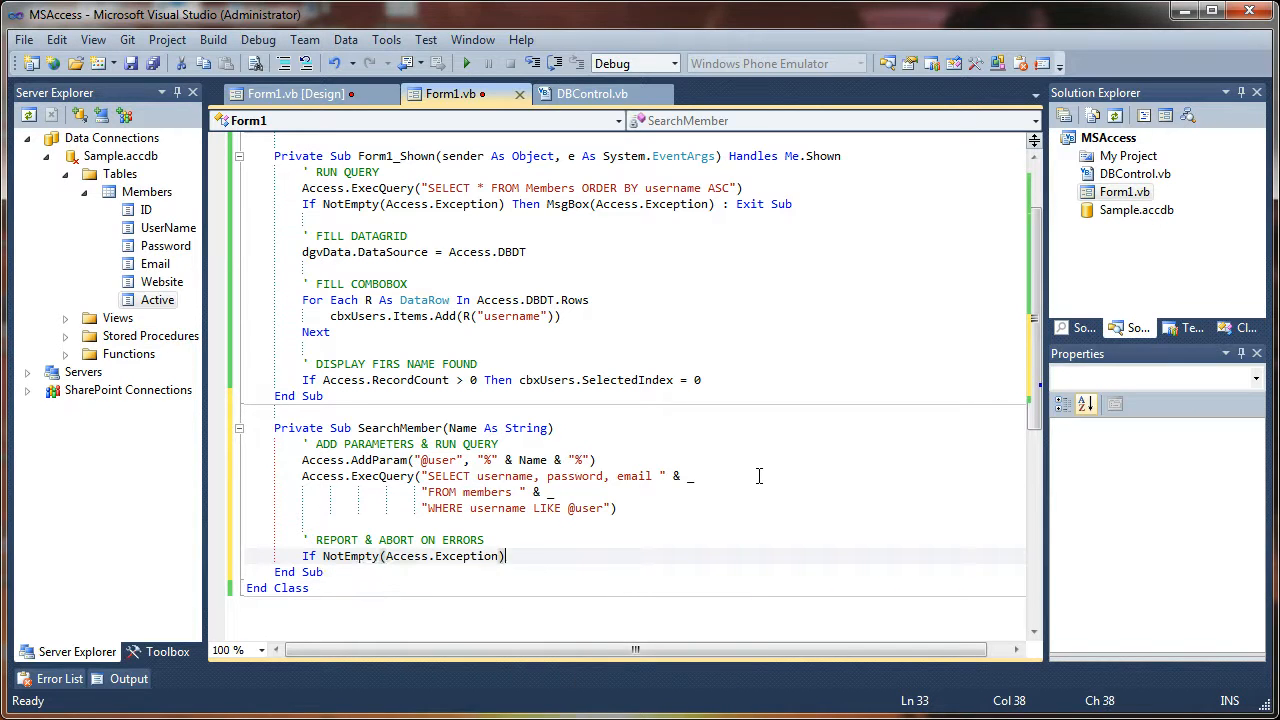
text(Then)
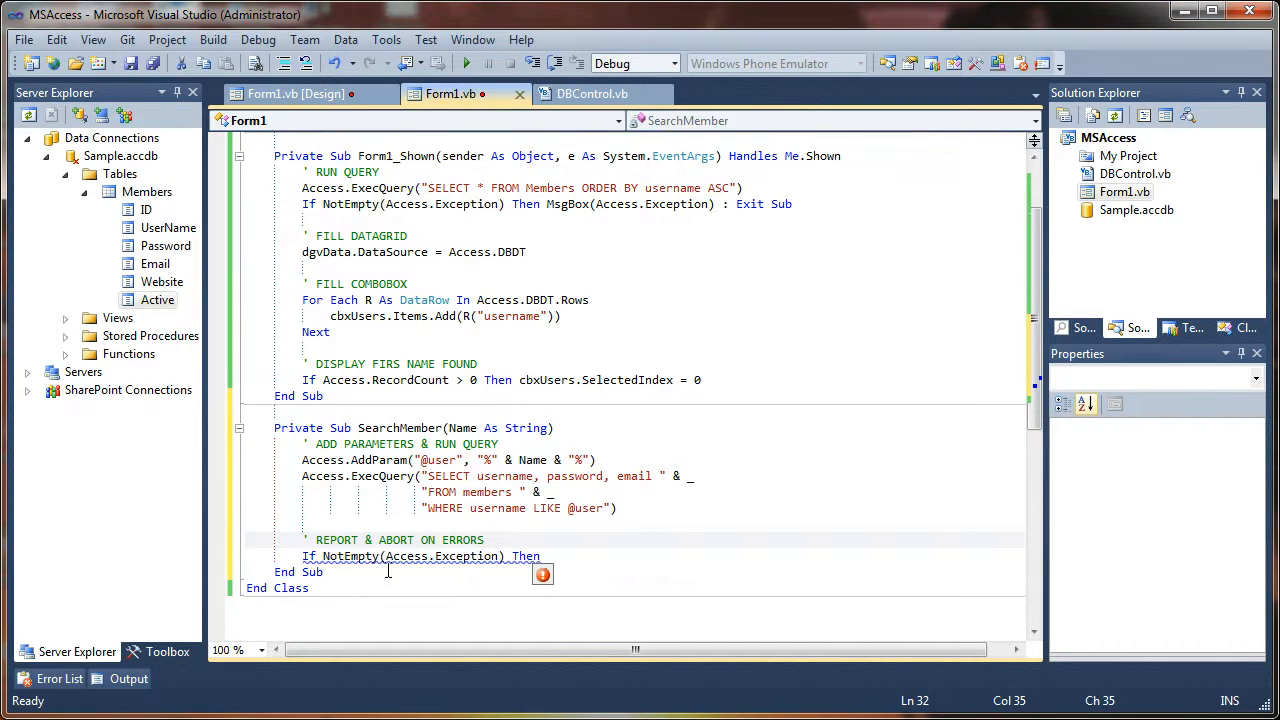
double_click(445, 556)
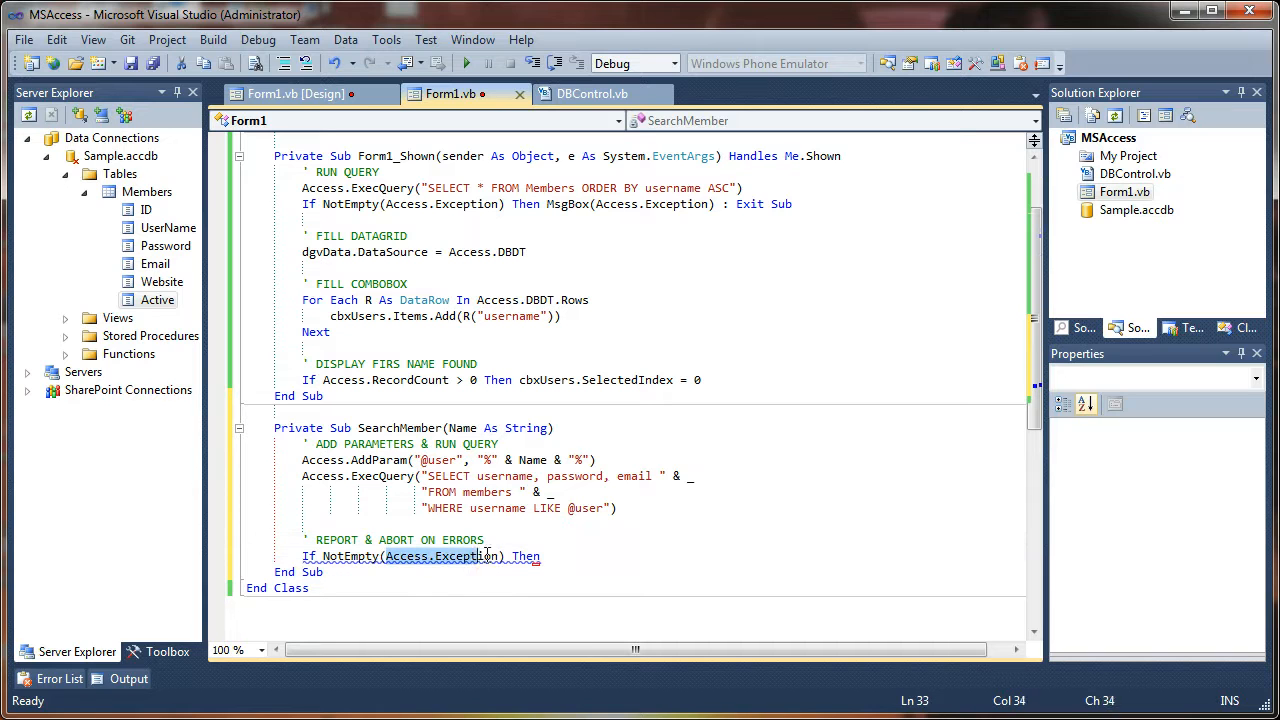
key(Delete)
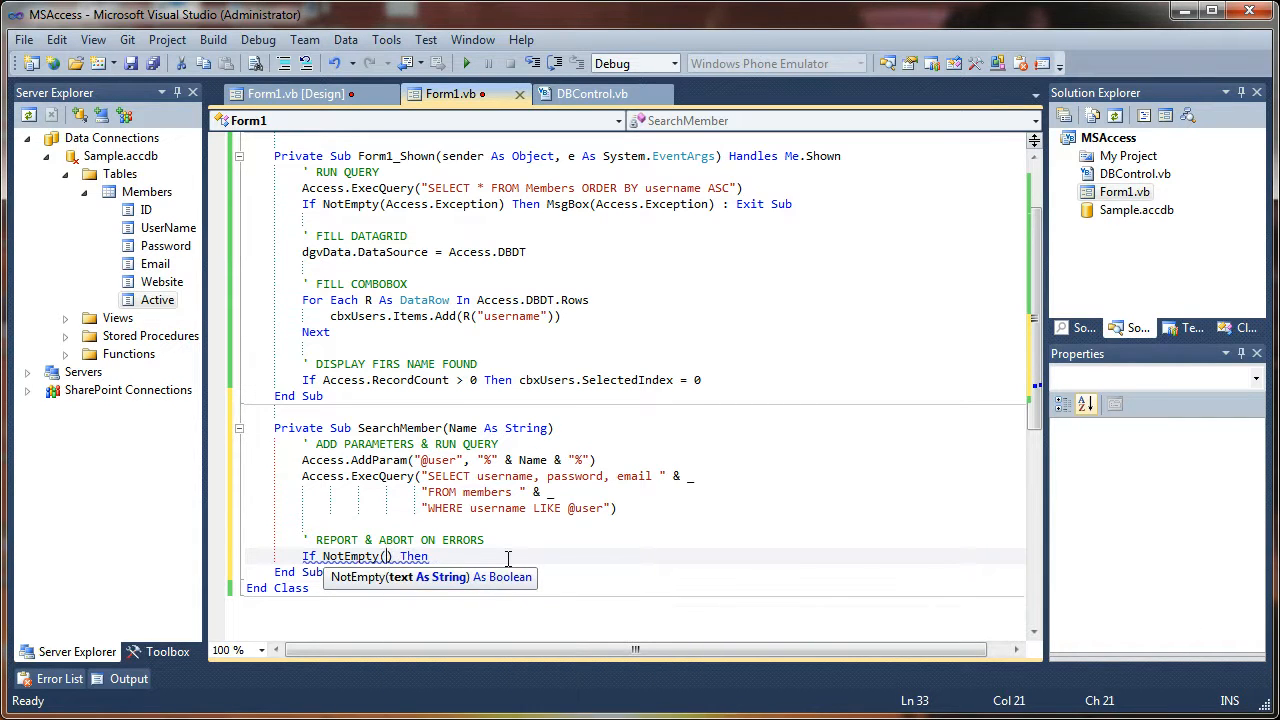
text(Access.Exception)
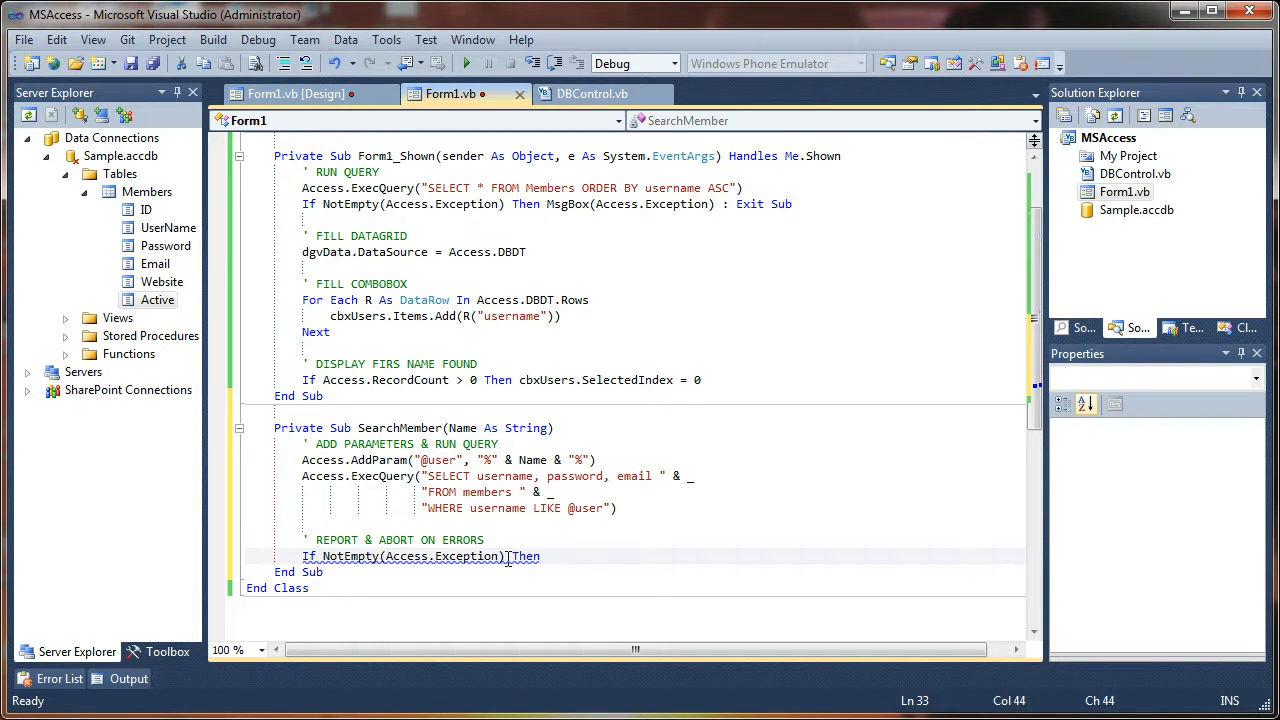
Step: Complete the line with MsgBox(Access.Exception) : Exit Sub
text(MsgBox()
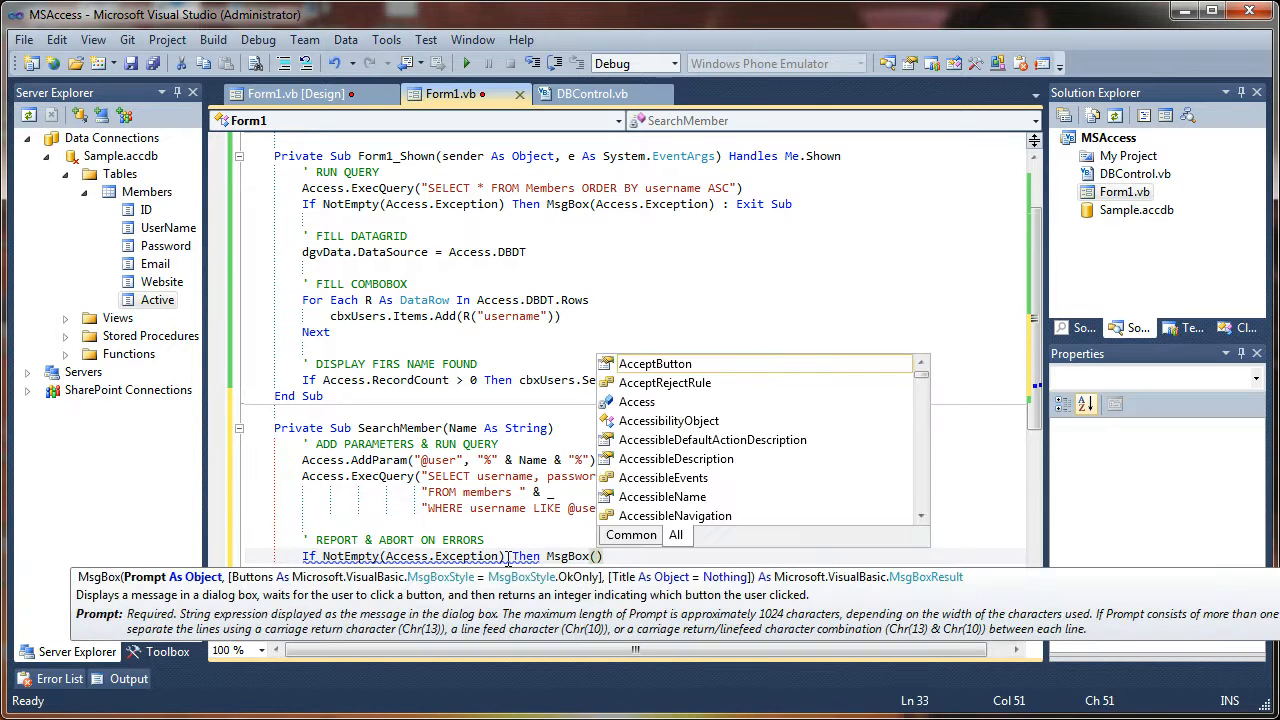
text(accc)
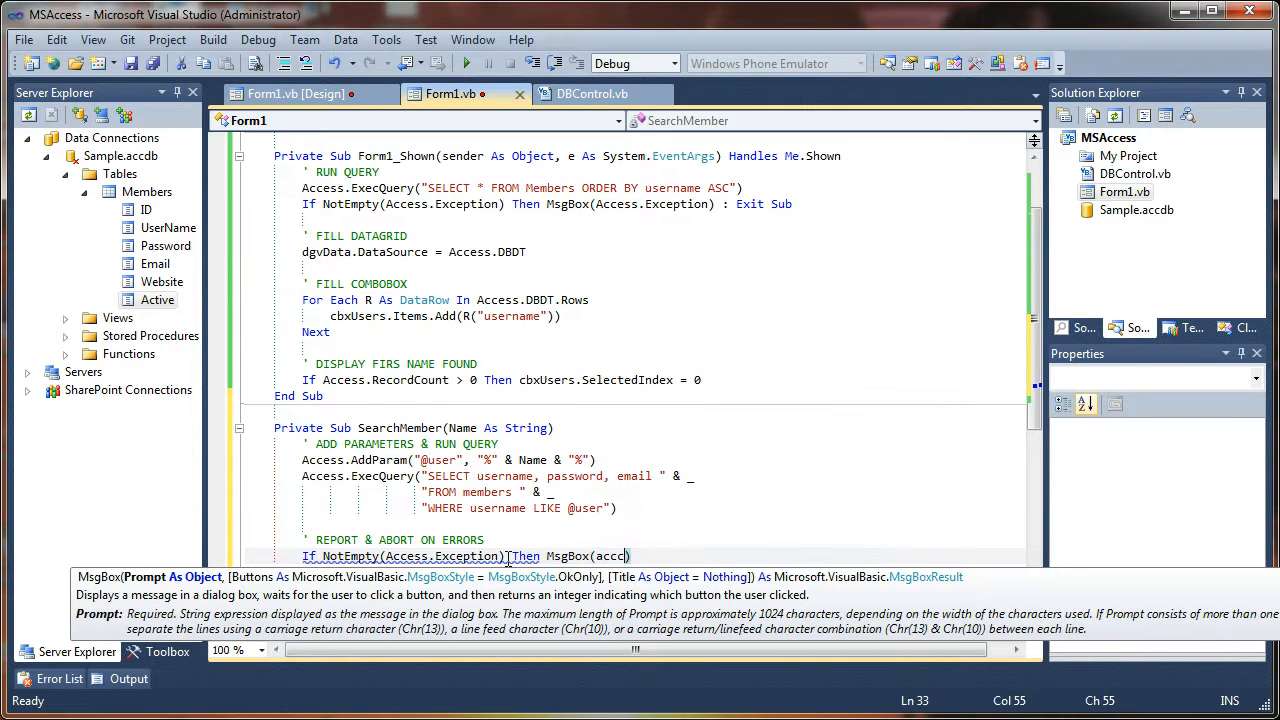
text(Access.)
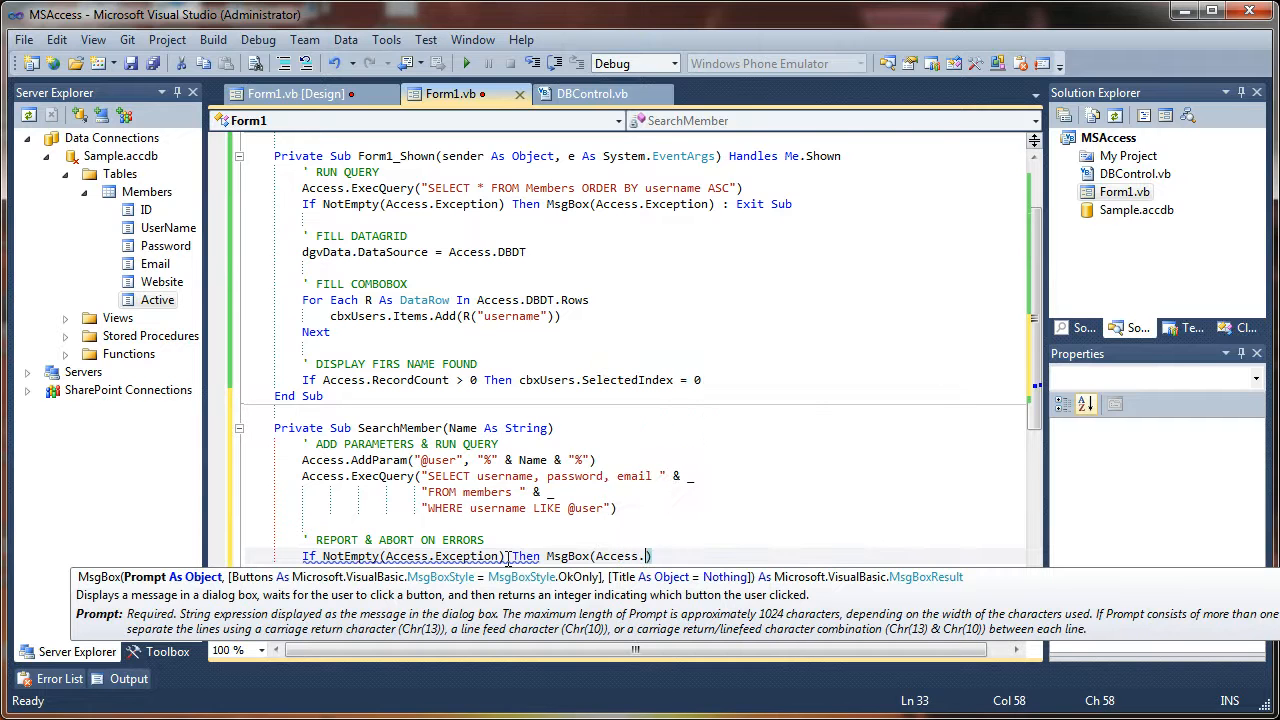
text(Exception)
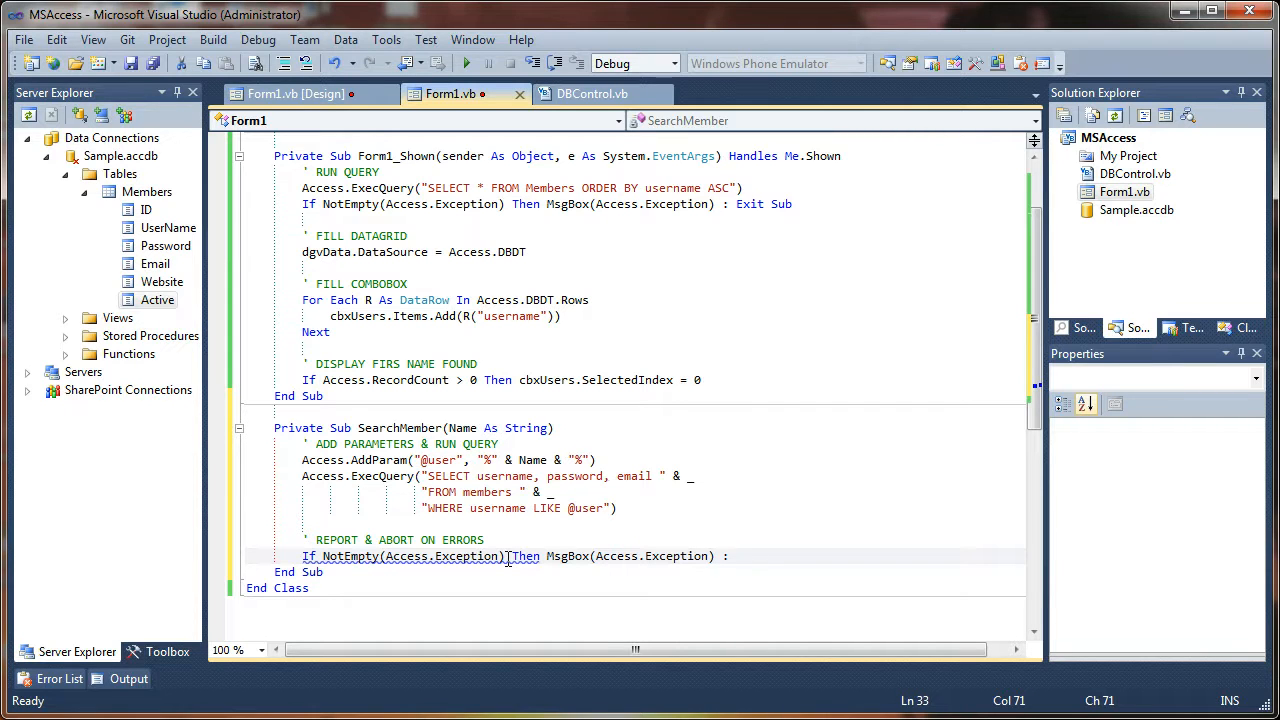
text(Exit Sub)
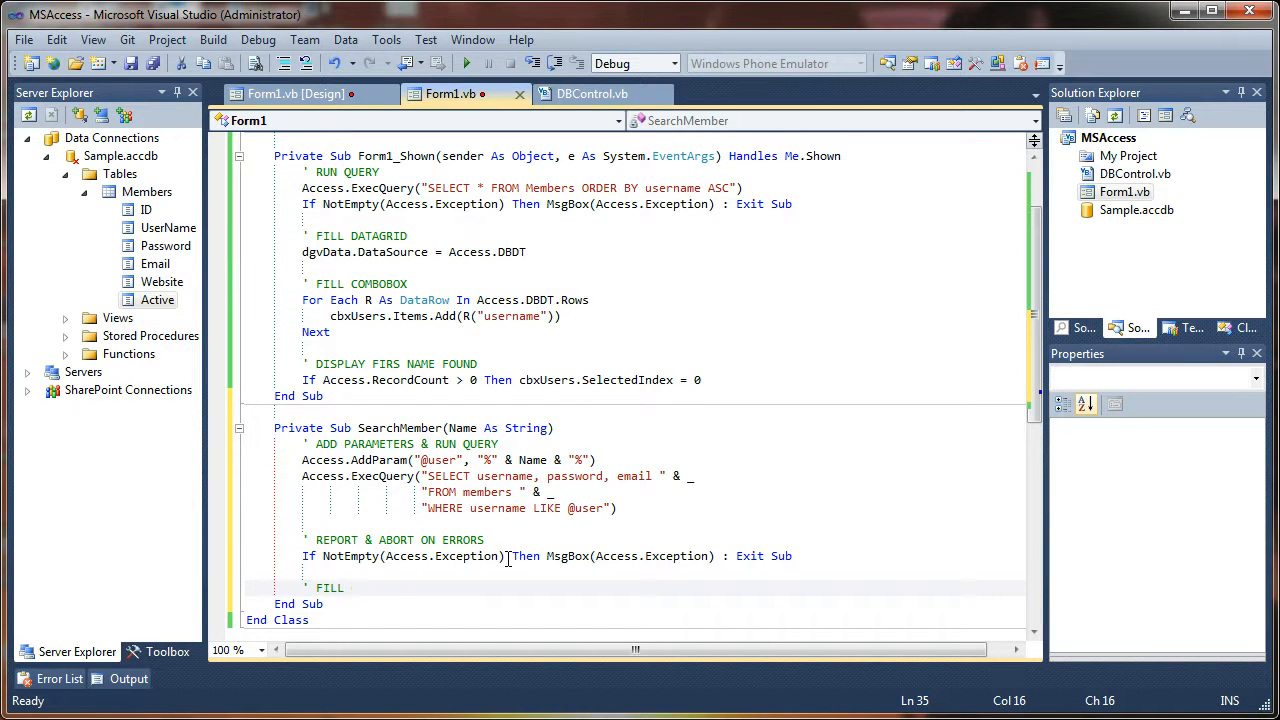
Step: Name the comment ' FILL COMBOBOX, set dgvData.DataSource = Access.DBDT, and save Form1.vb
text(COMBOBOX)
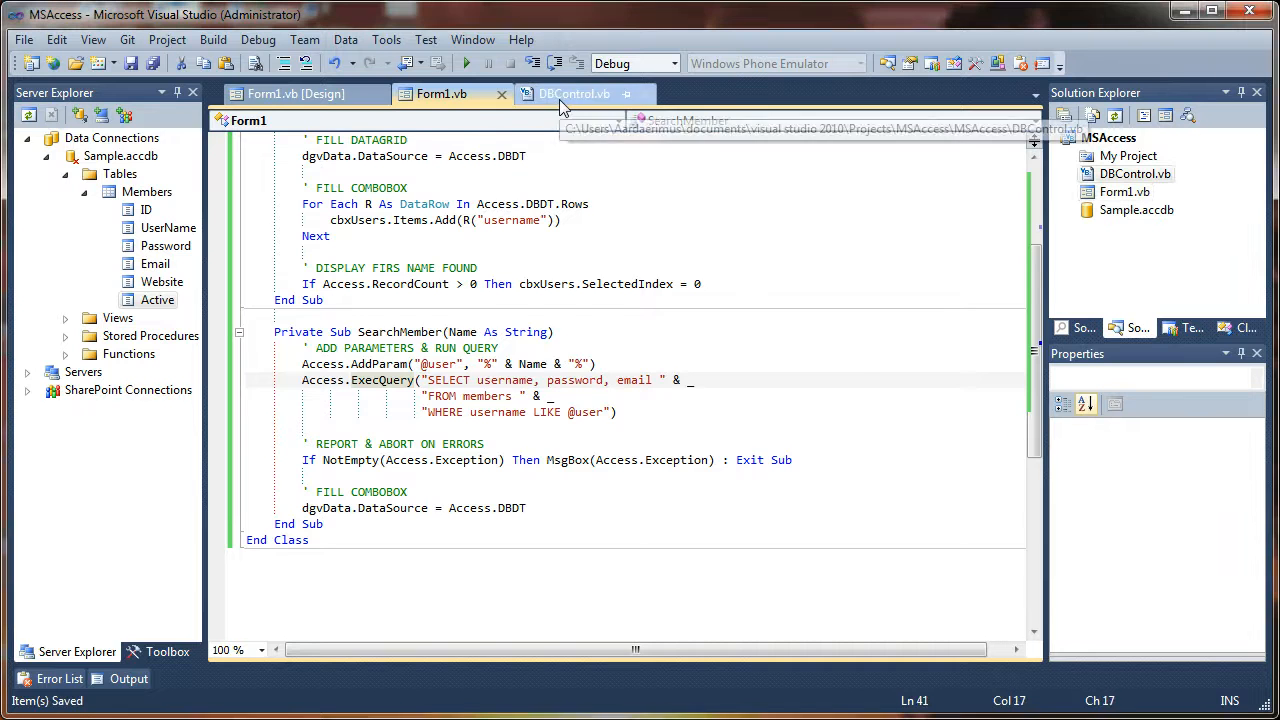
Step: Generate the Find button's Click handler in design view and call SearchMember(txtFind.Text)
click(295, 93)
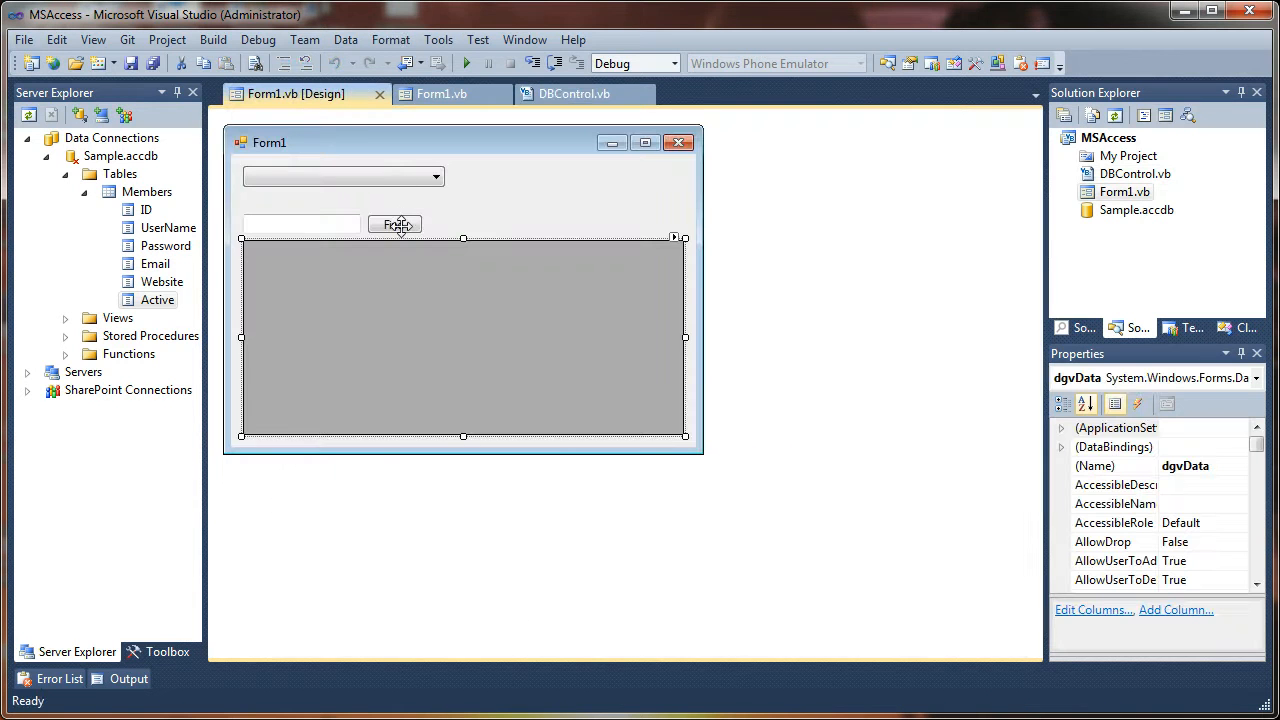
double_click(394, 223)
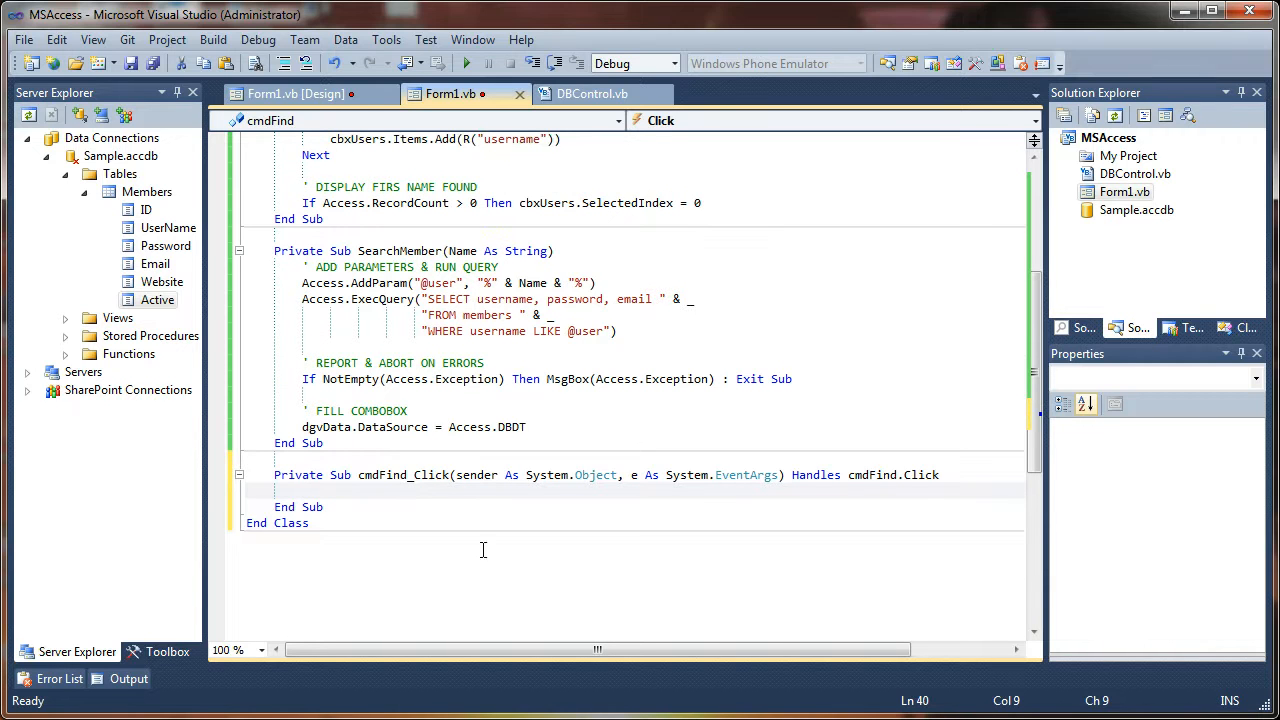
text(SearchMember()
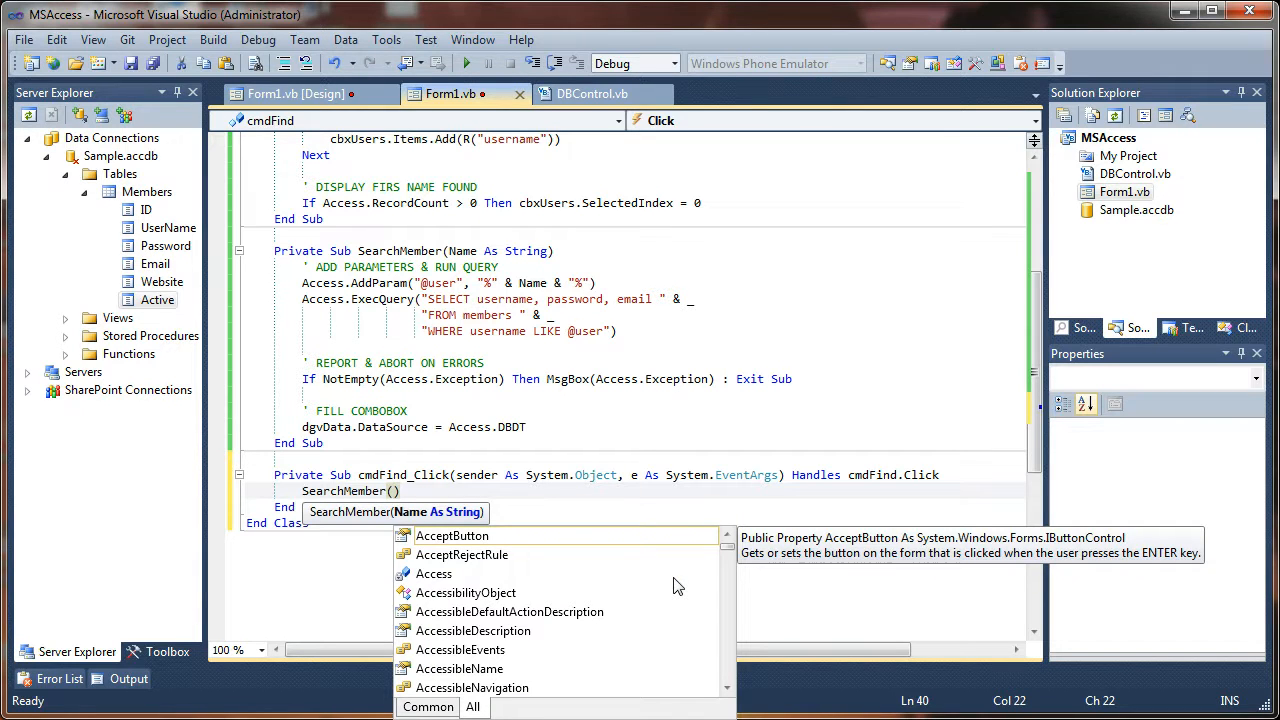
text(txt)
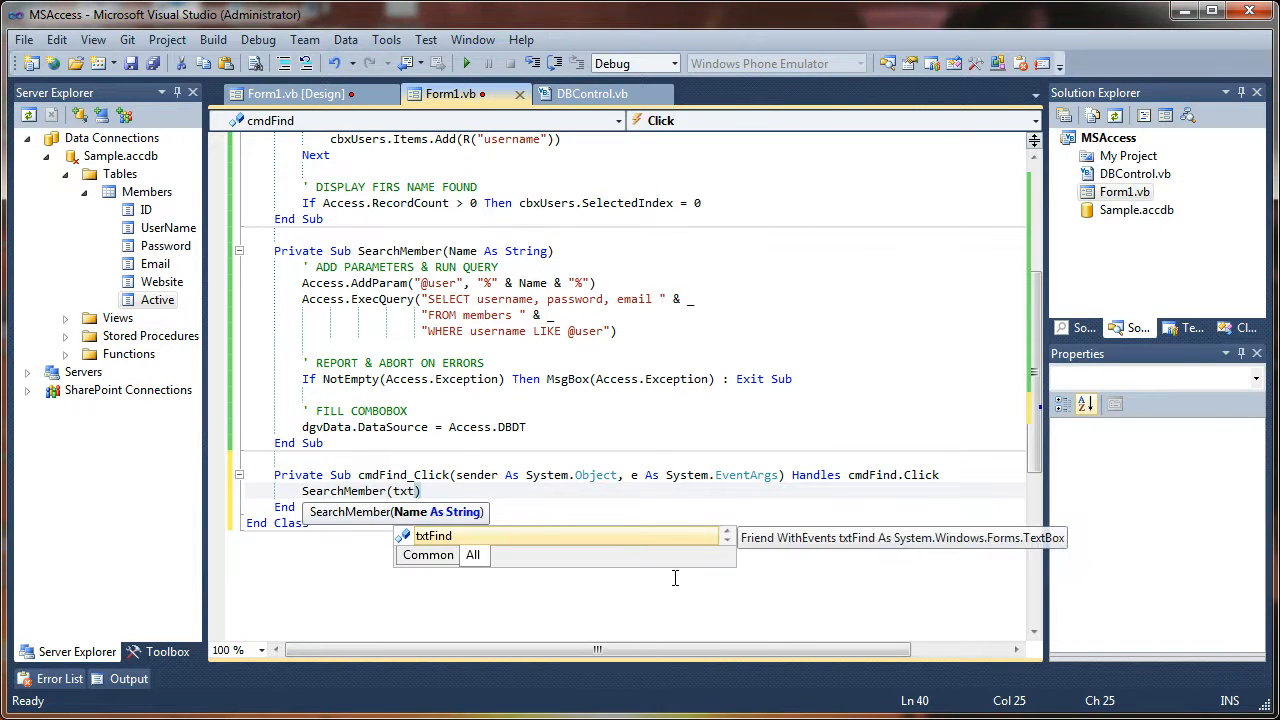
text(.text)
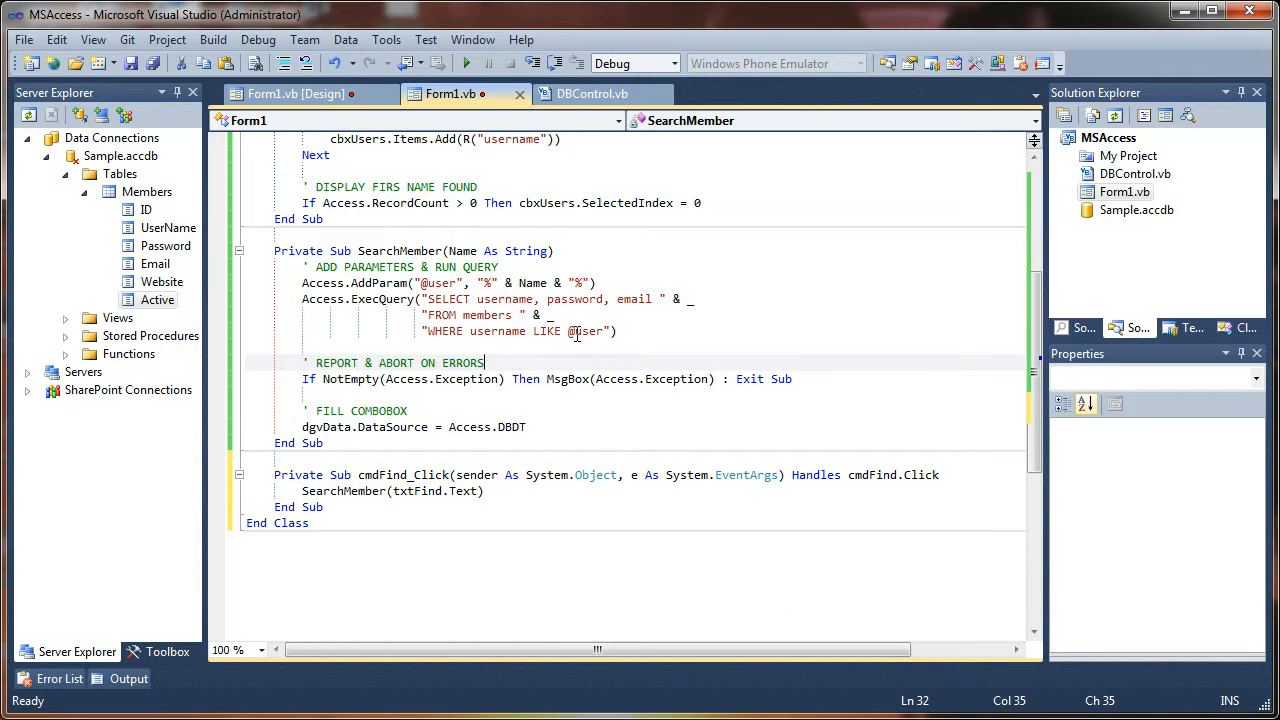
mouse_move(590, 415)
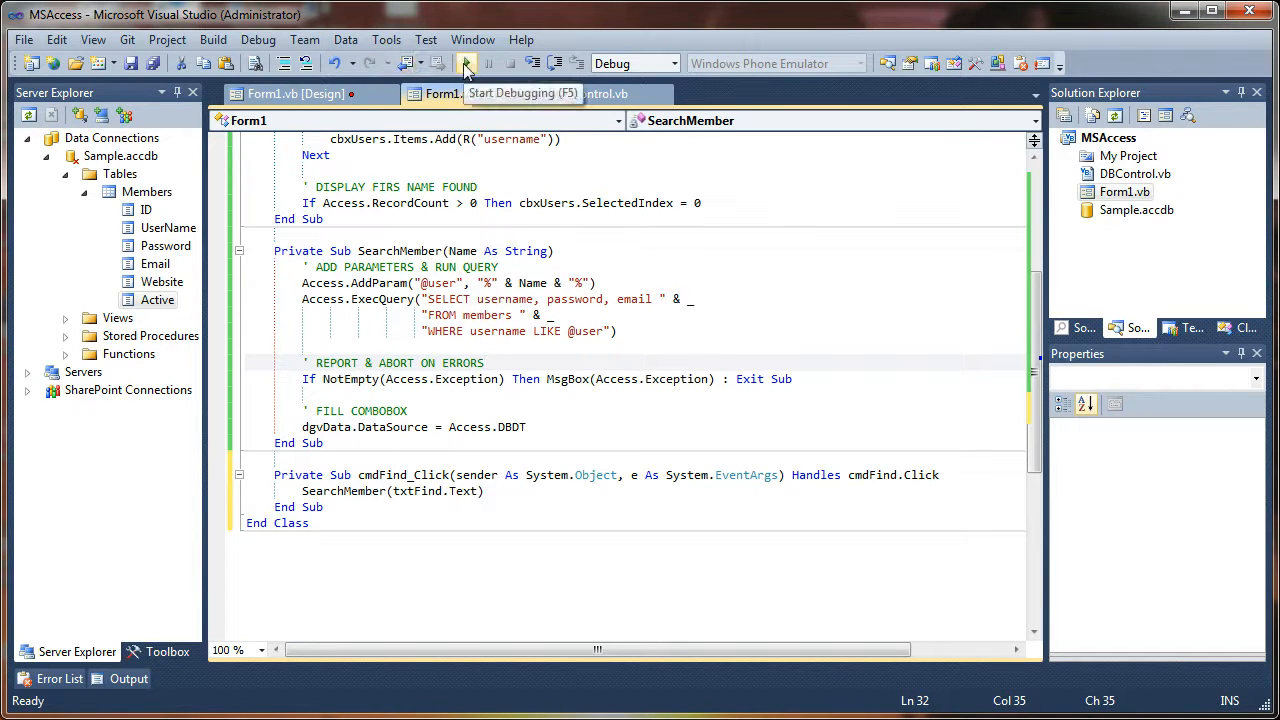
Step: Run the app and search usernames for Pizza, a, dude and drago
click(465, 63)
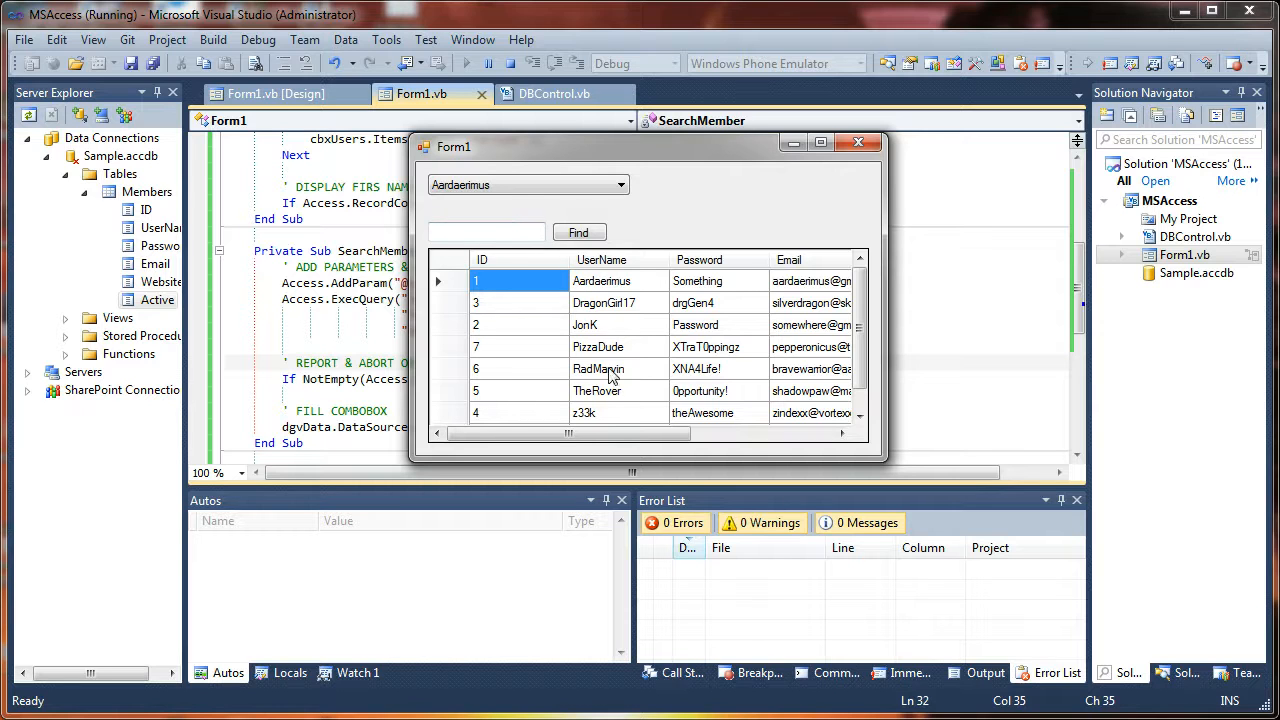
click(485, 232)
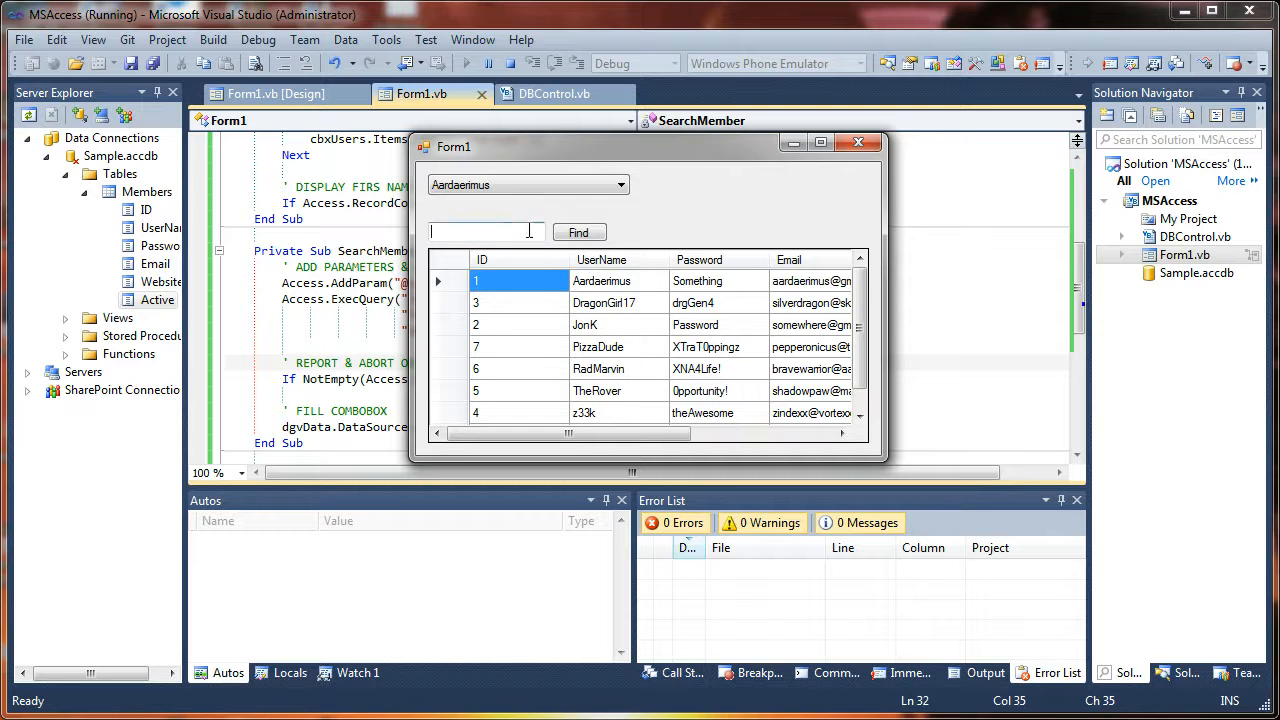
text(Pizza)
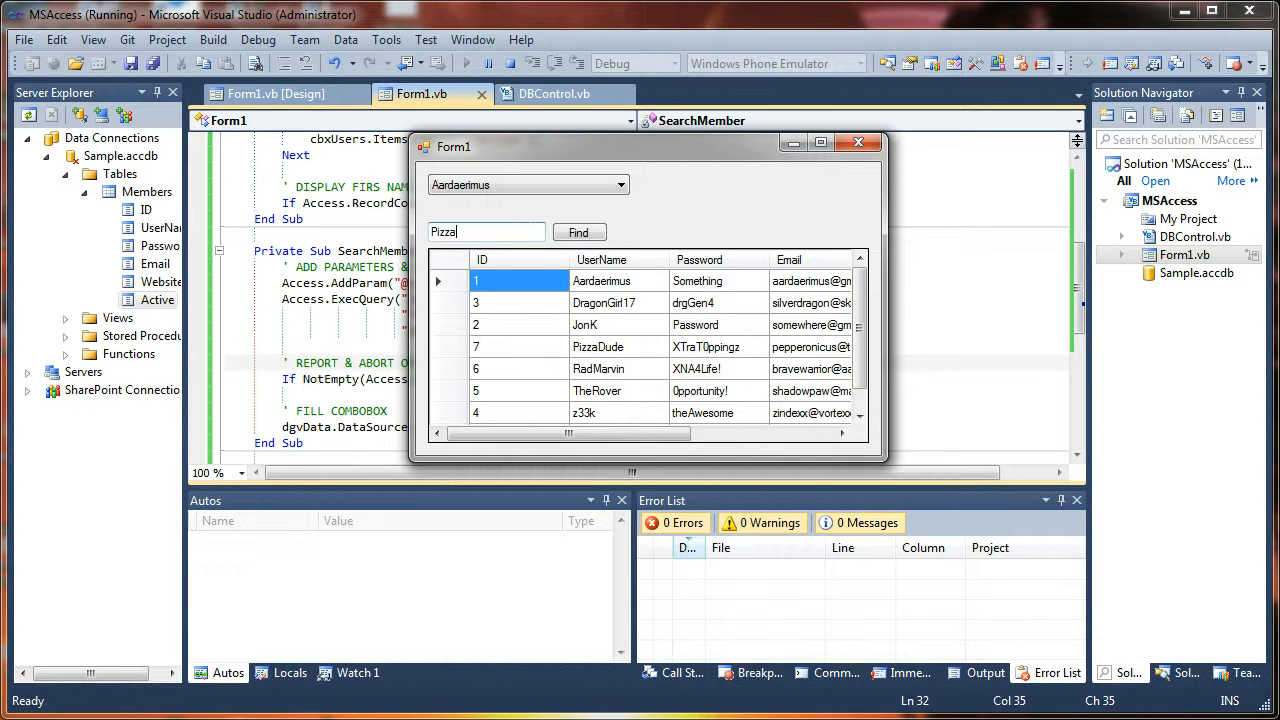
click(578, 232)
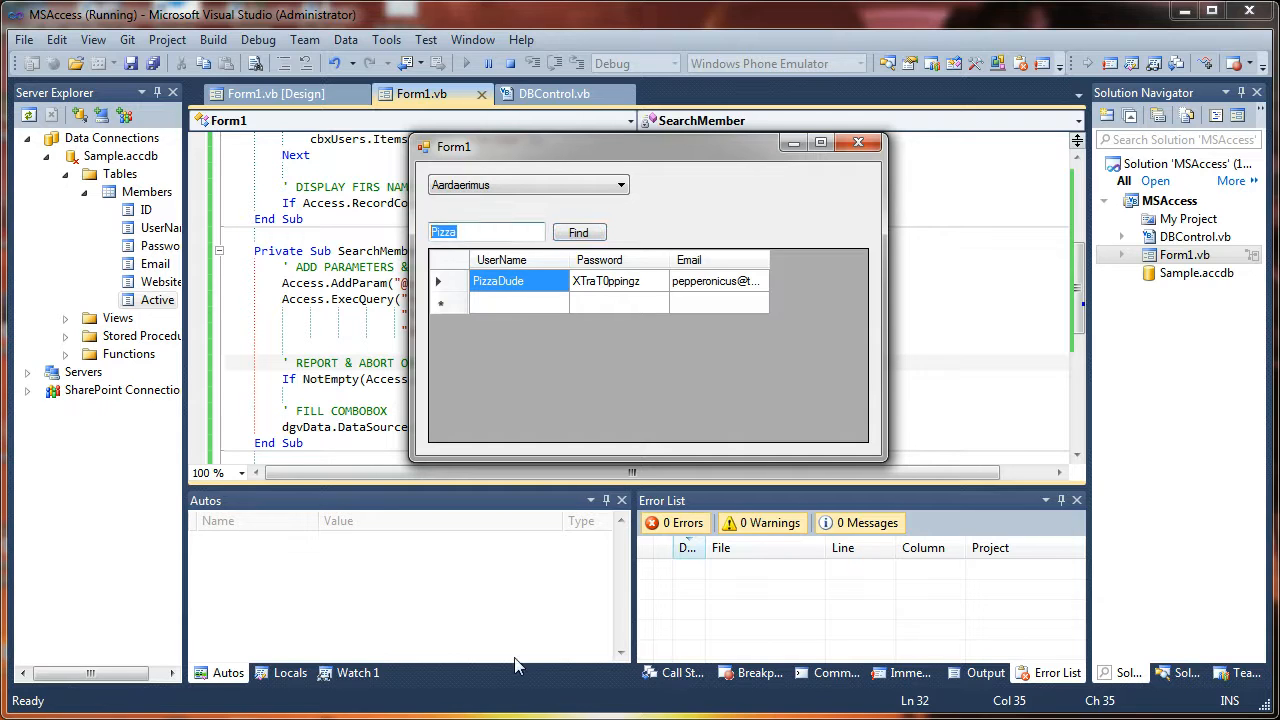
text(a)
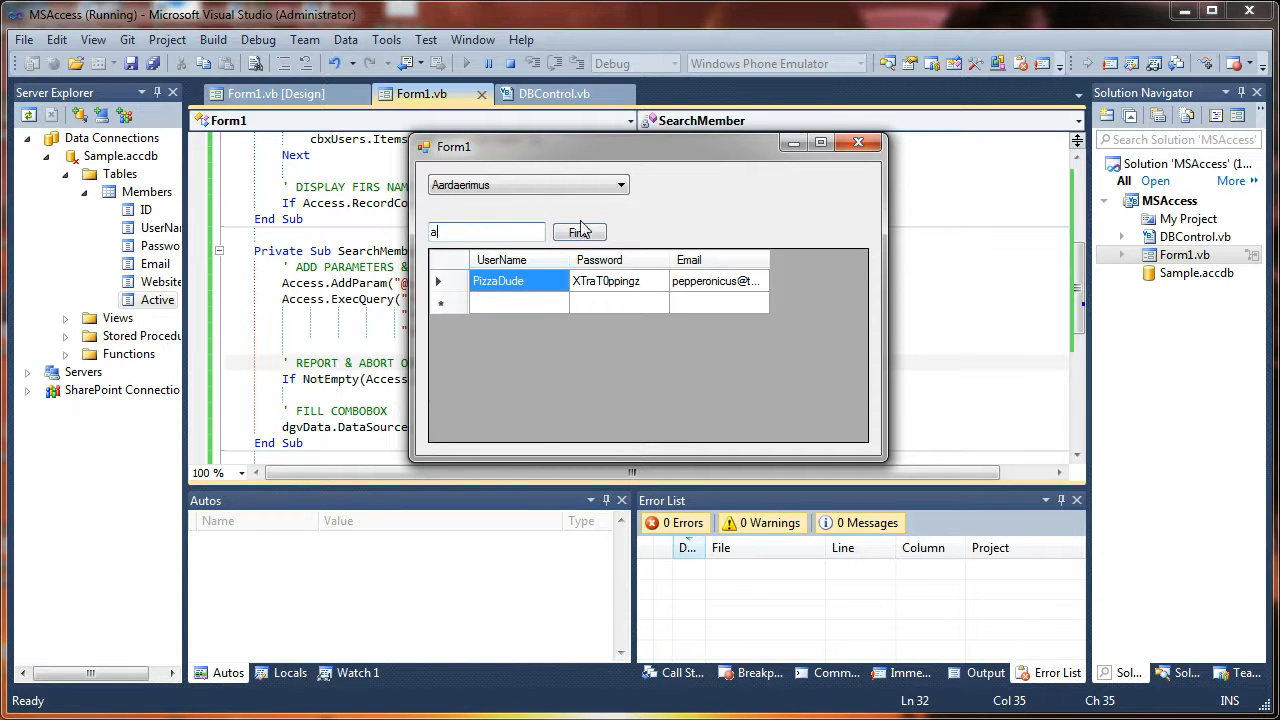
click(579, 232)
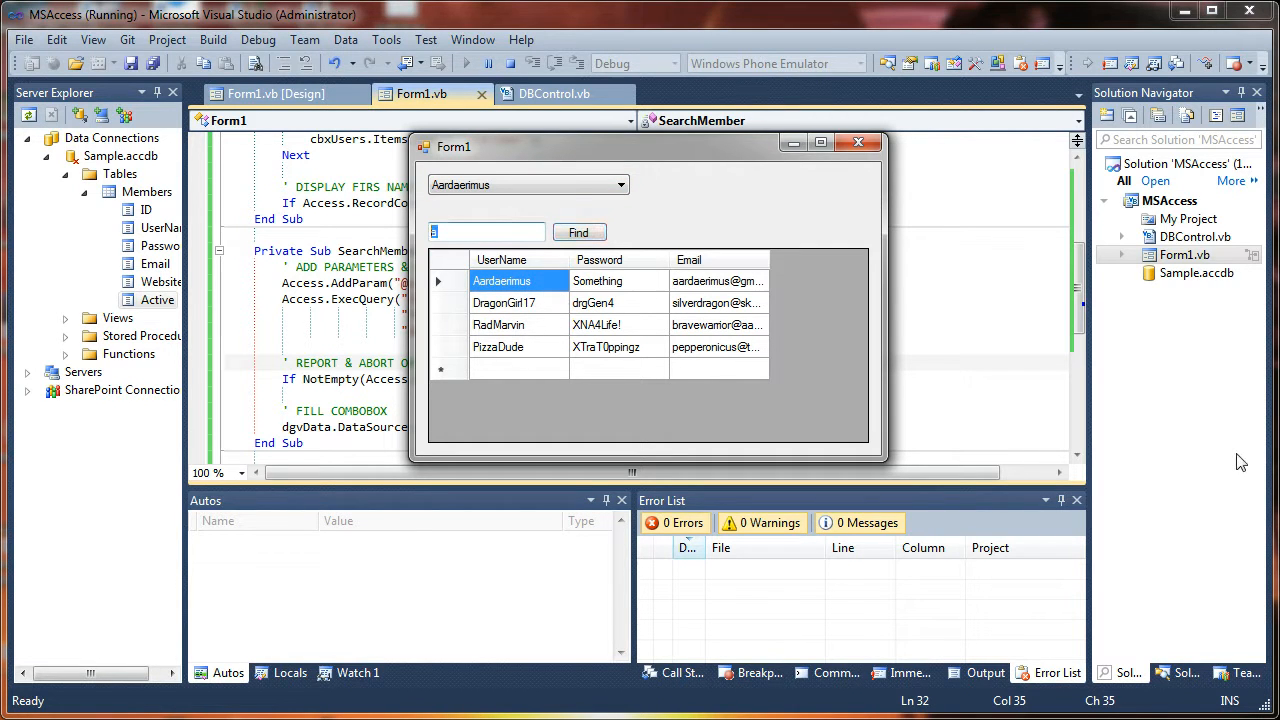
text(dude)
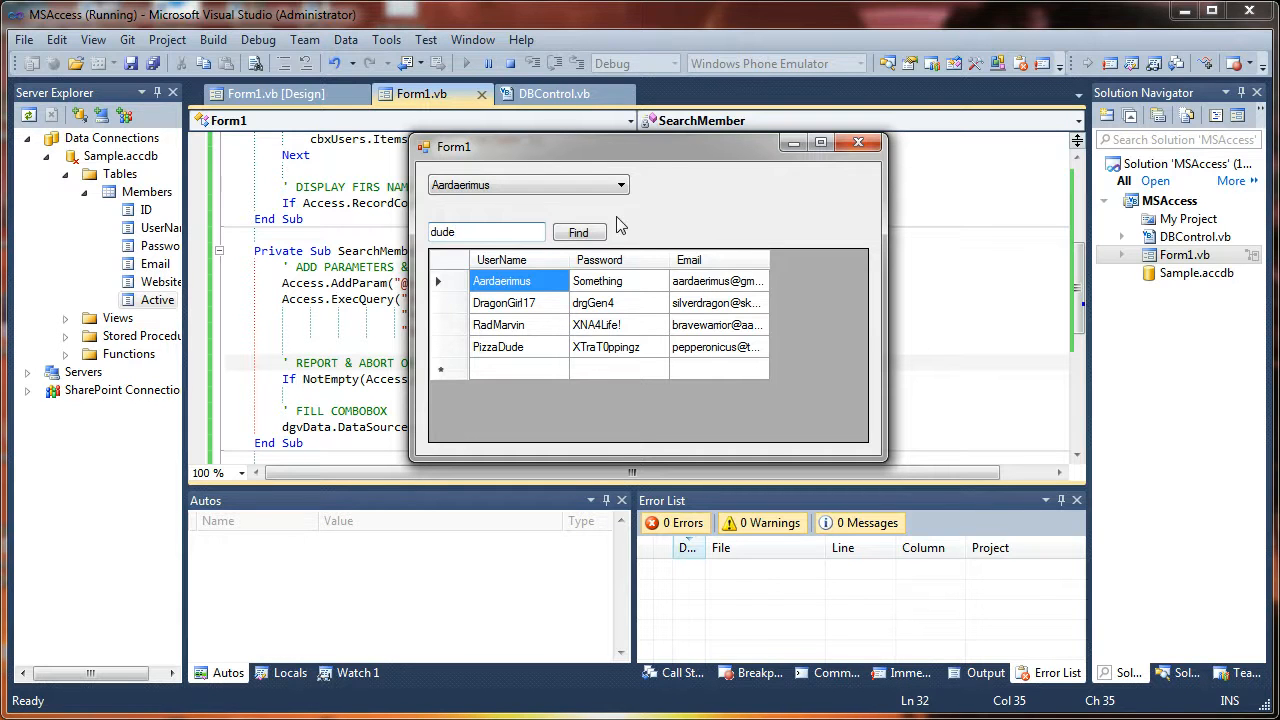
click(578, 232)
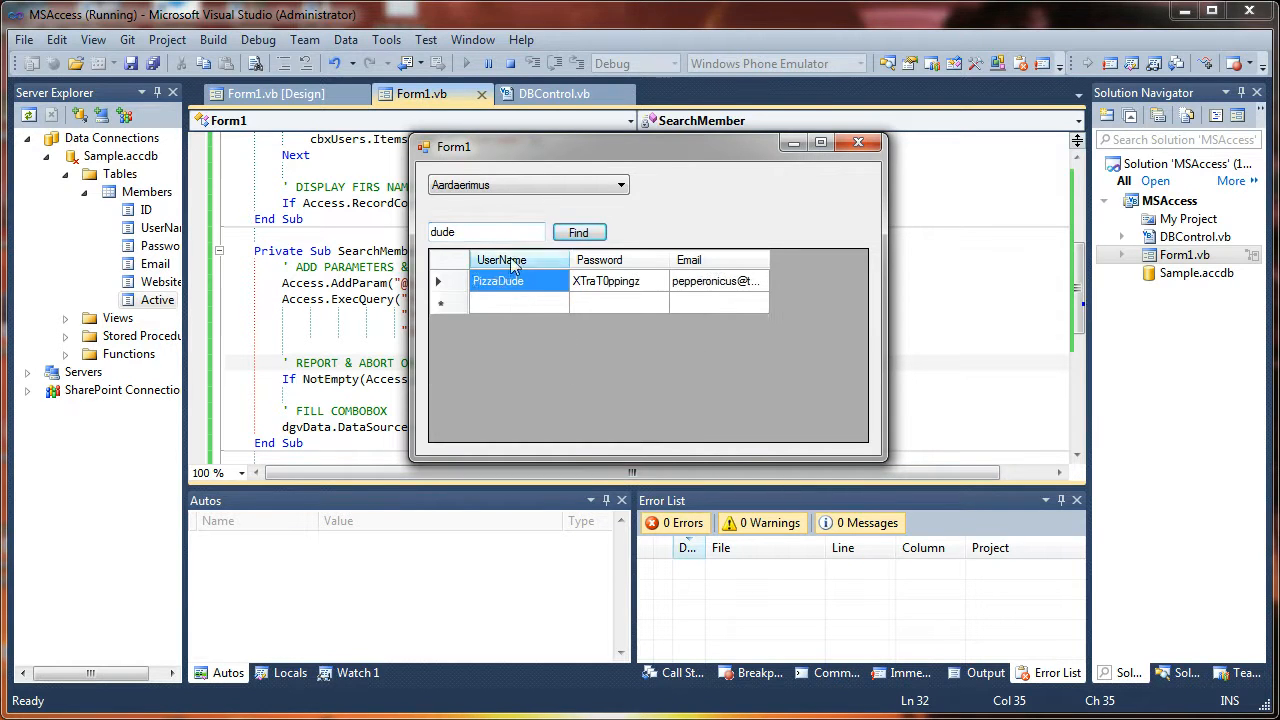
text(dragol)
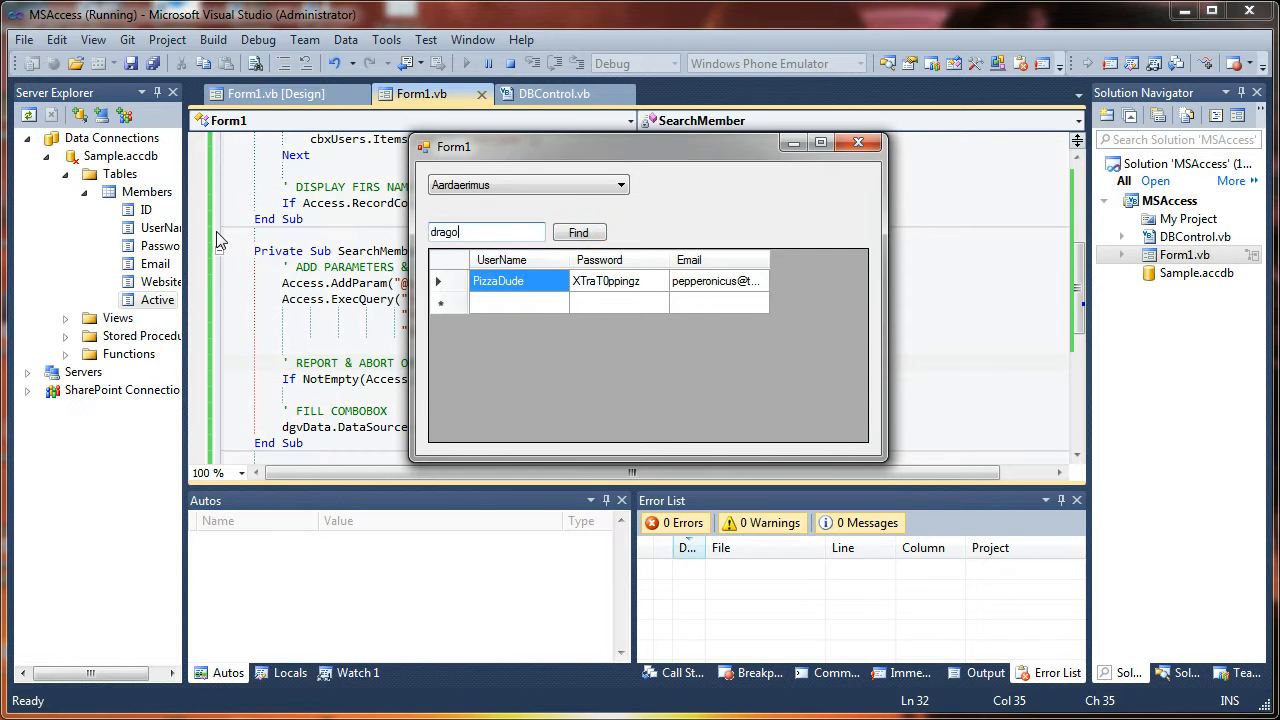
click(578, 232)
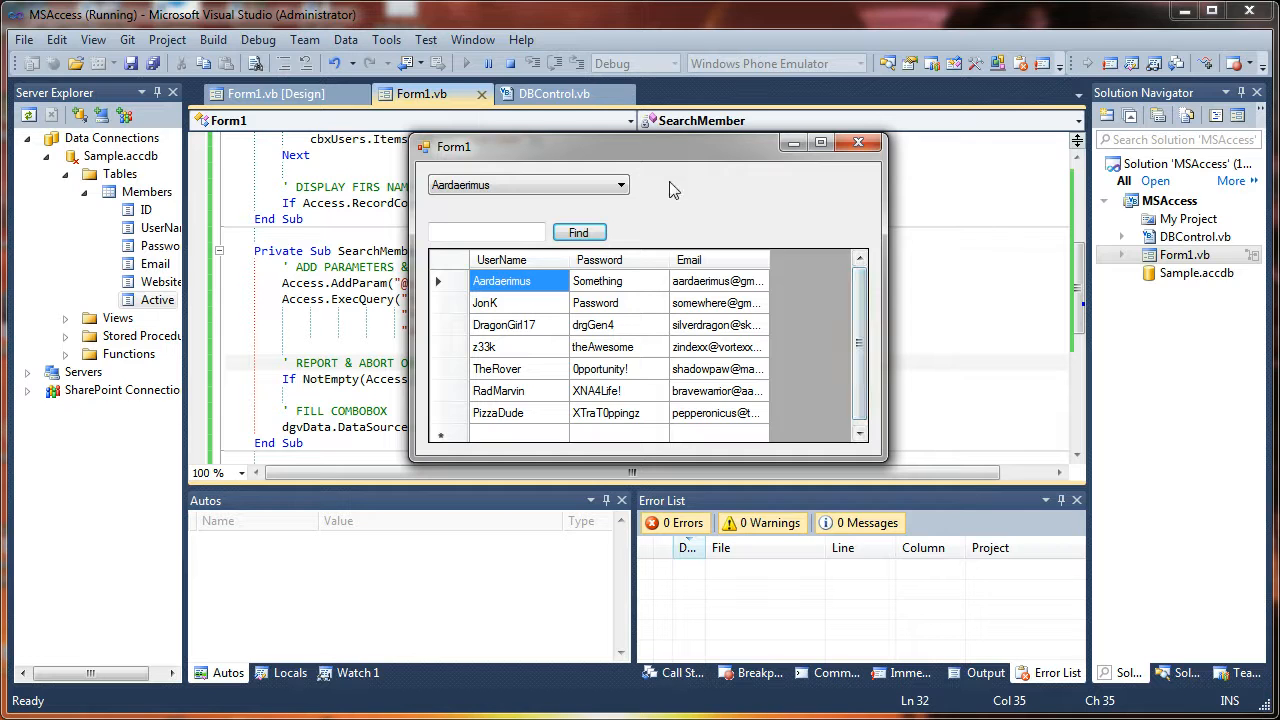
click(1183, 255)
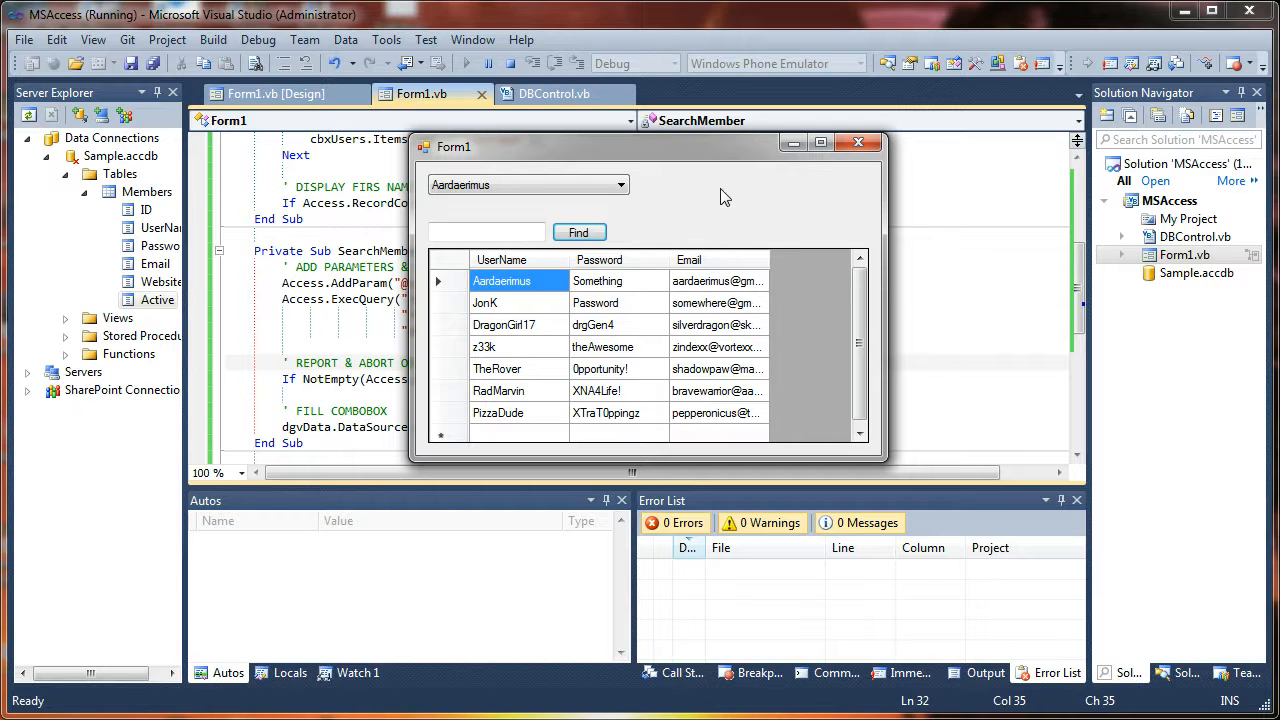
click(487, 231)
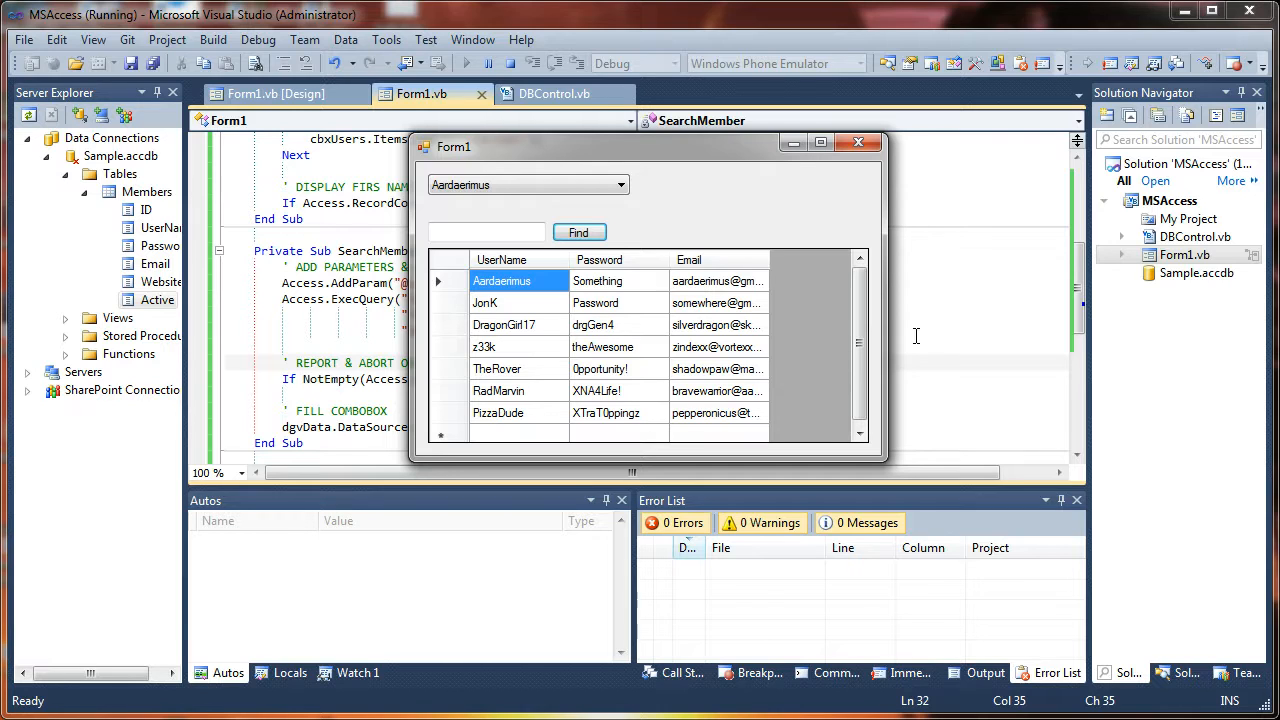
mouse_move(807, 405)
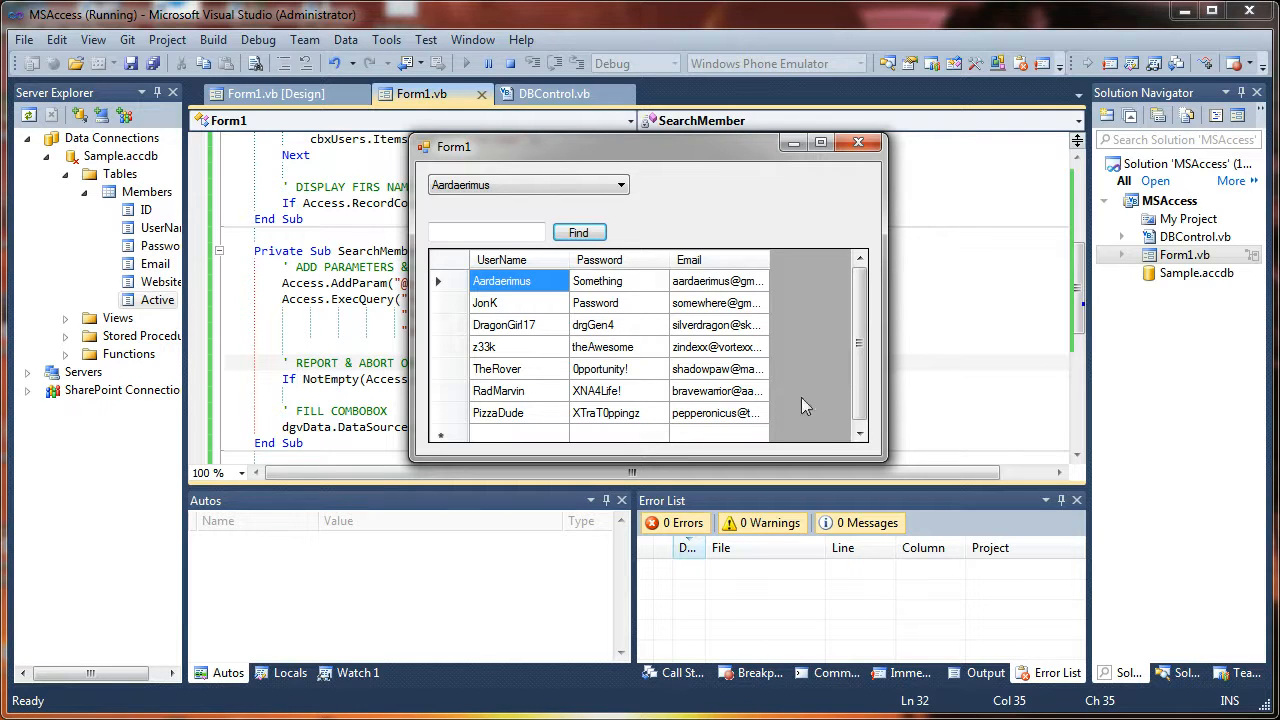